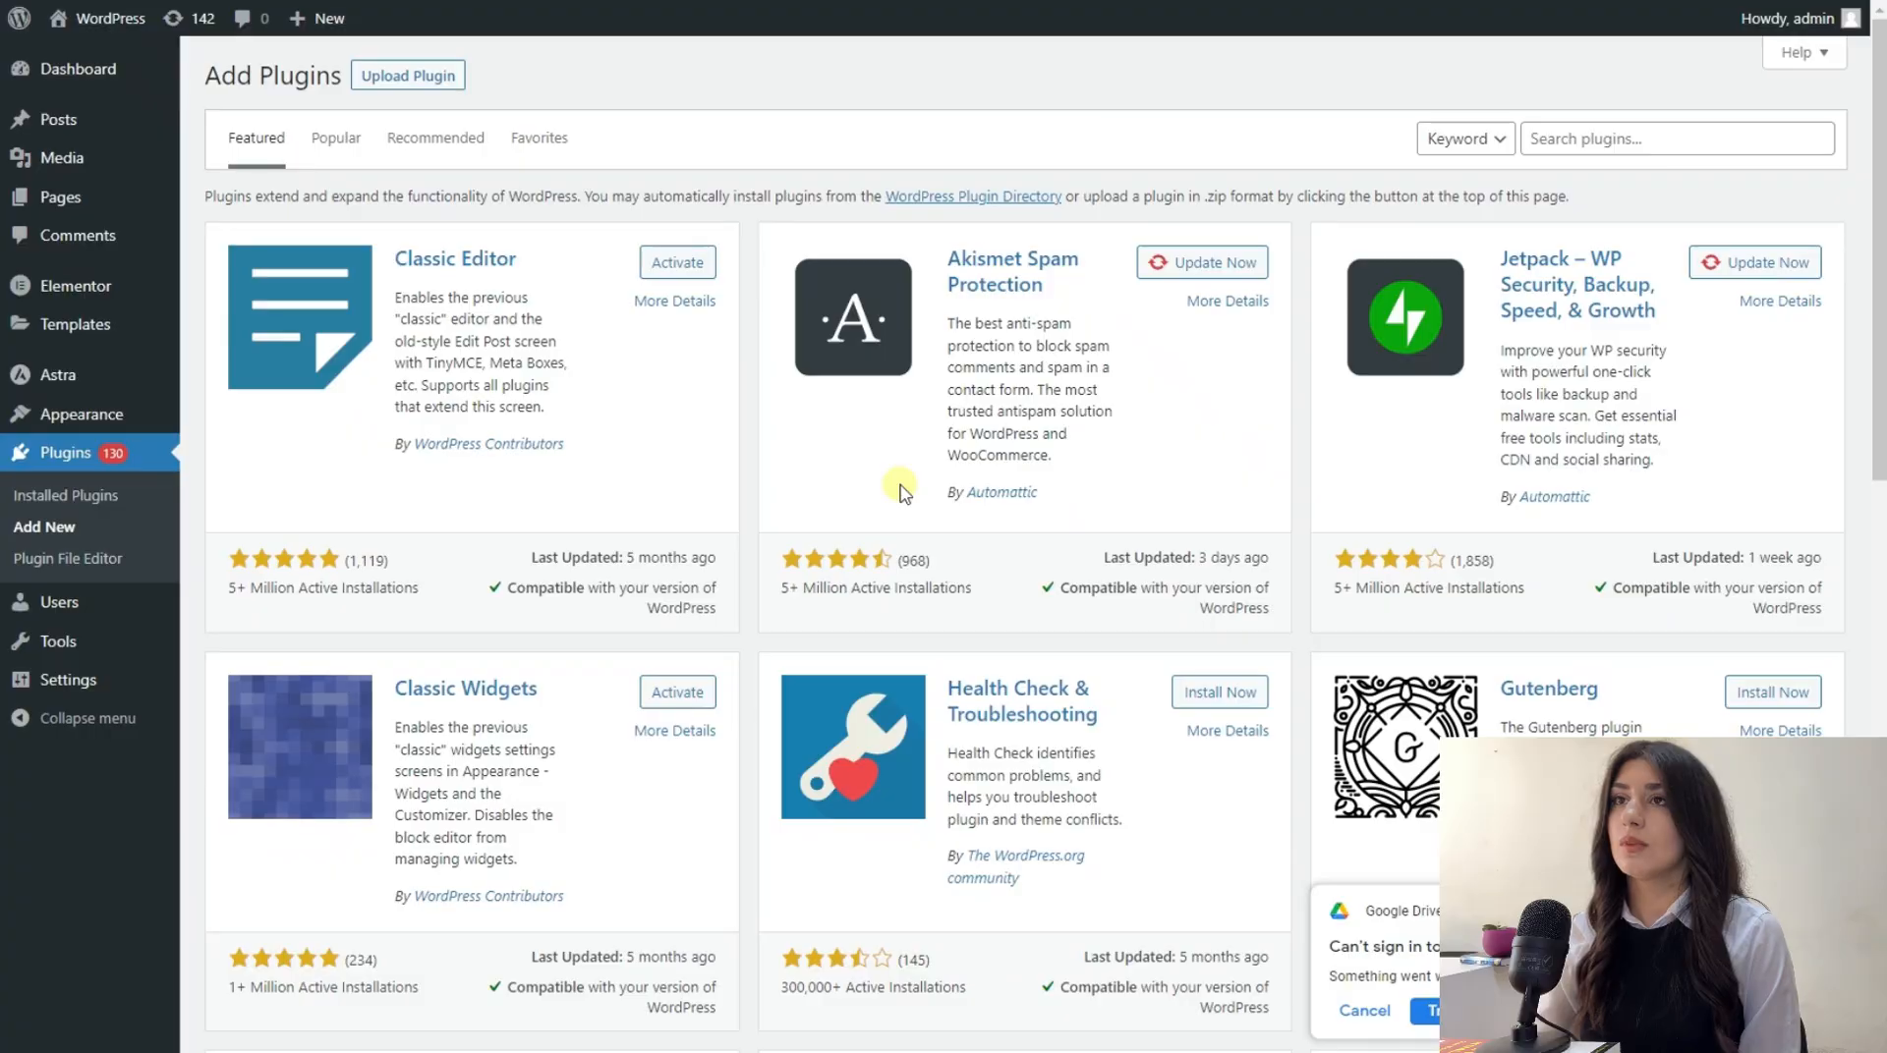
mouse_move(920, 488)
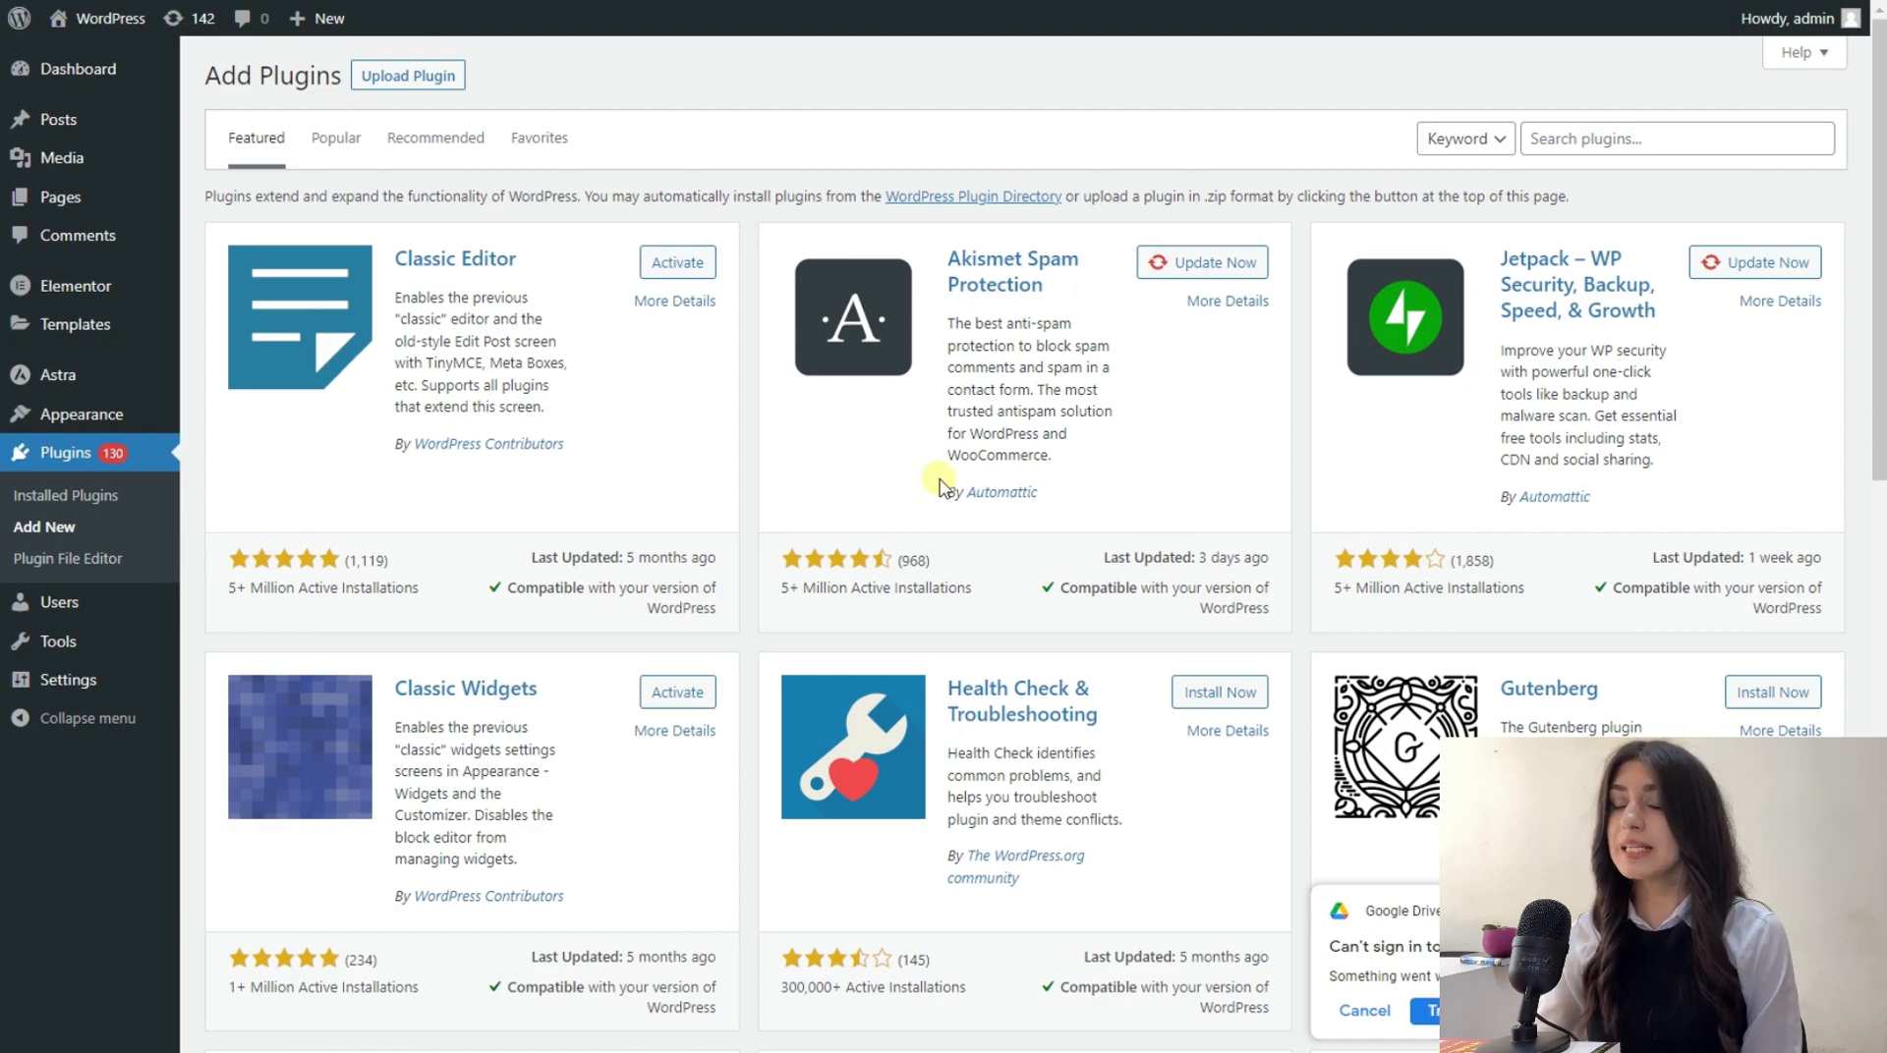
Step: Upload the ays-chatgpt-assistant-7.0.2 zip file as a new plugin
click(407, 75)
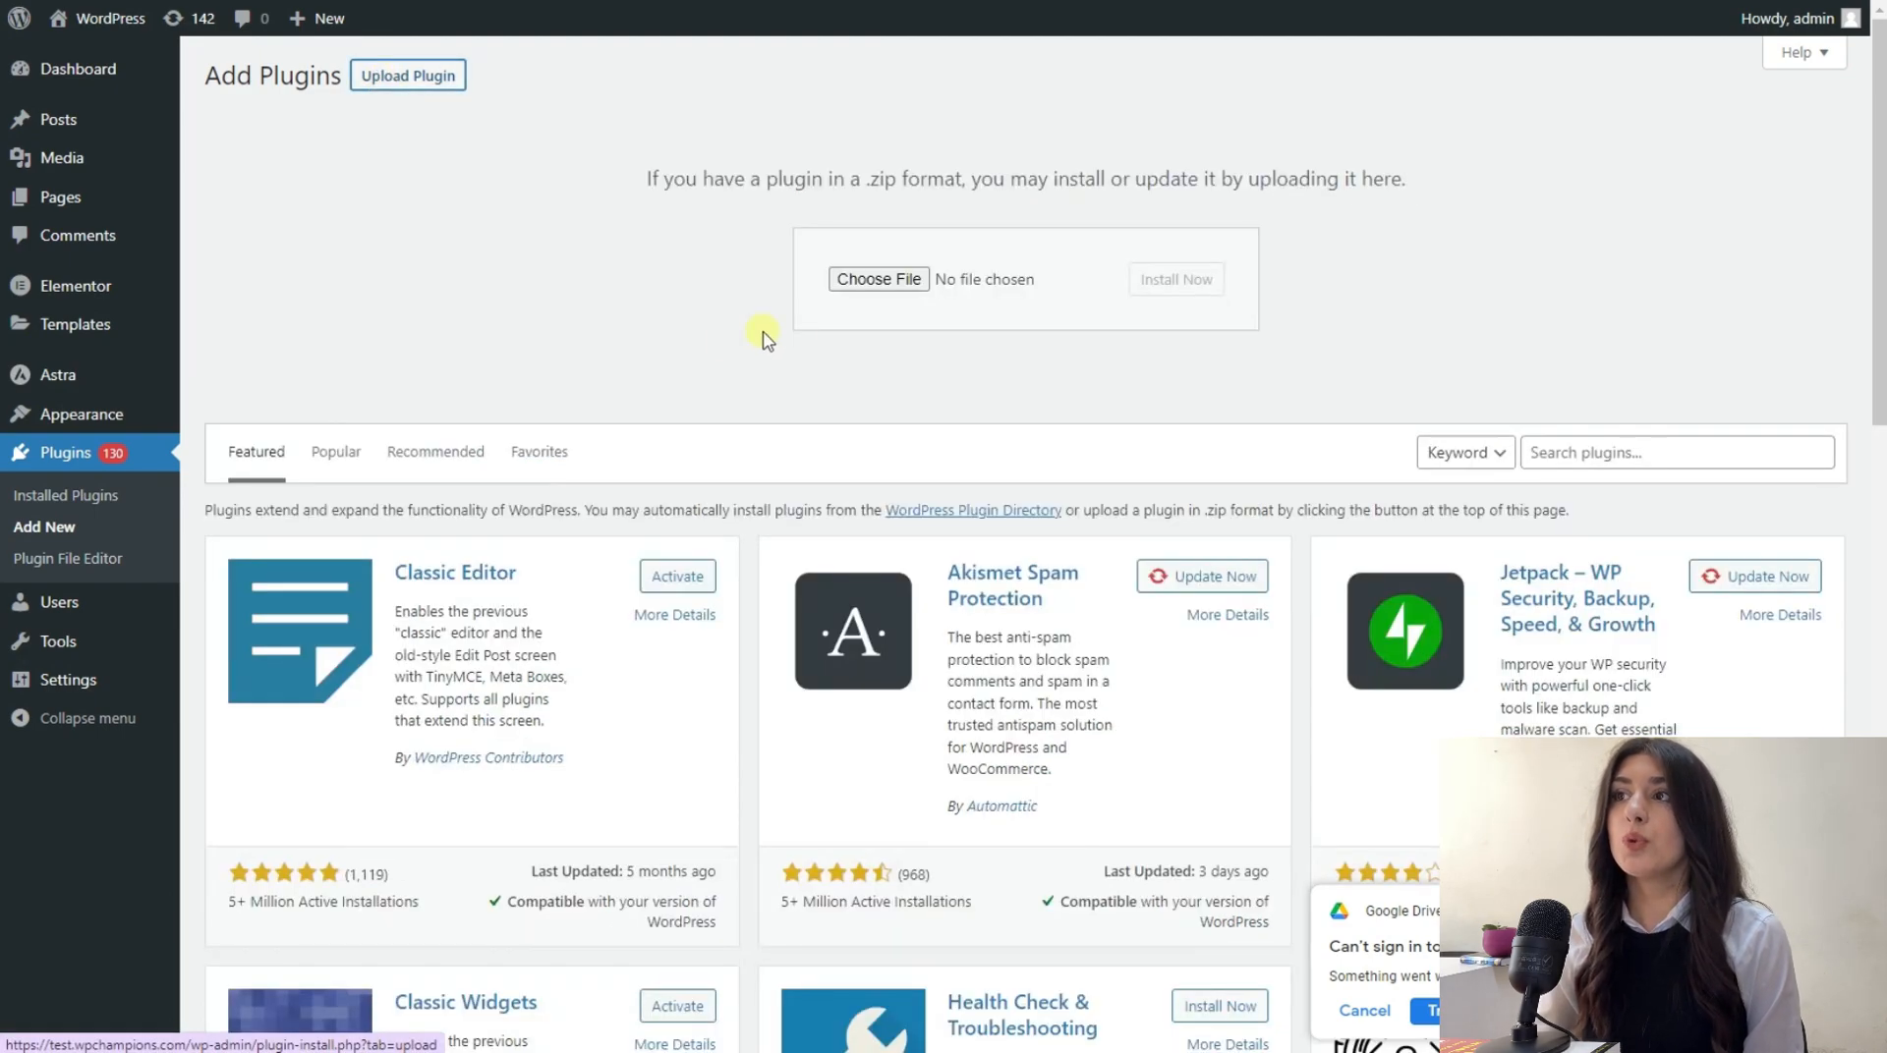
click(878, 279)
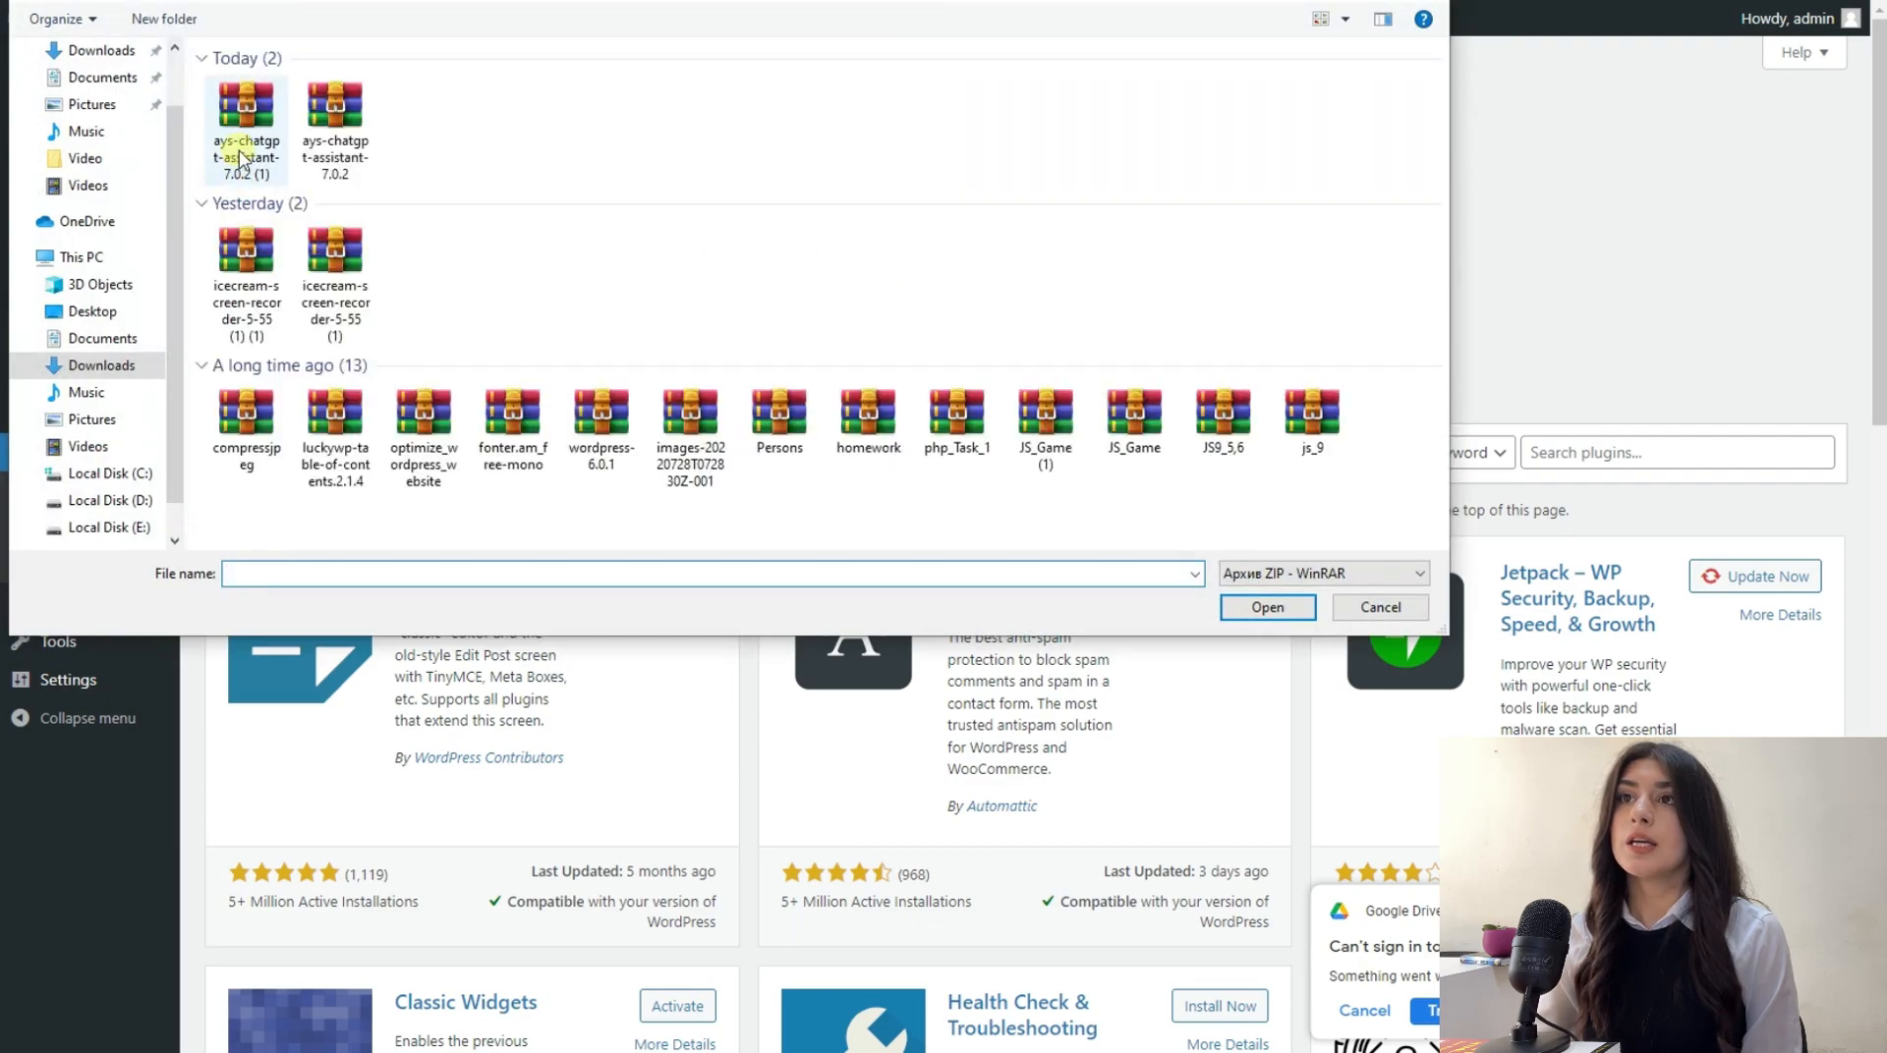
click(1265, 607)
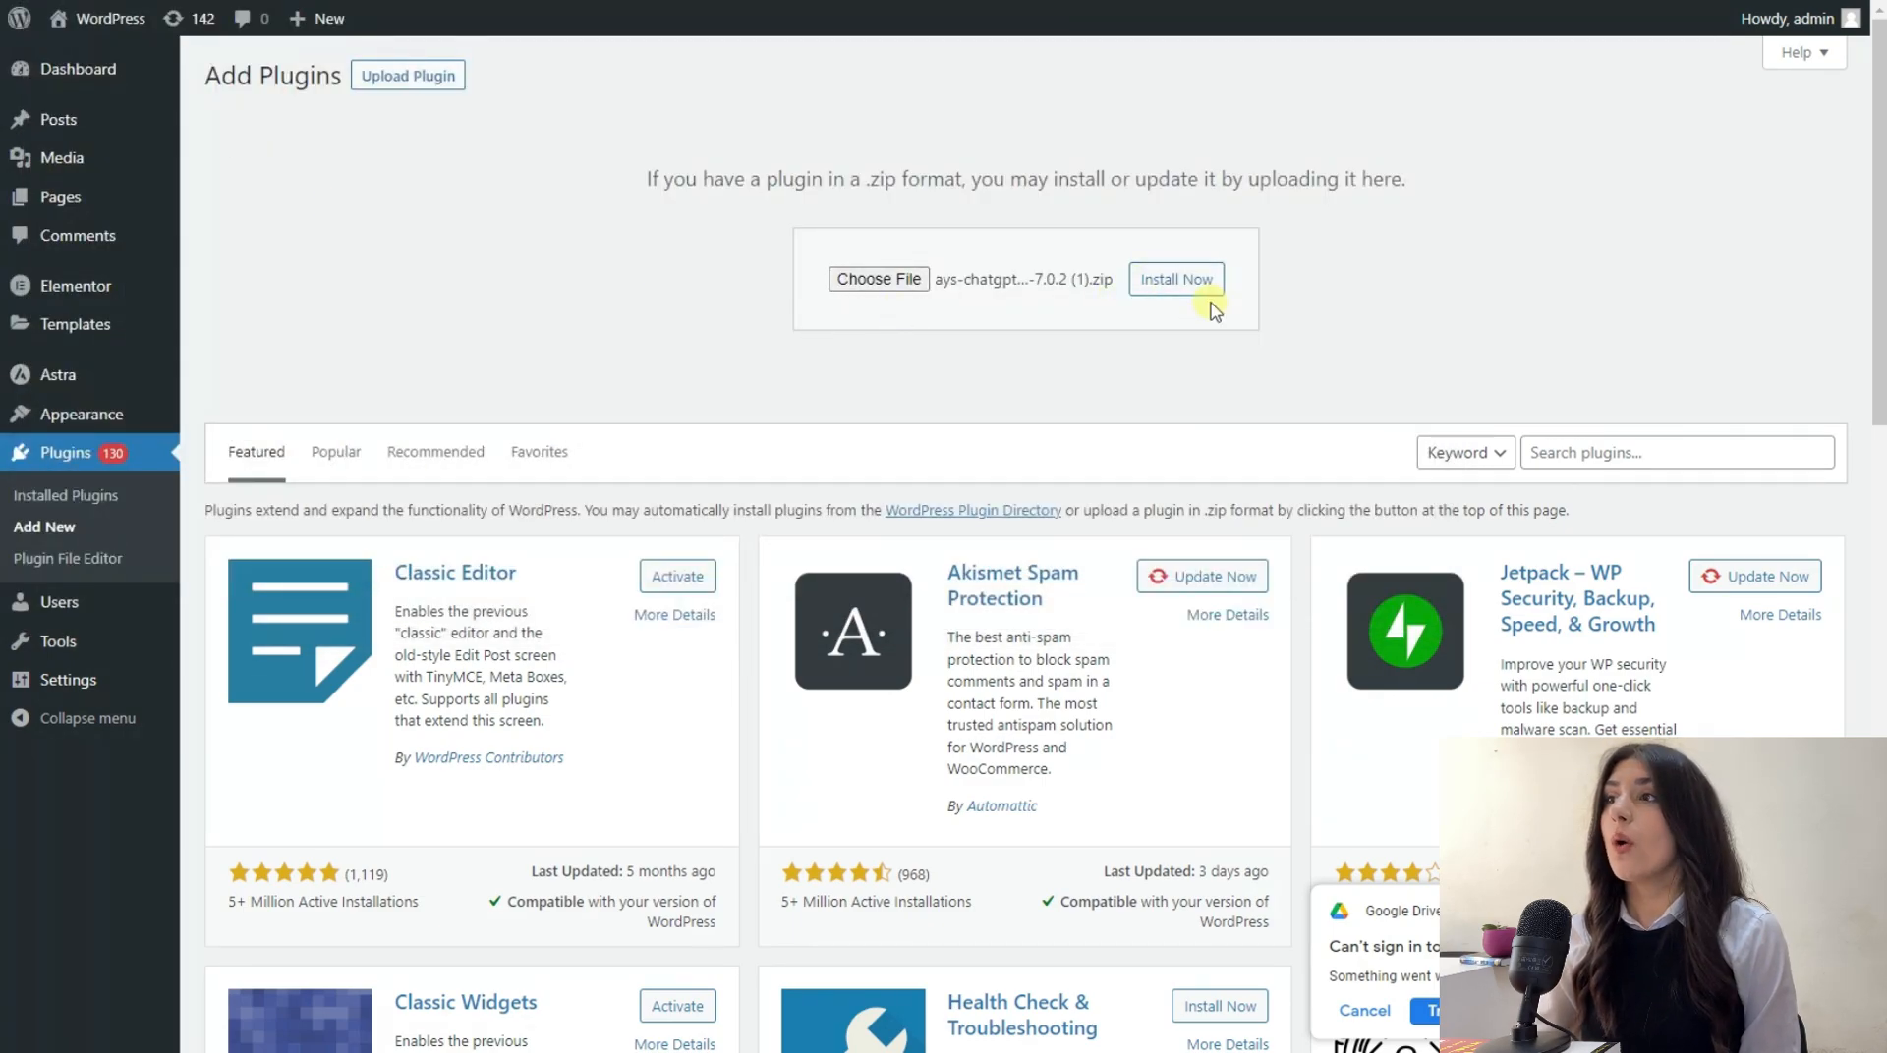
Step: Install the uploaded ChatGPT Assistant package and activate the plugin
click(1175, 279)
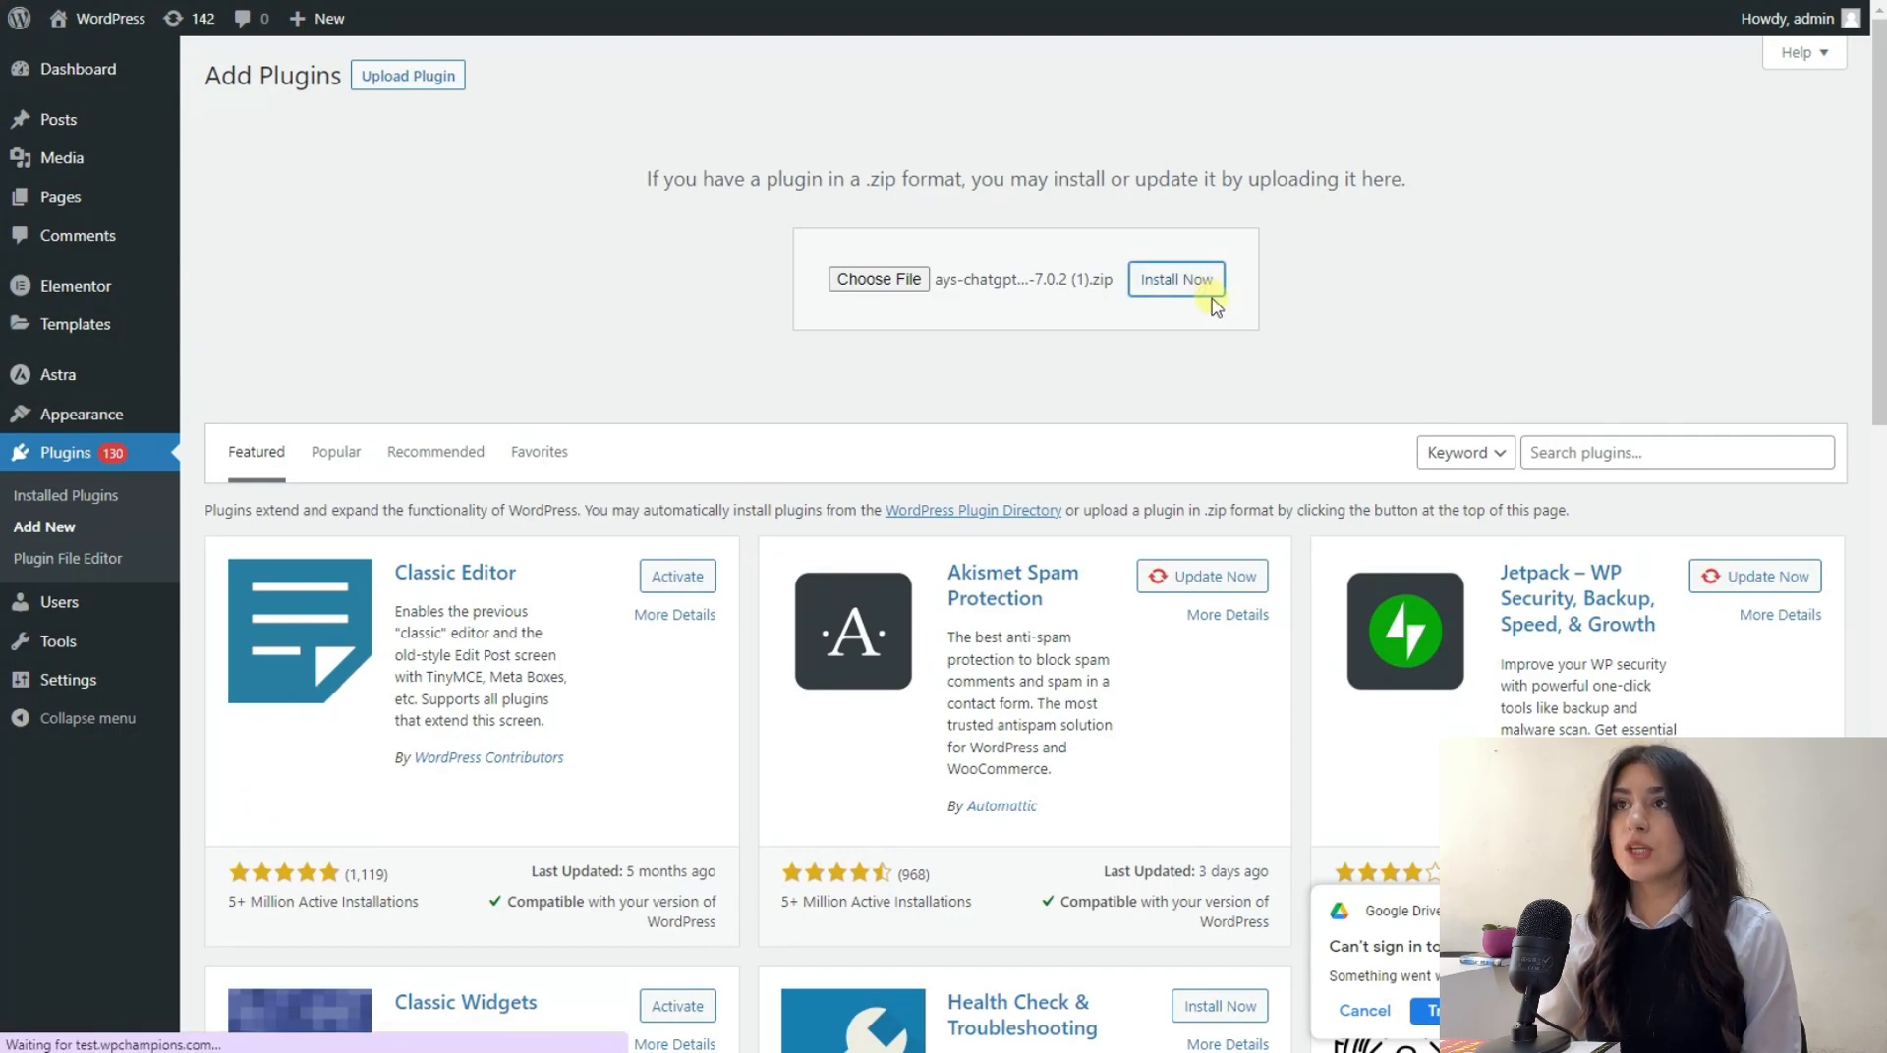
click(1176, 279)
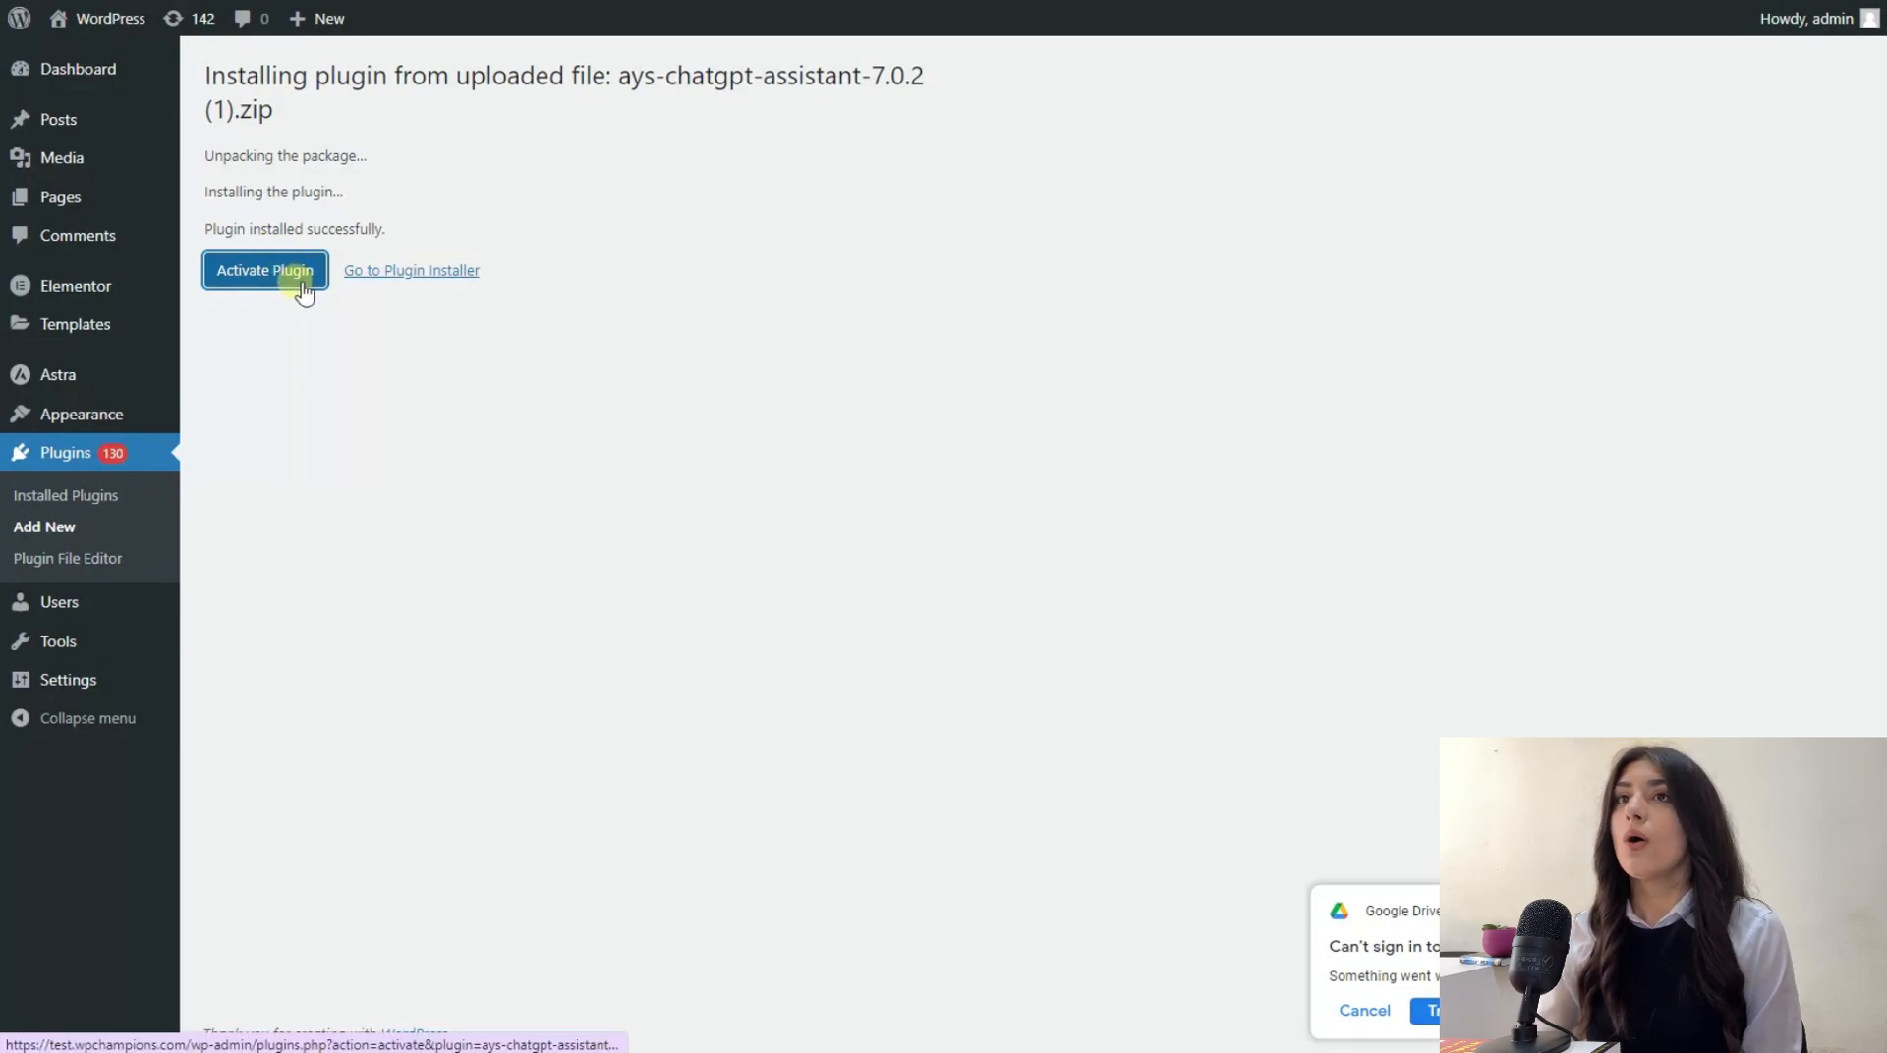
click(264, 269)
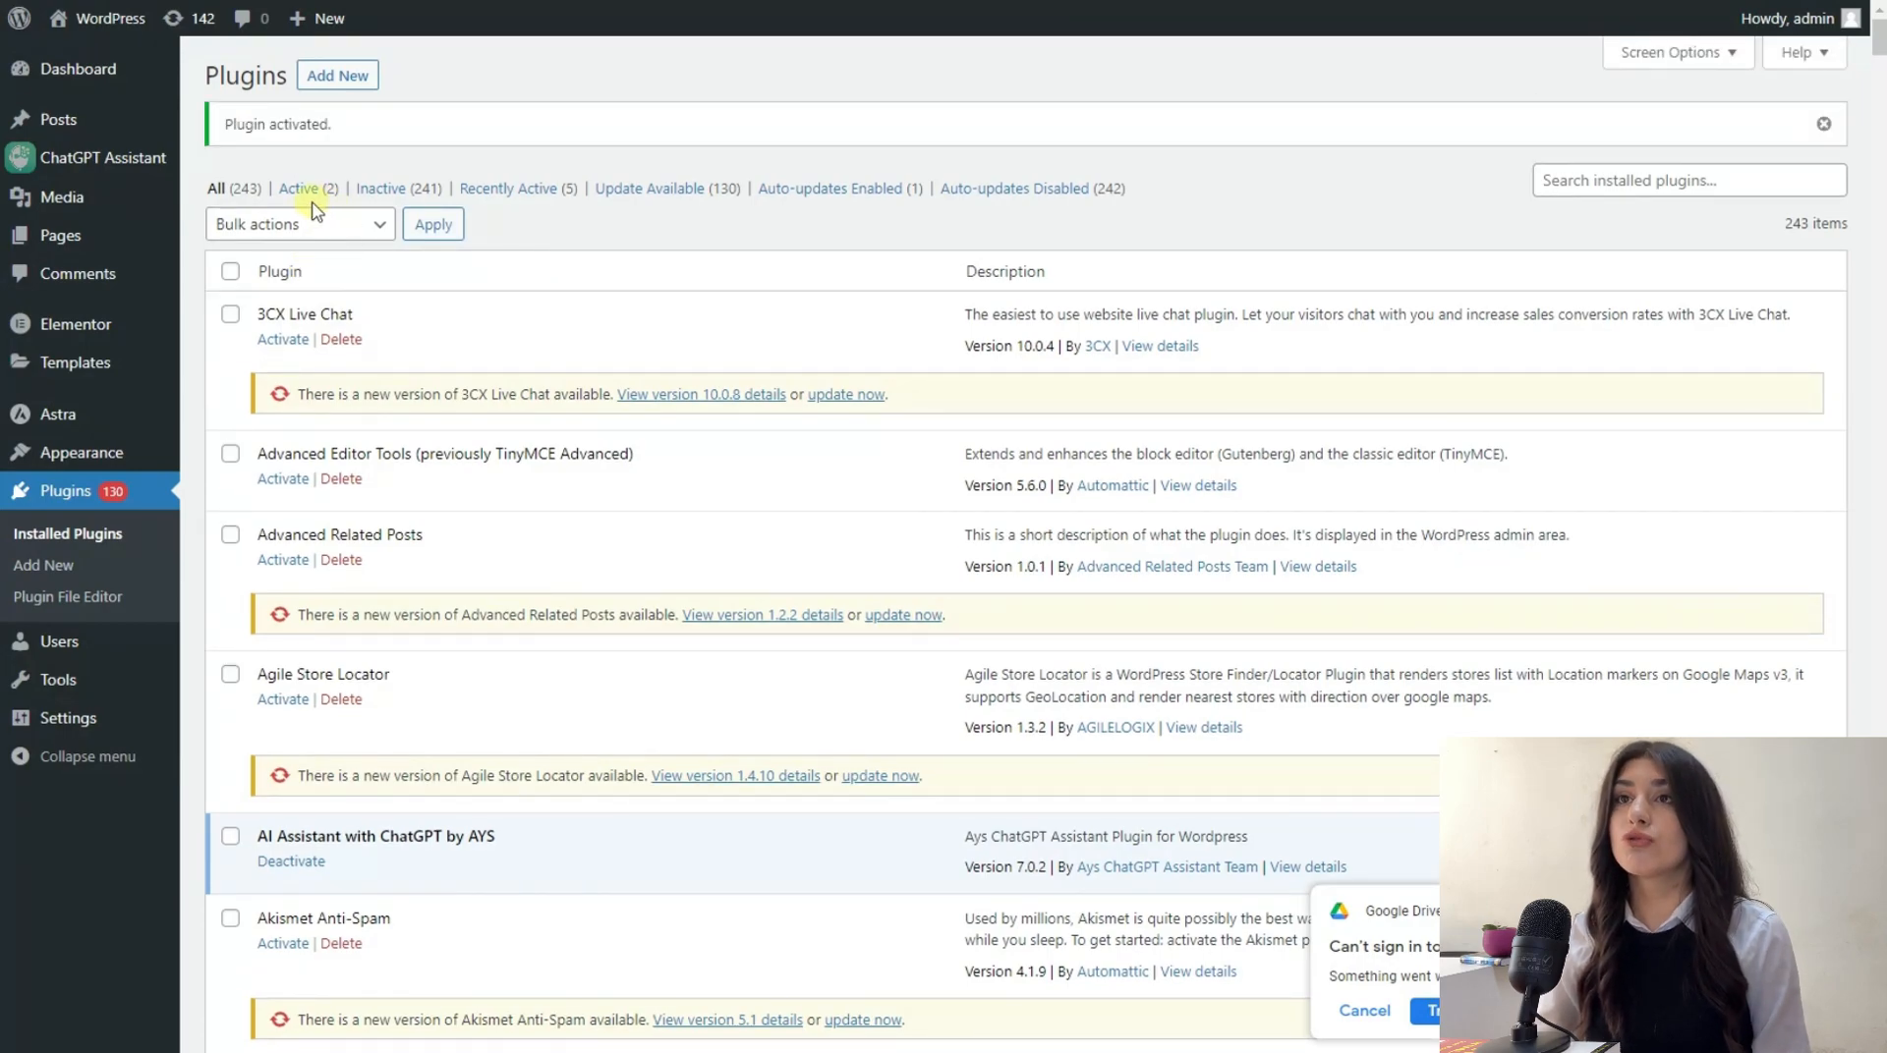
mouse_move(186, 234)
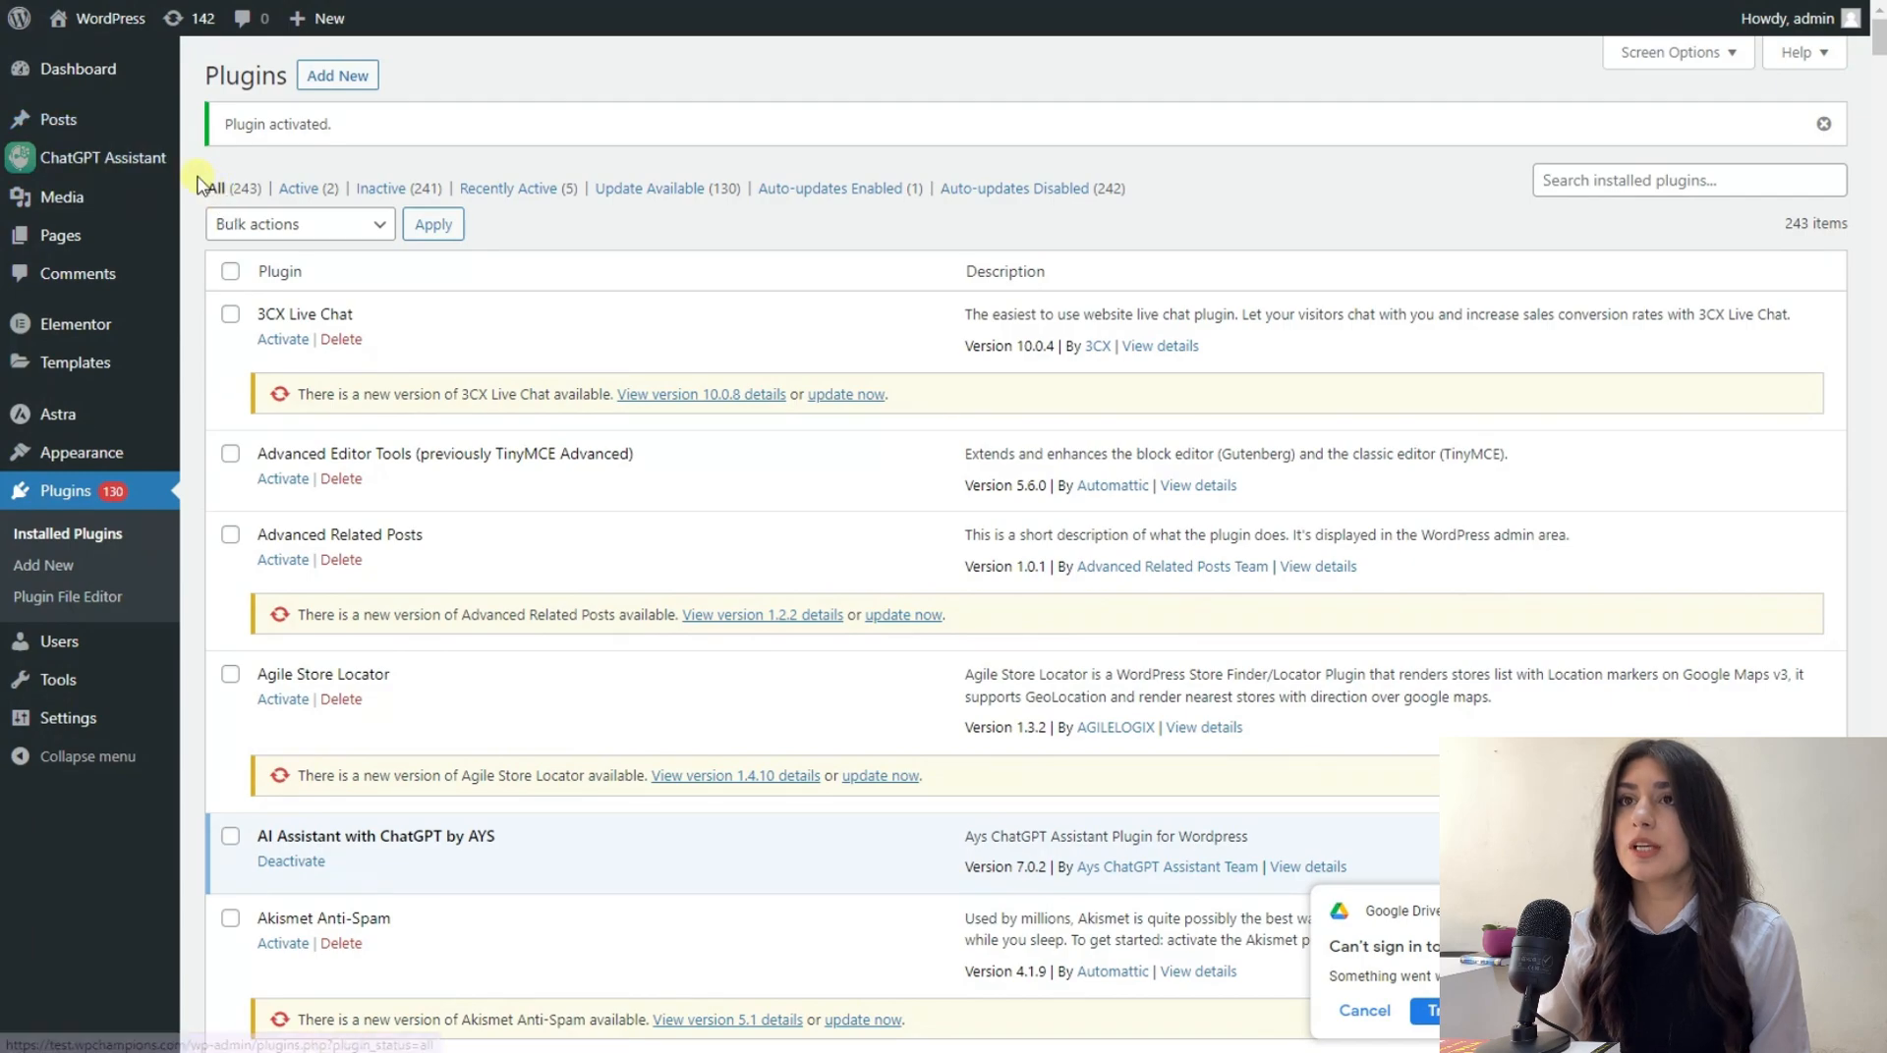
Step: Go to the ChatGPT Assistant plugin page and follow its 'here' link to OpenAI sign-up
click(102, 157)
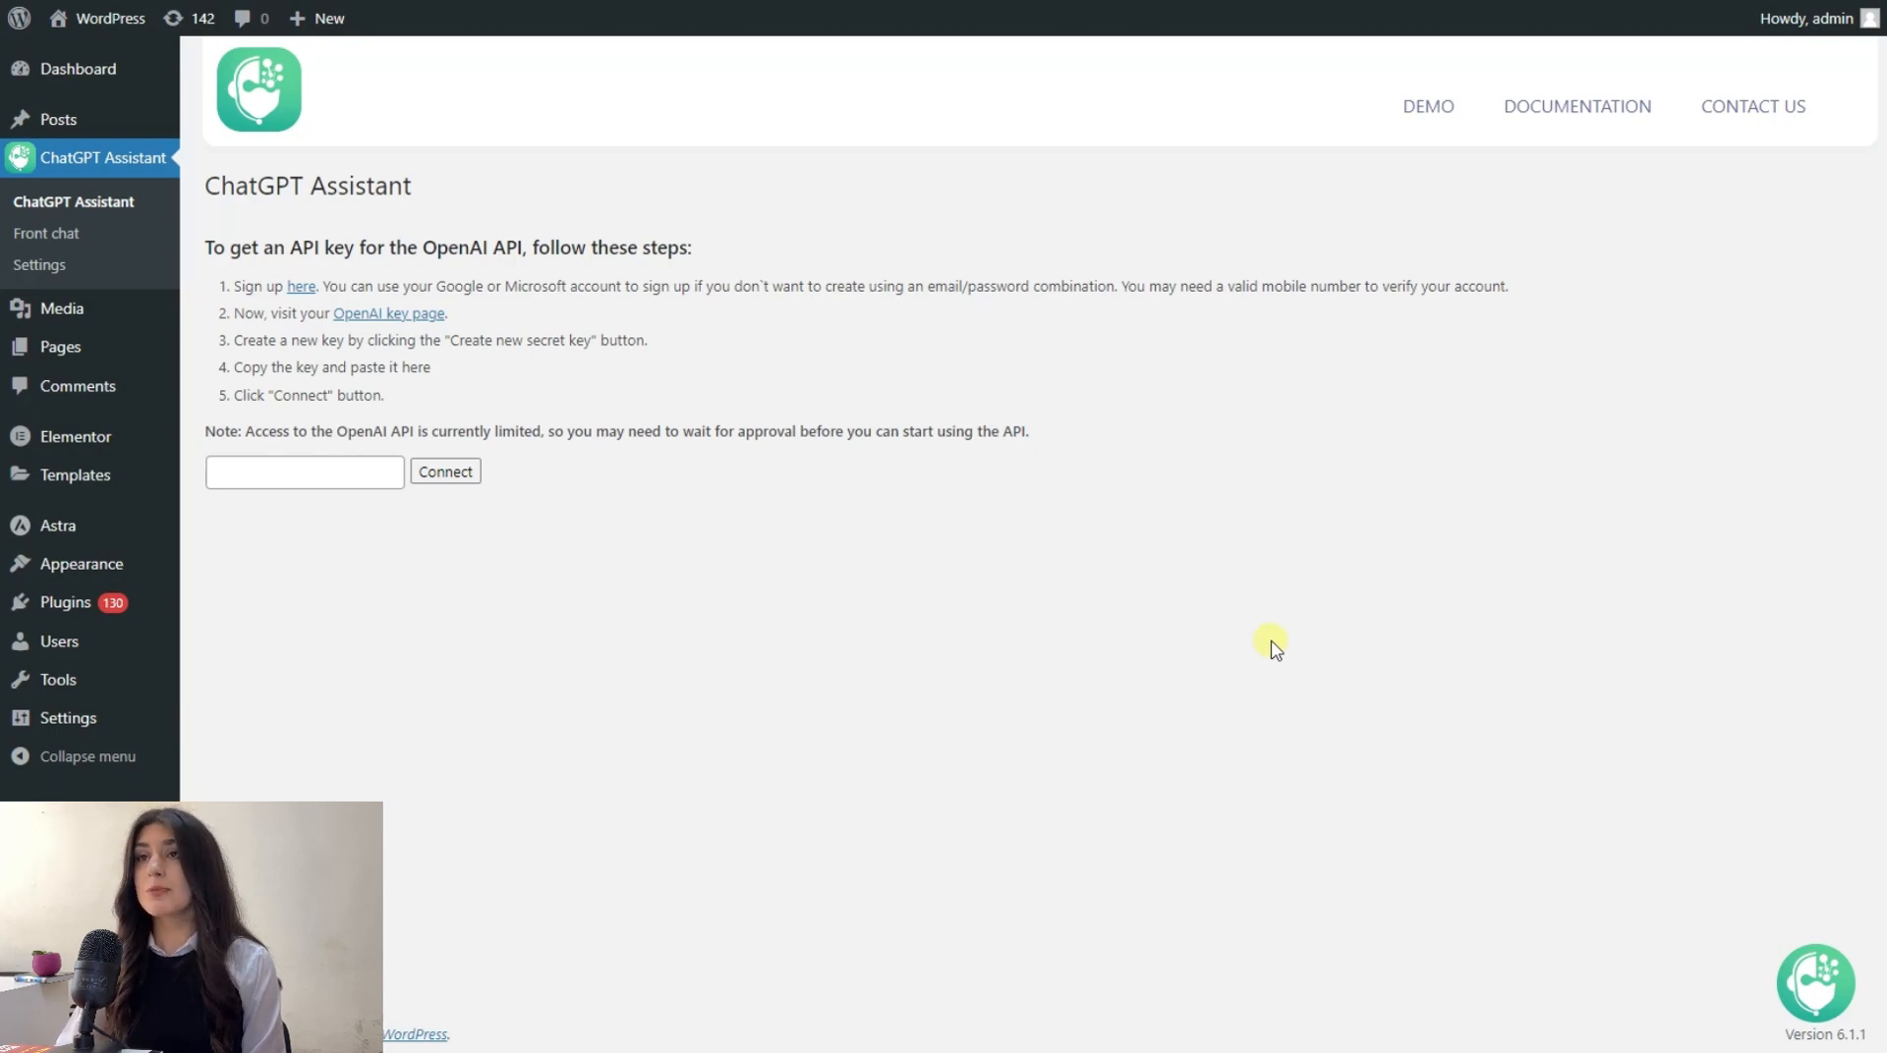
mouse_move(1257, 619)
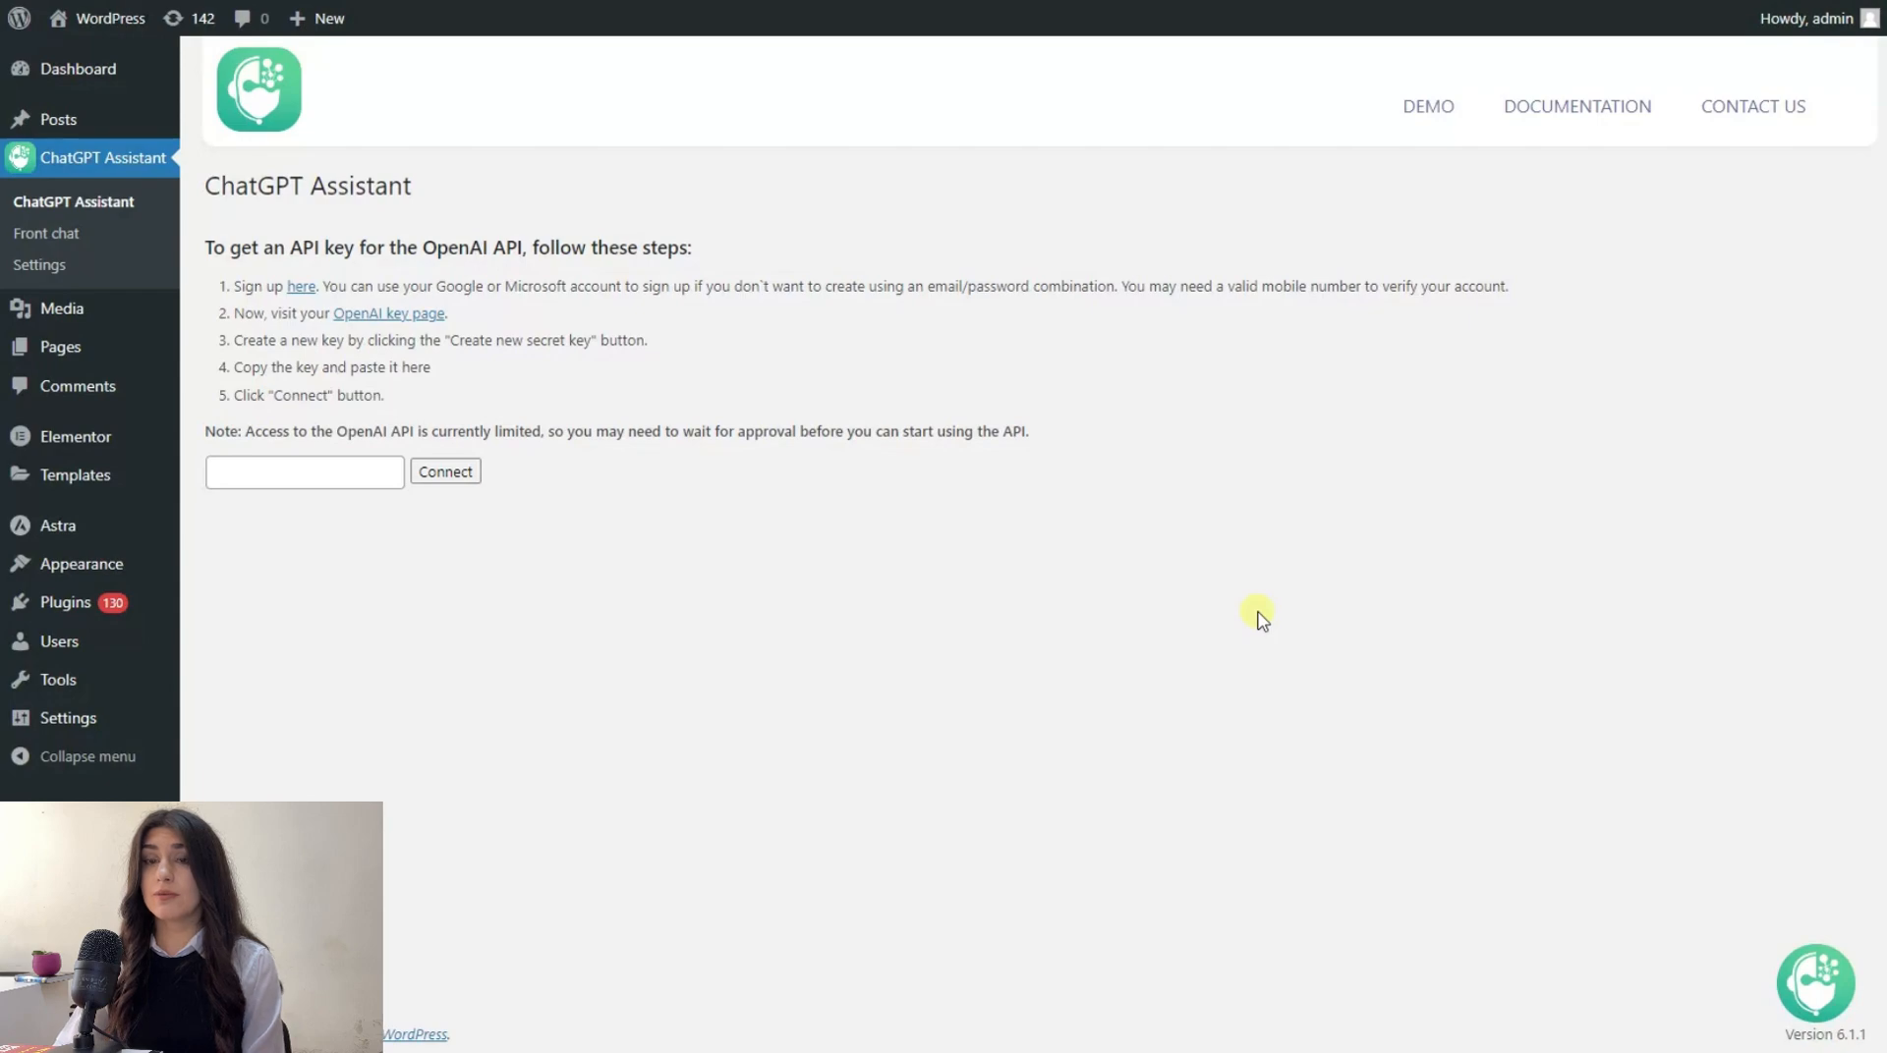
click(301, 287)
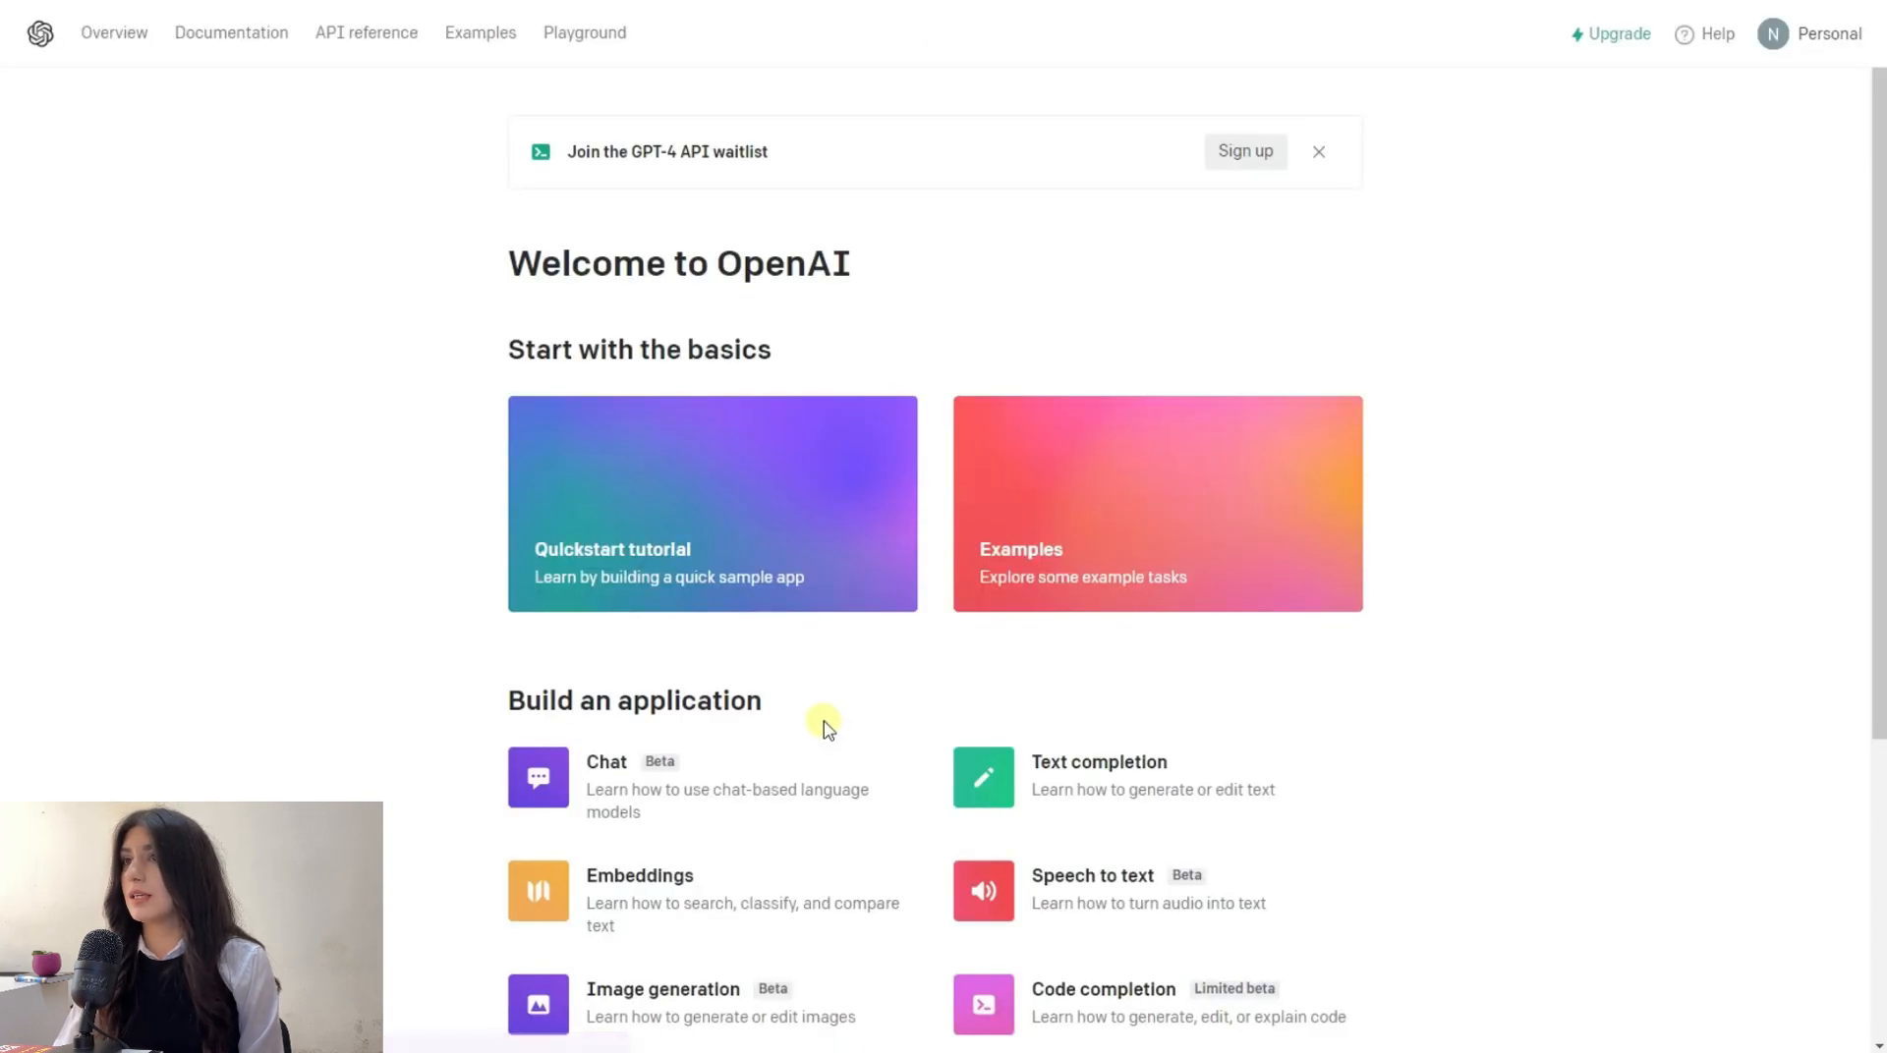
mouse_move(556, 415)
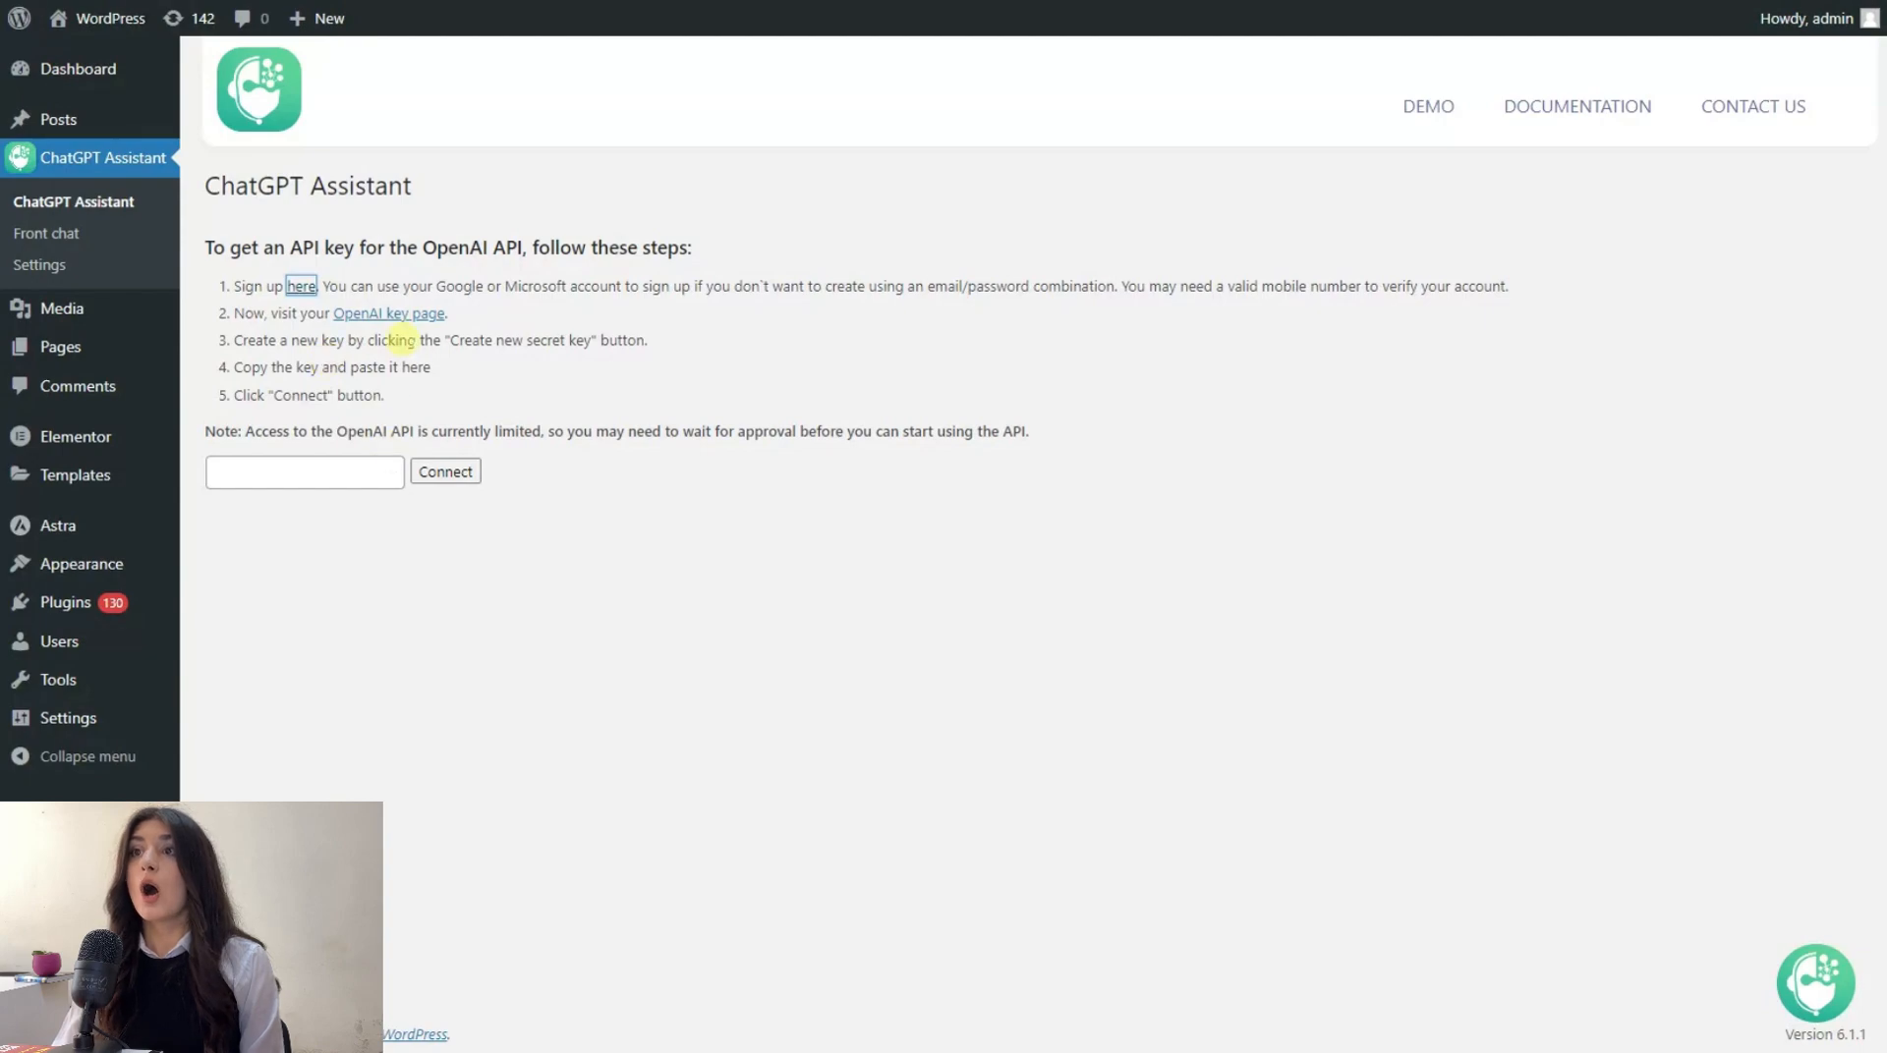
Step: Create a new OpenAI secret key, copy it and put it into the plugin's key field
click(389, 312)
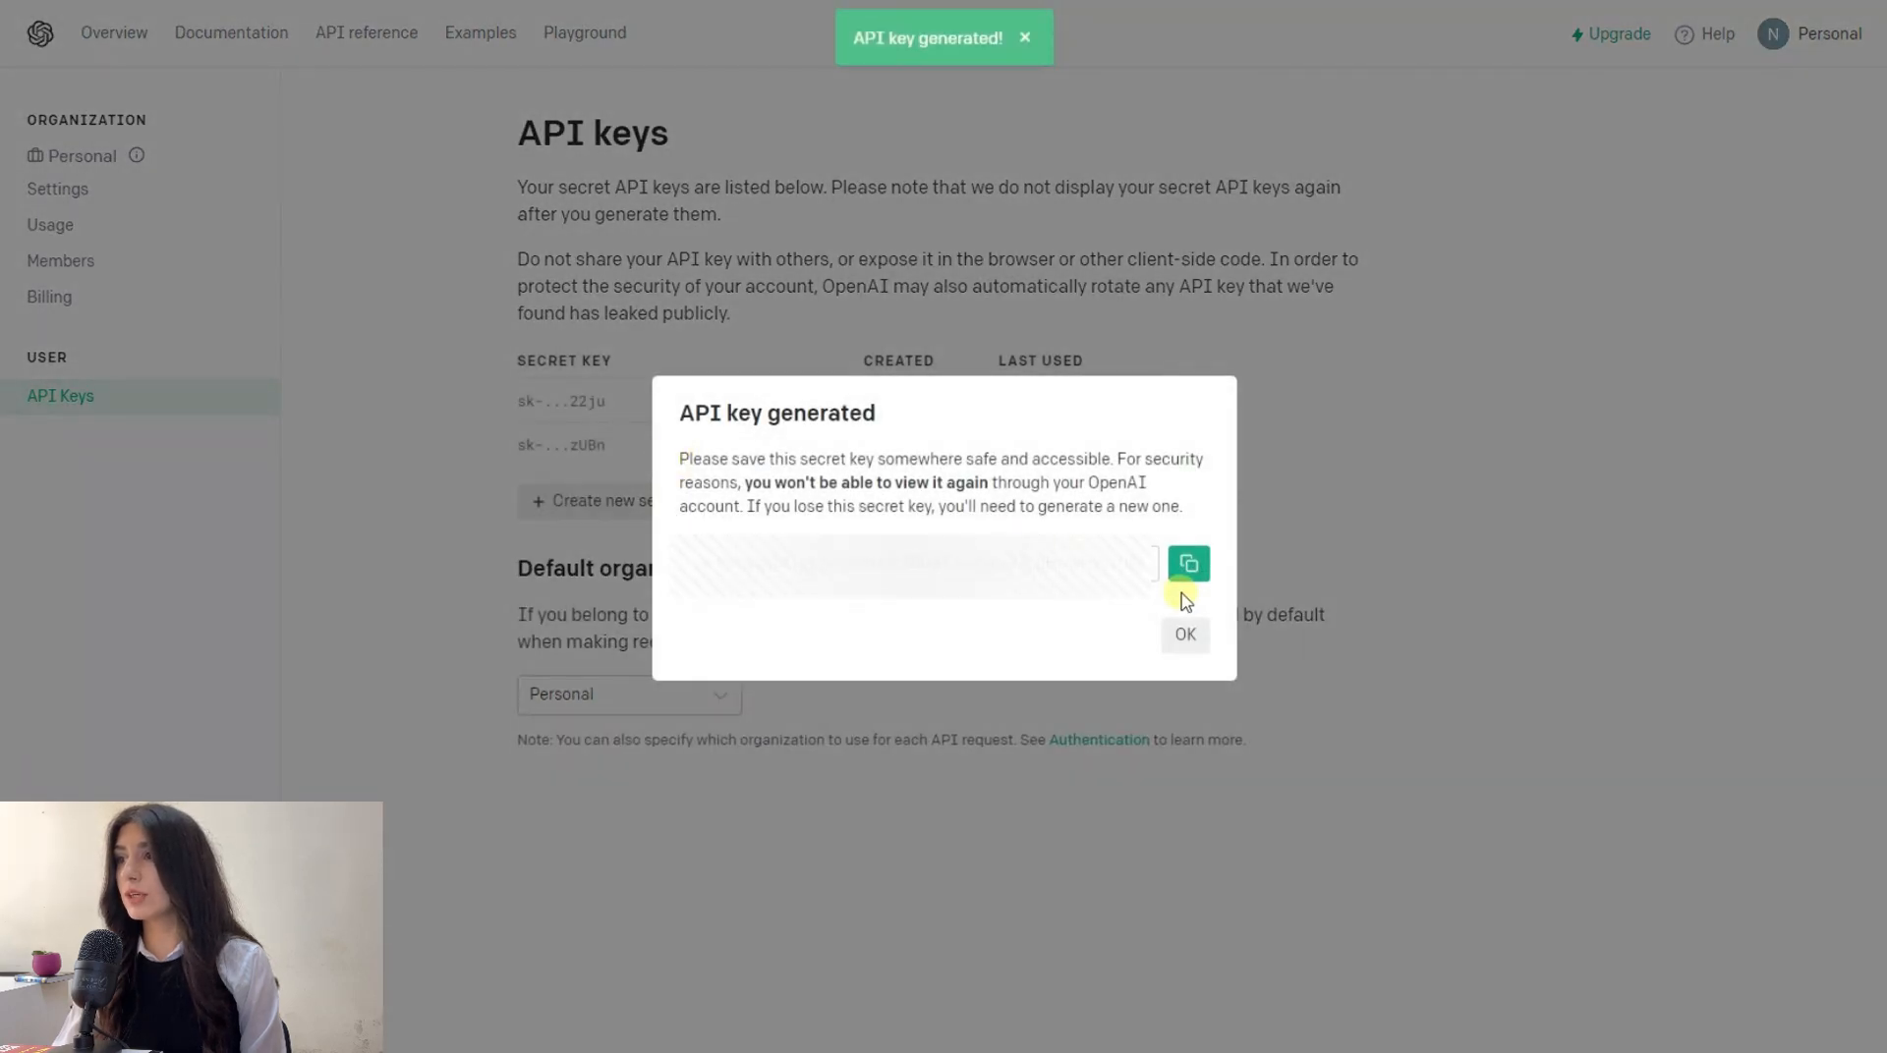
click(1187, 564)
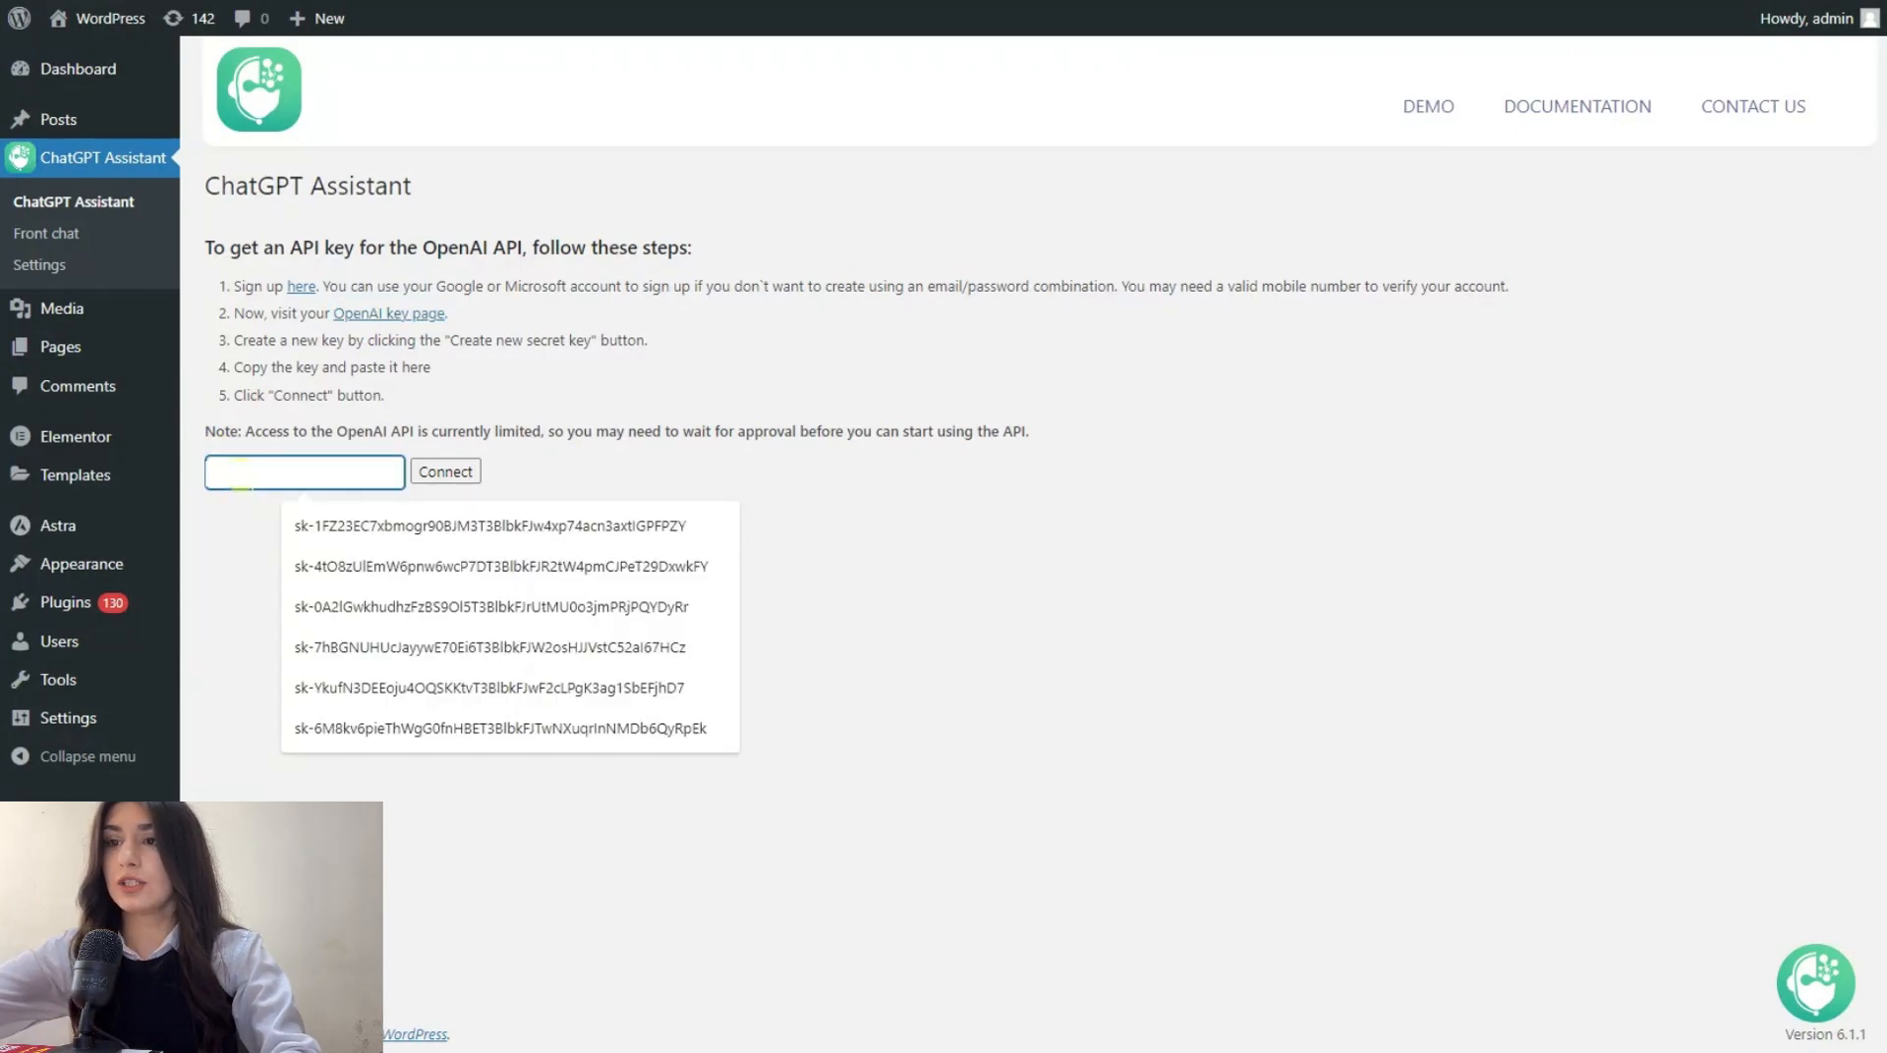
click(446, 472)
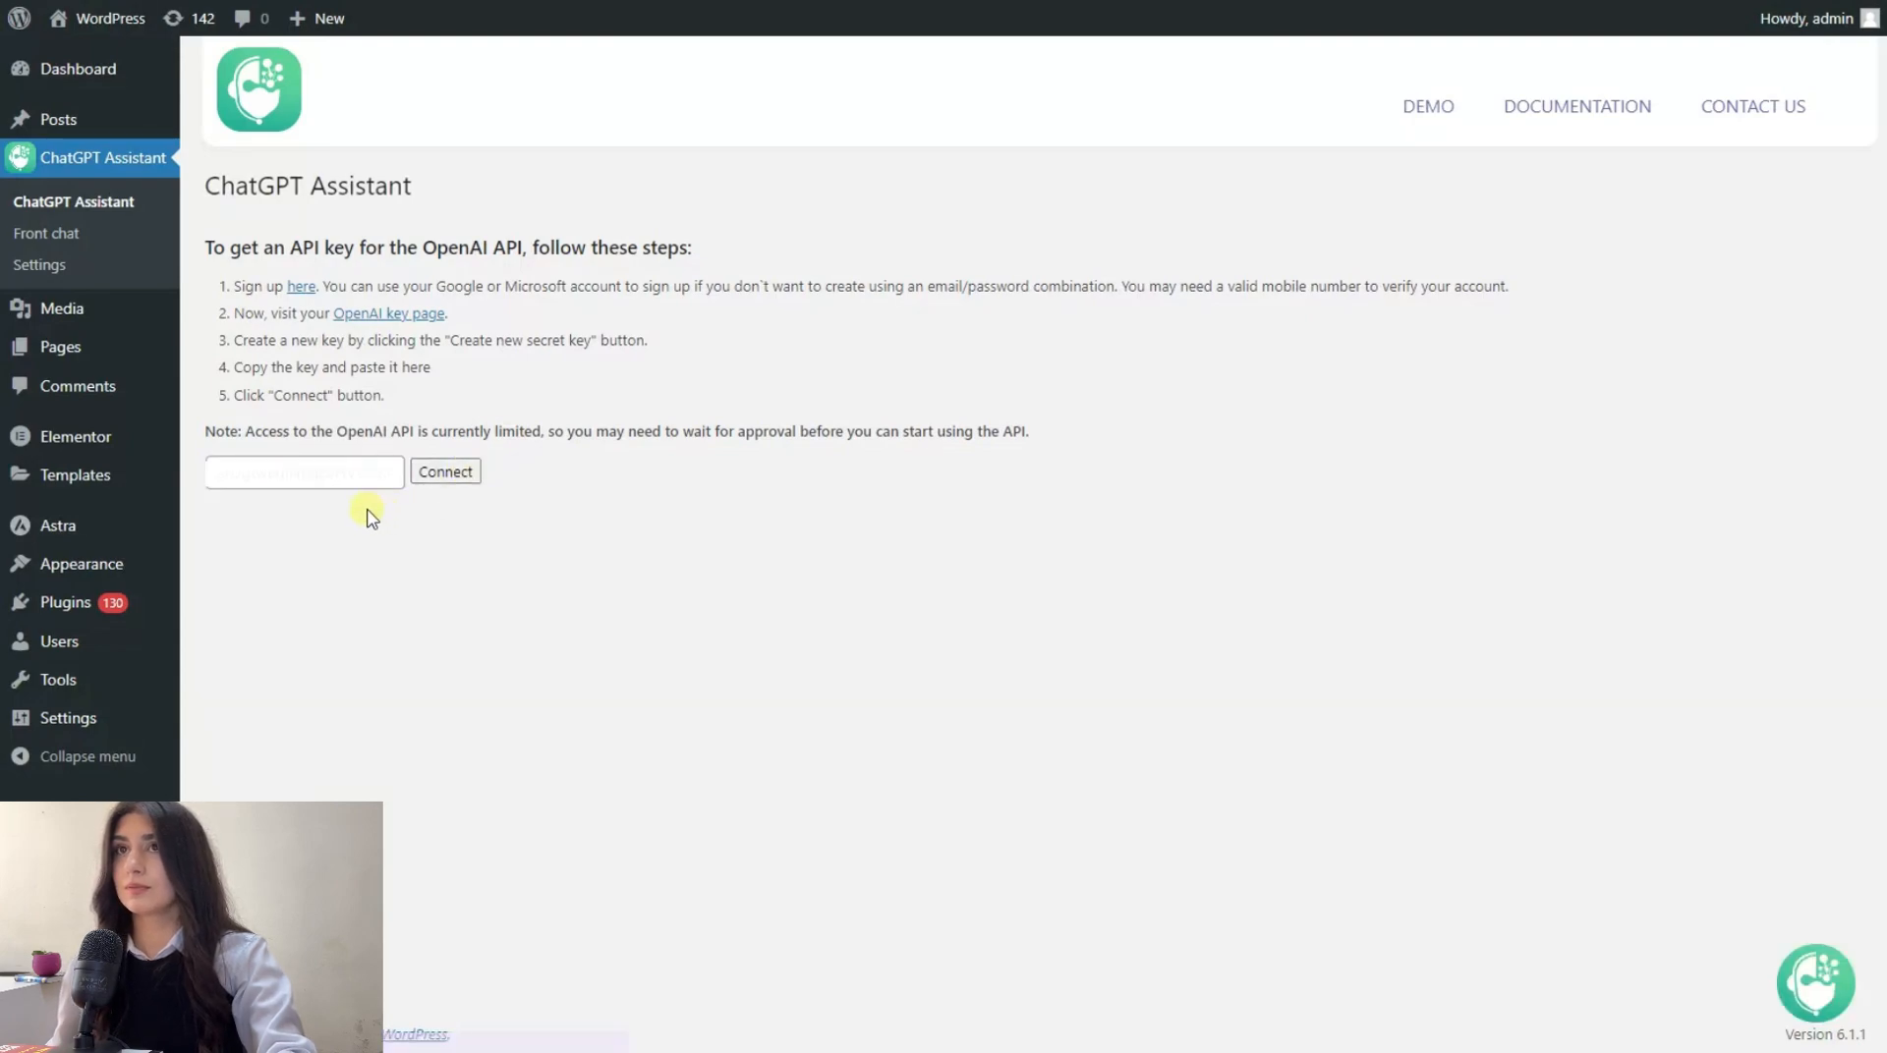
mouse_move(1825, 955)
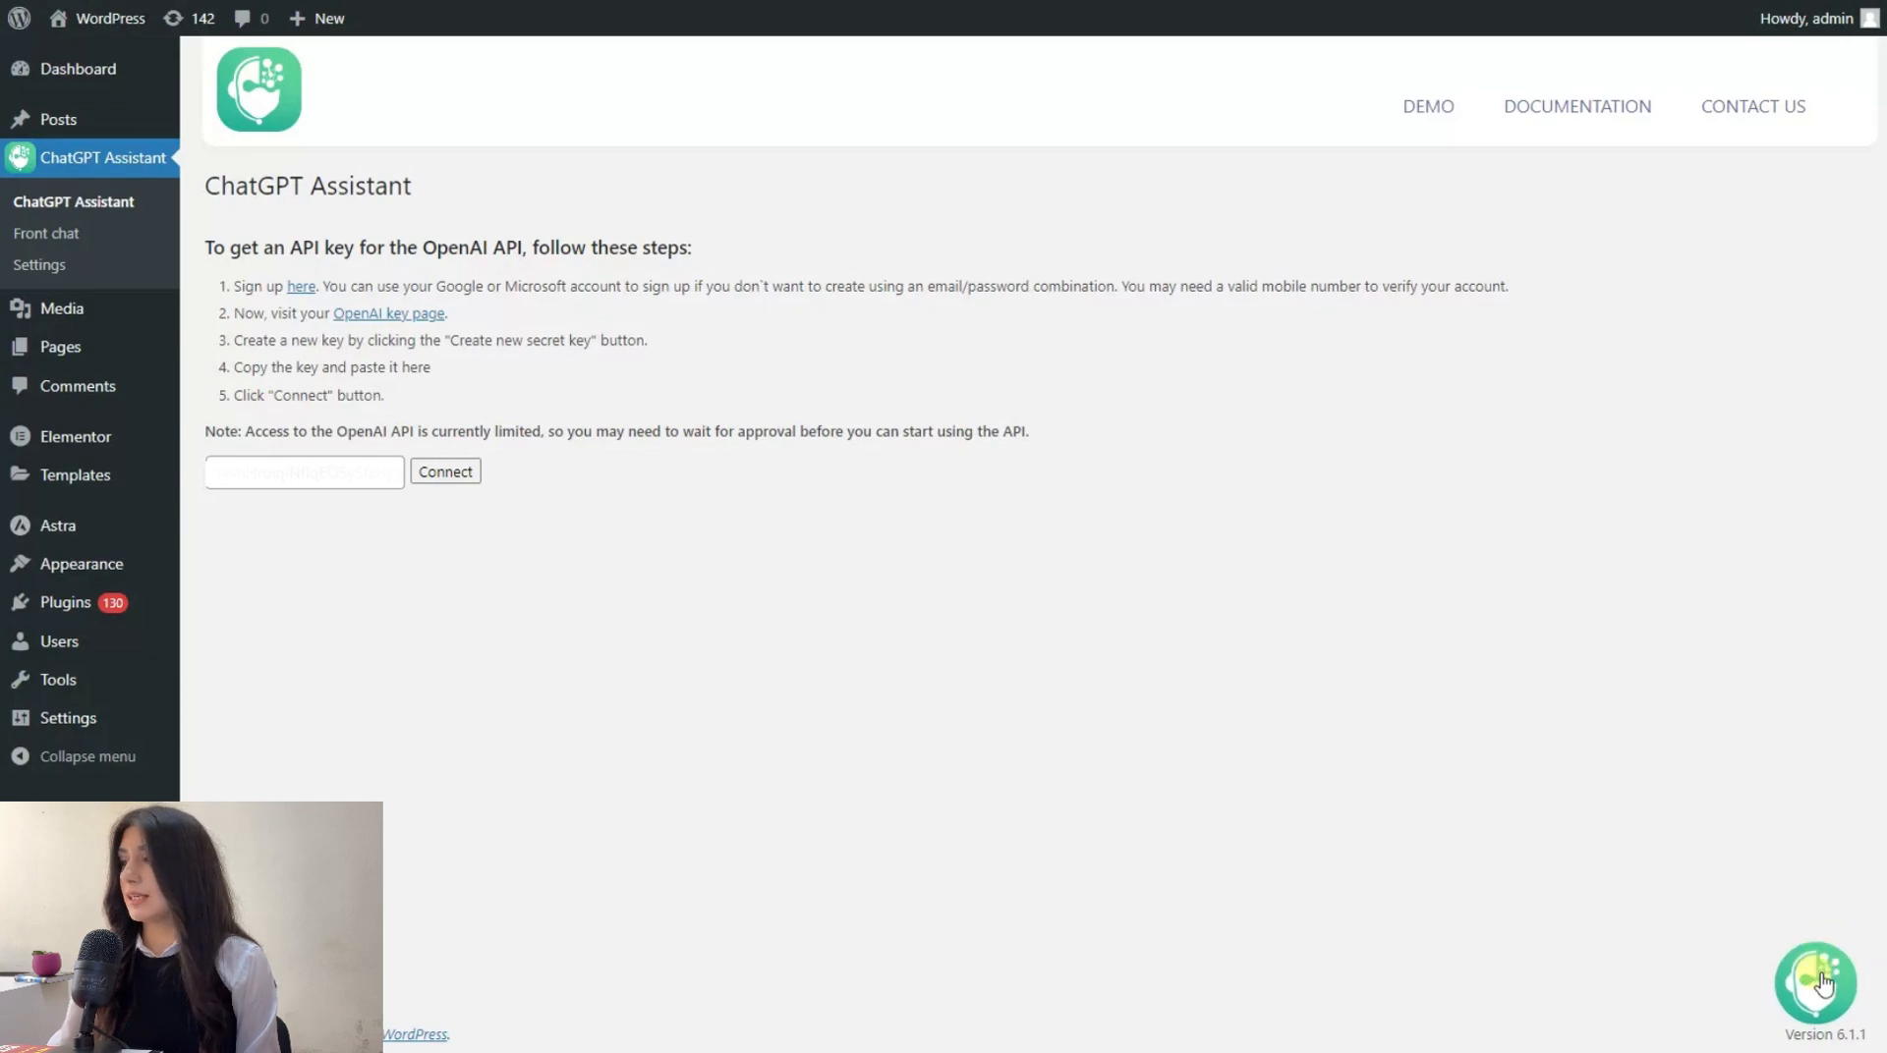
Step: Bring up the ChatGPT Assistant chat window from its floating icon
click(1820, 981)
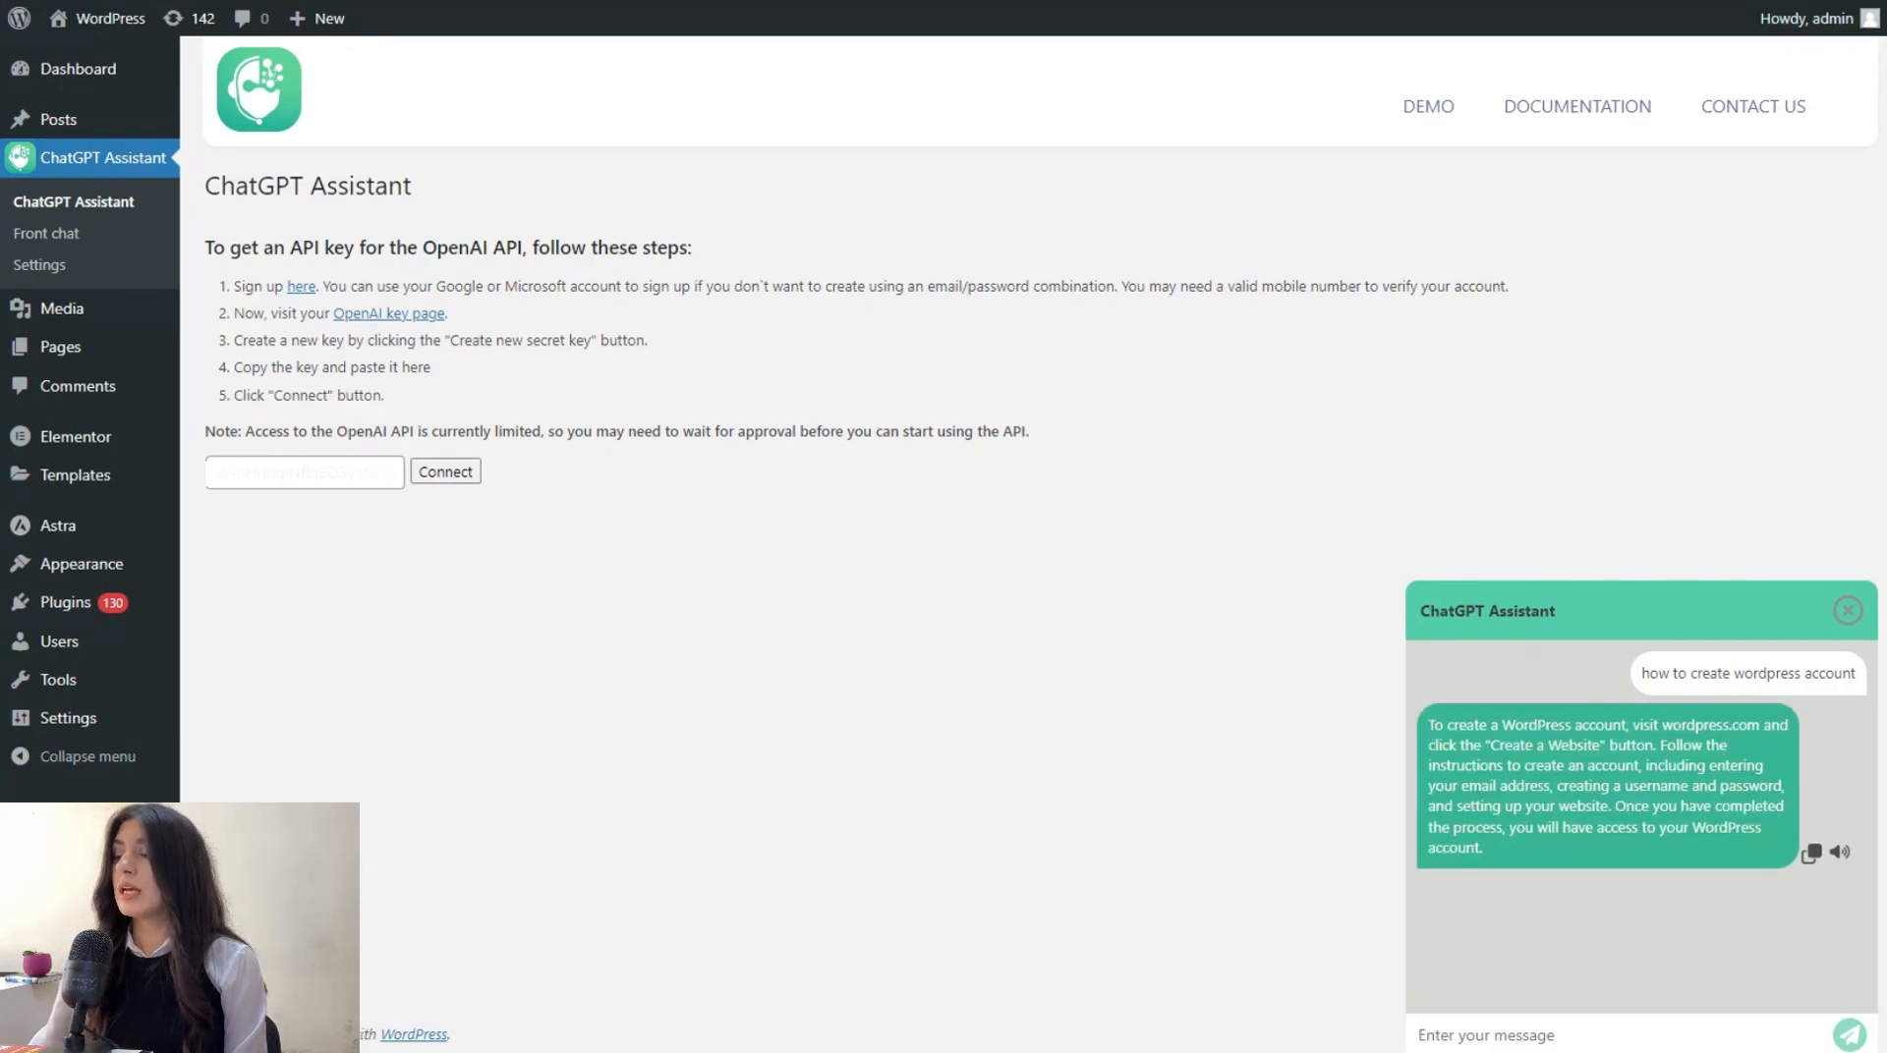
mouse_move(1759, 647)
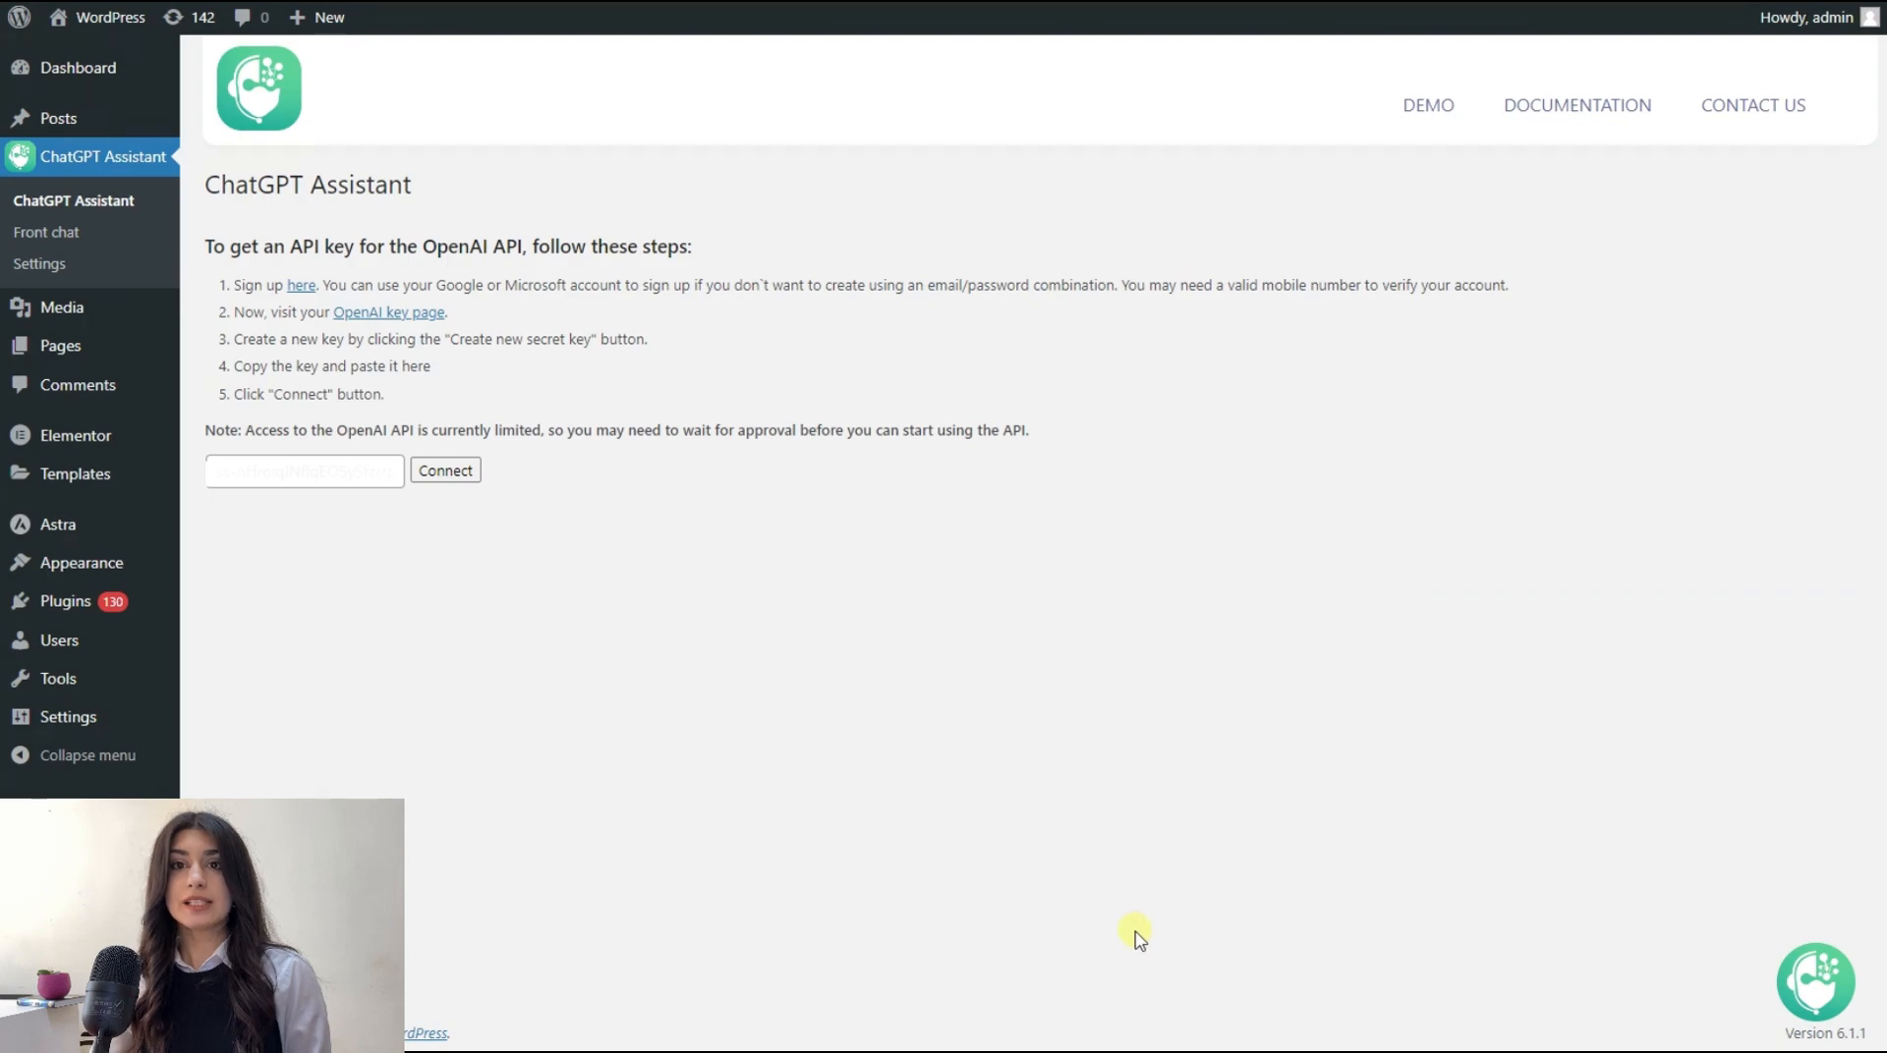
mouse_move(1175, 941)
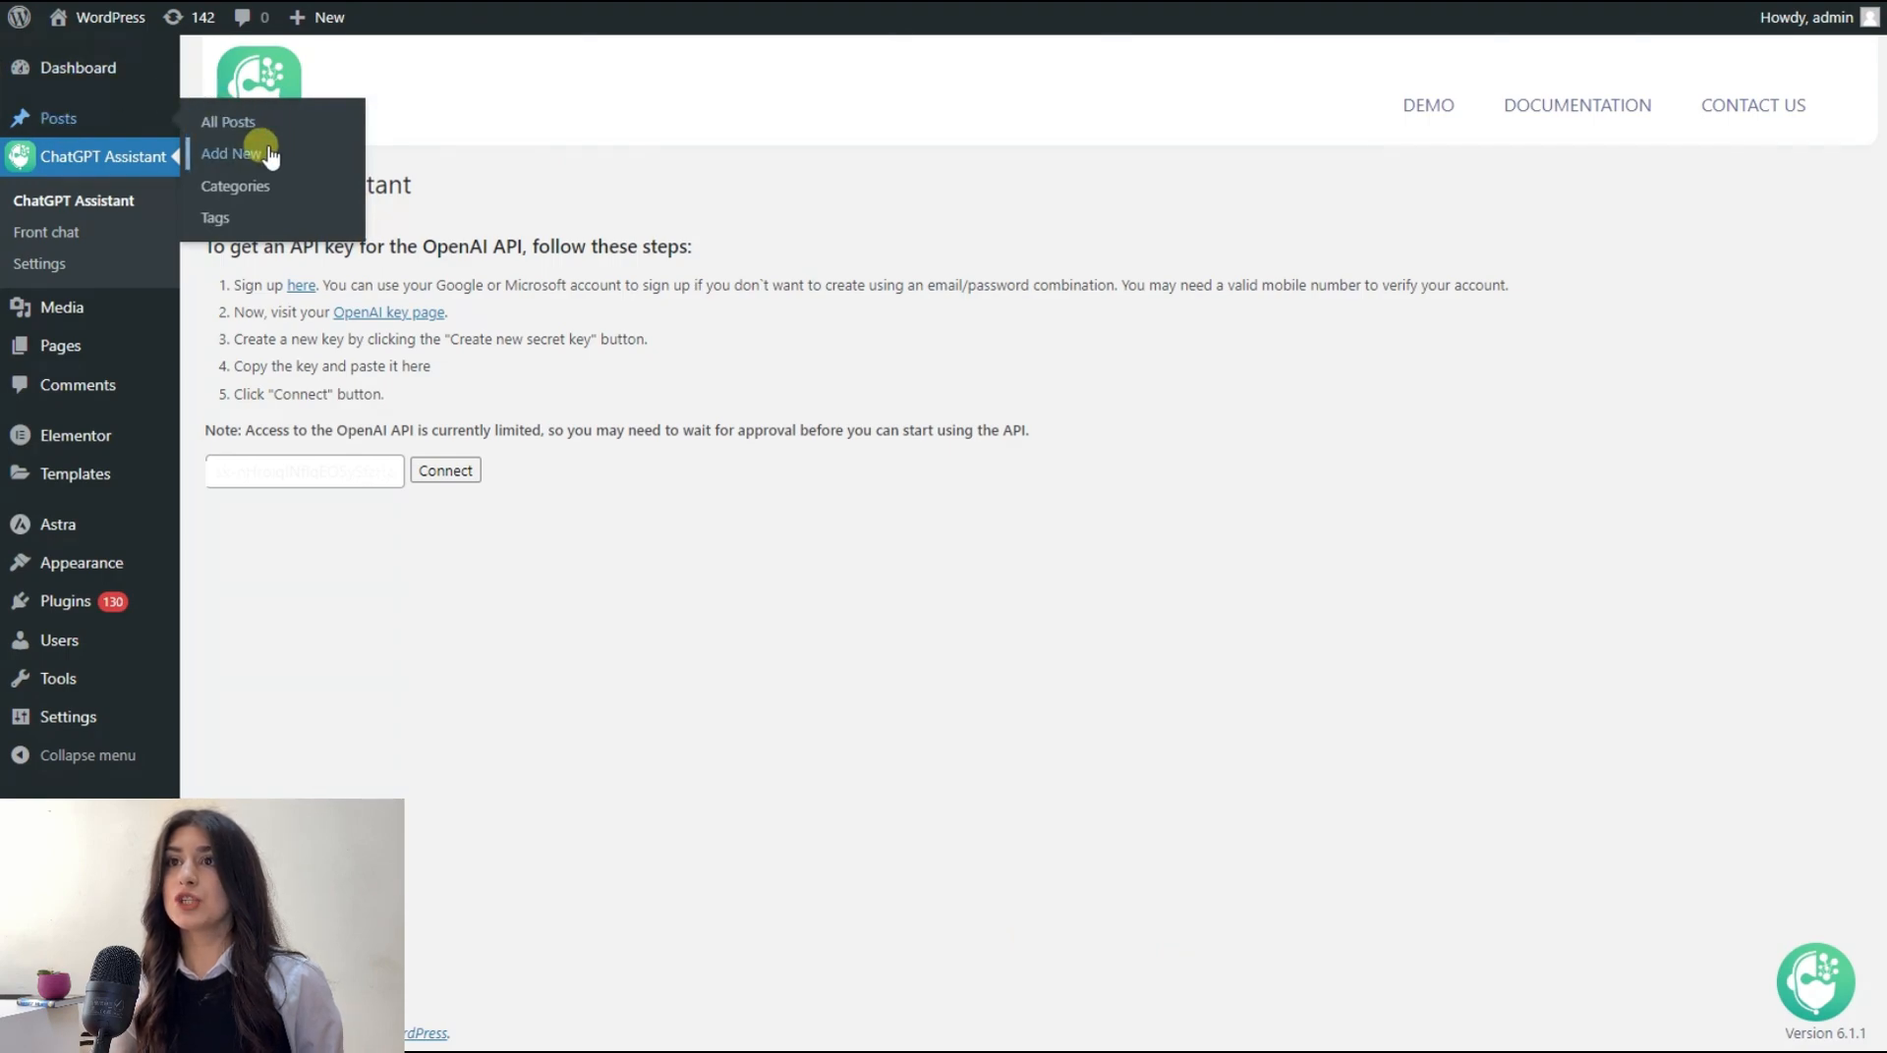
Step: In a new post, ask the assistant for a blog-creation article and insert it into the post body
click(228, 153)
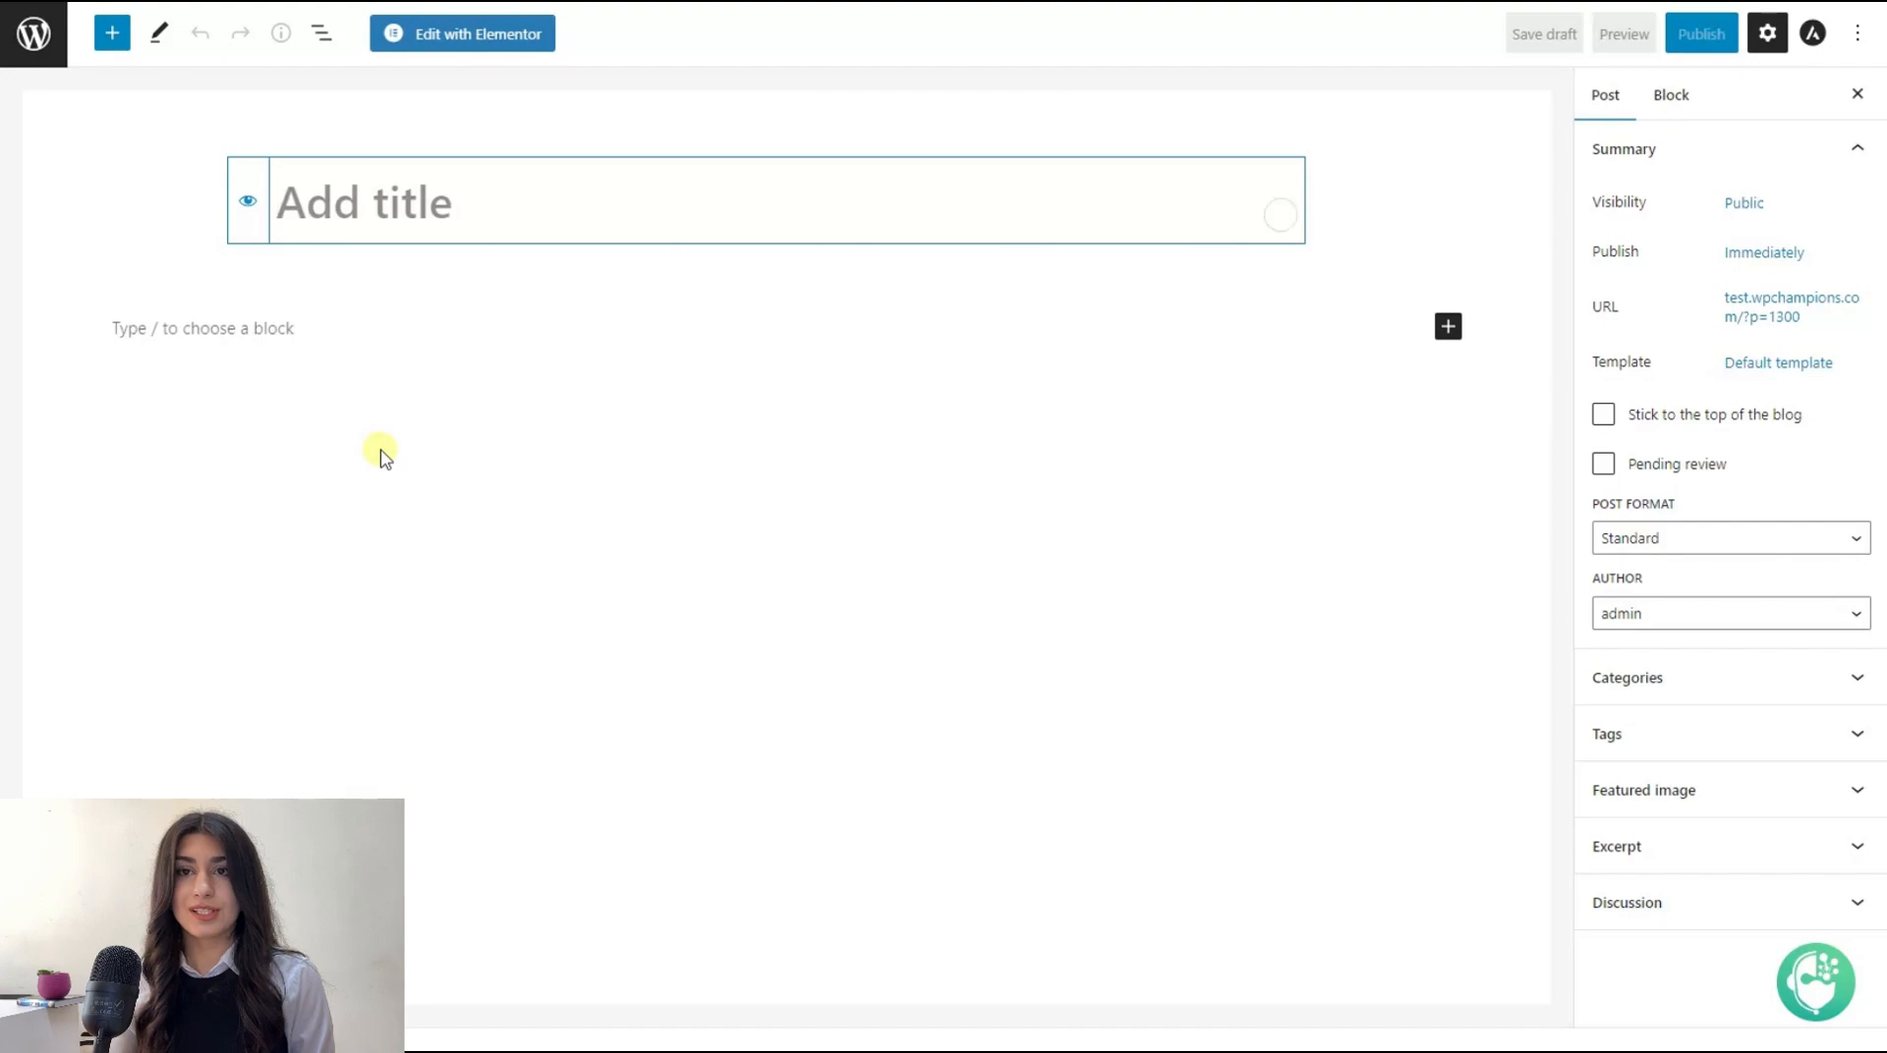
click(1816, 981)
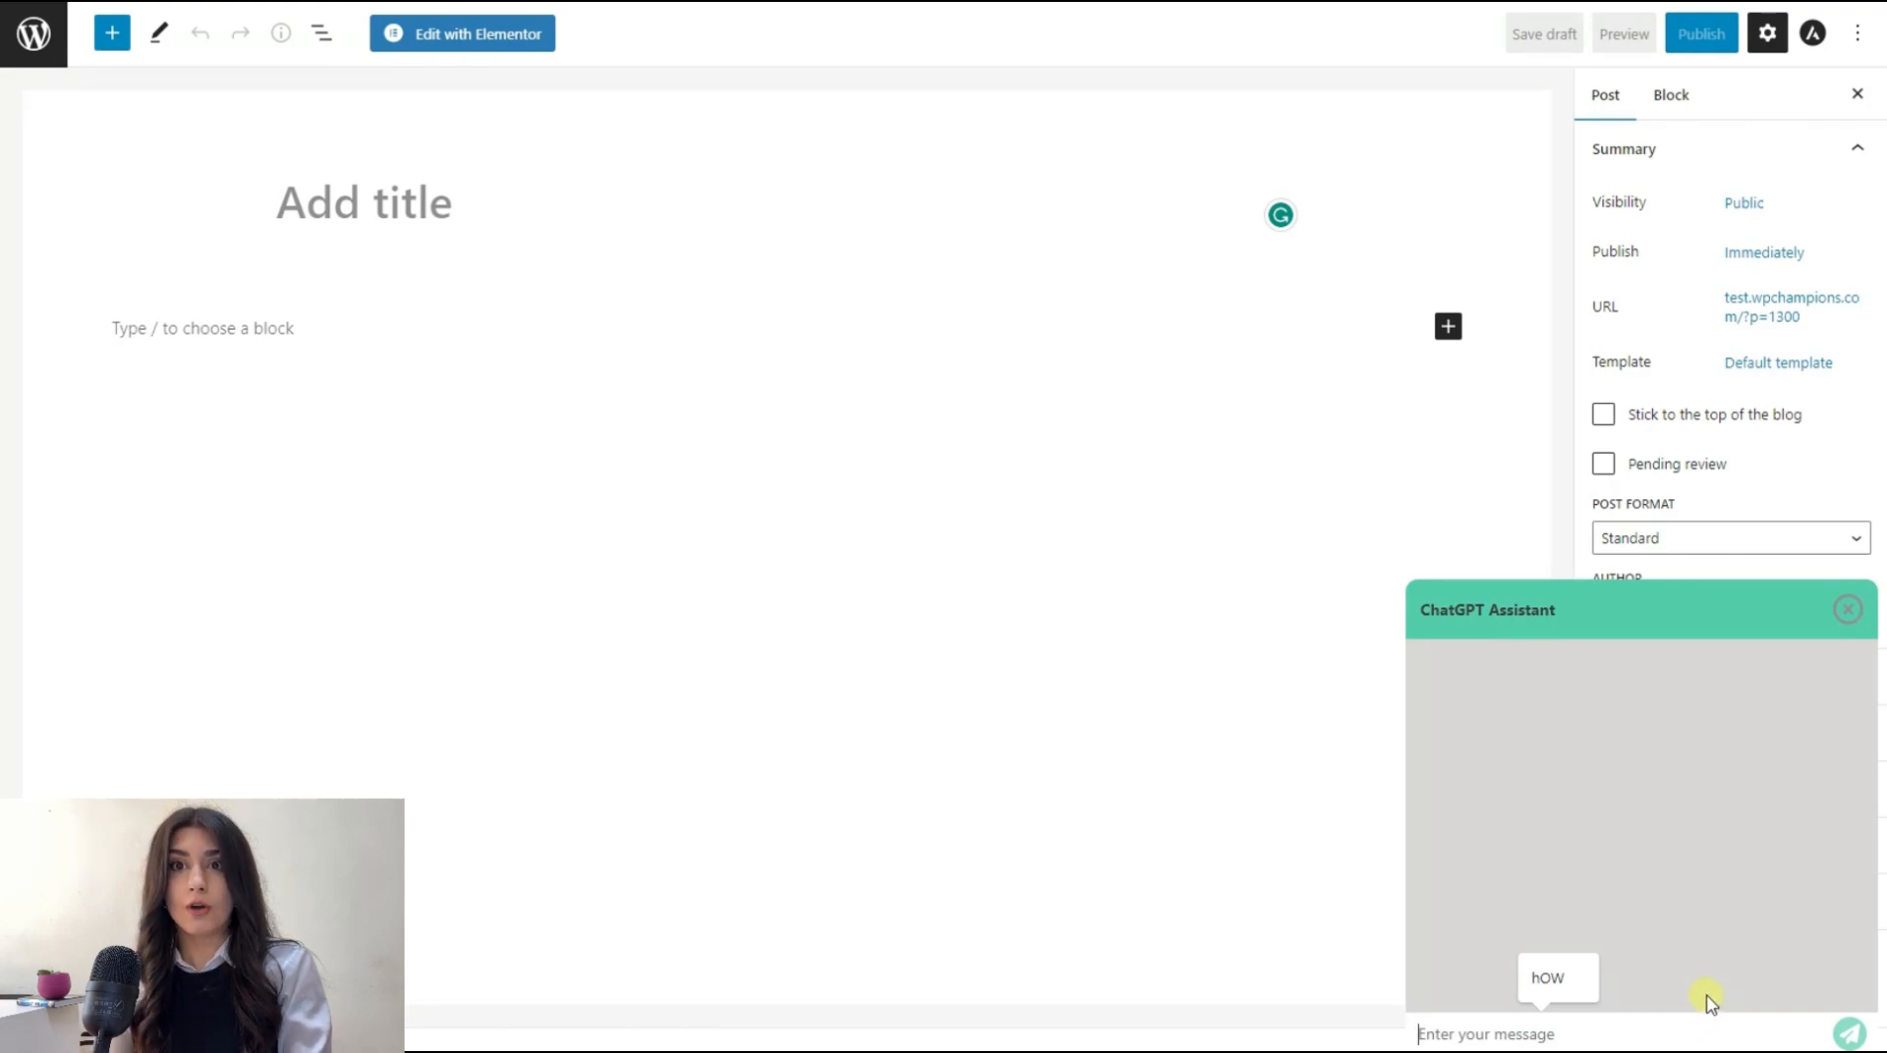
click(1851, 1033)
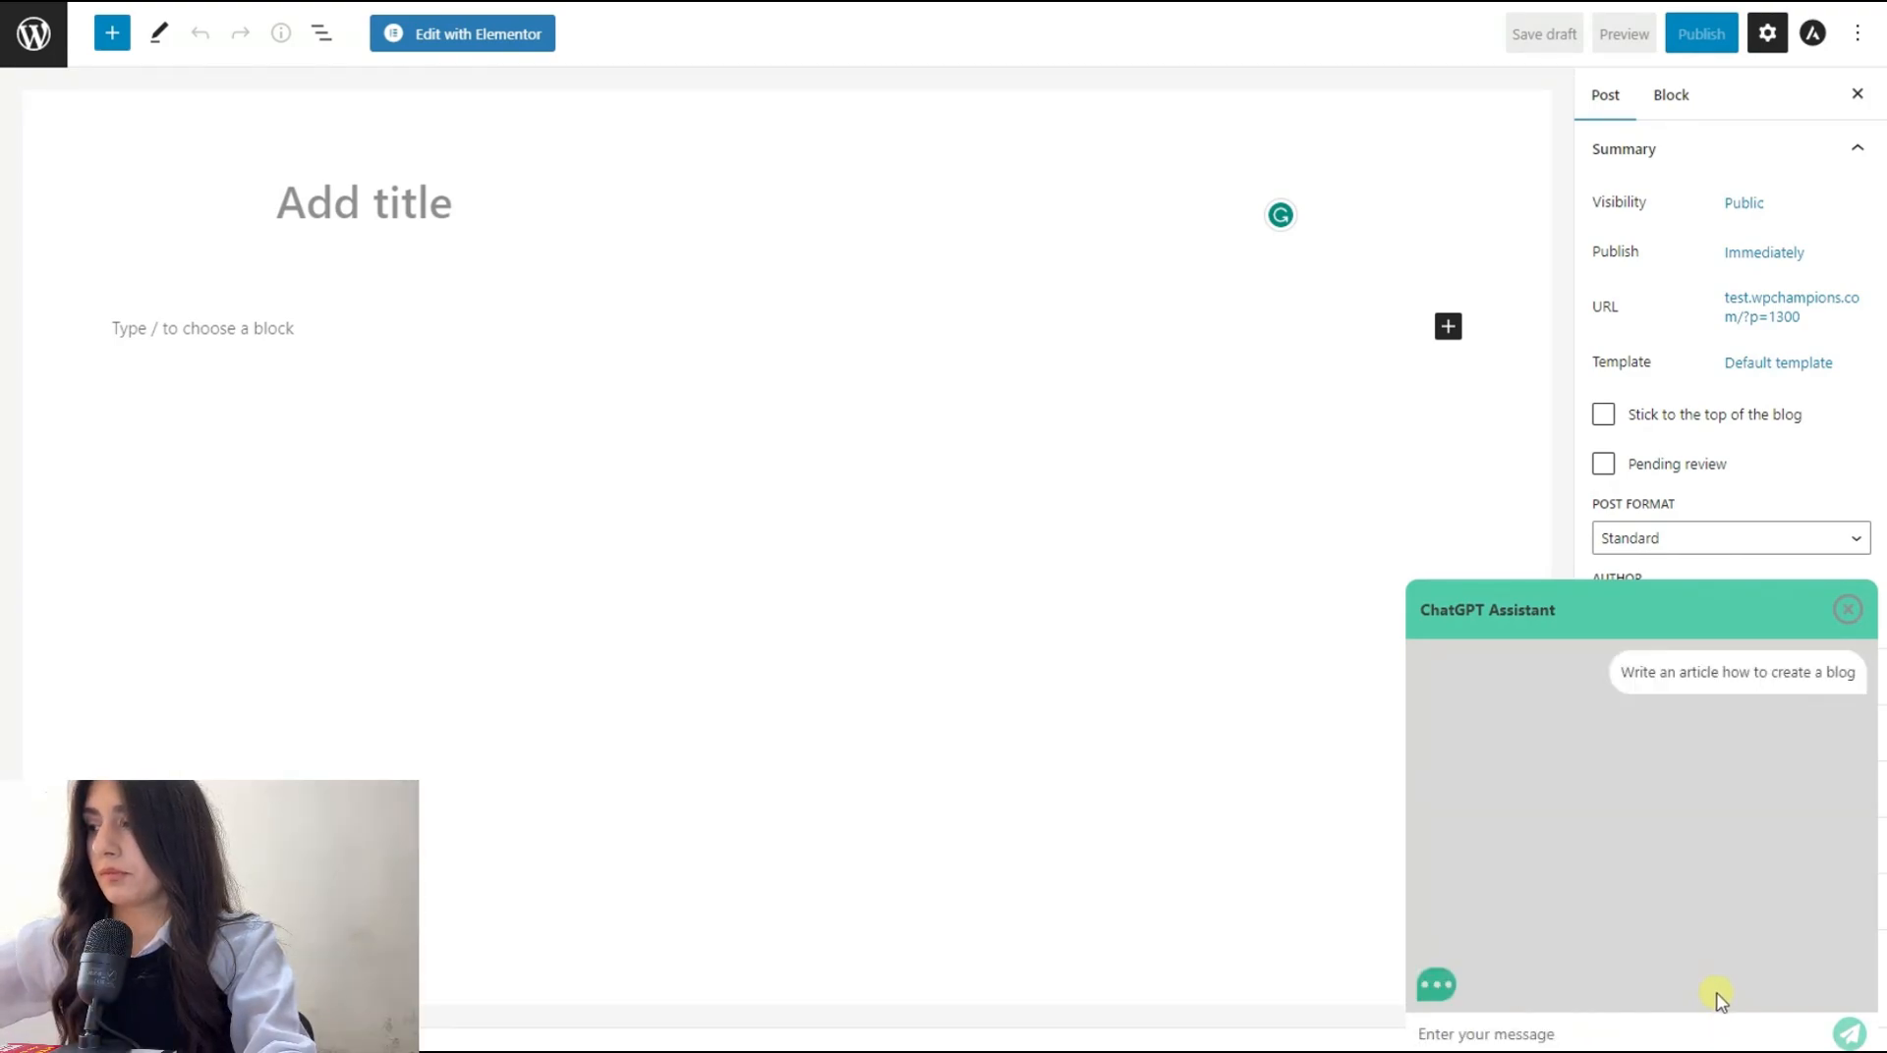
mouse_move(1859, 572)
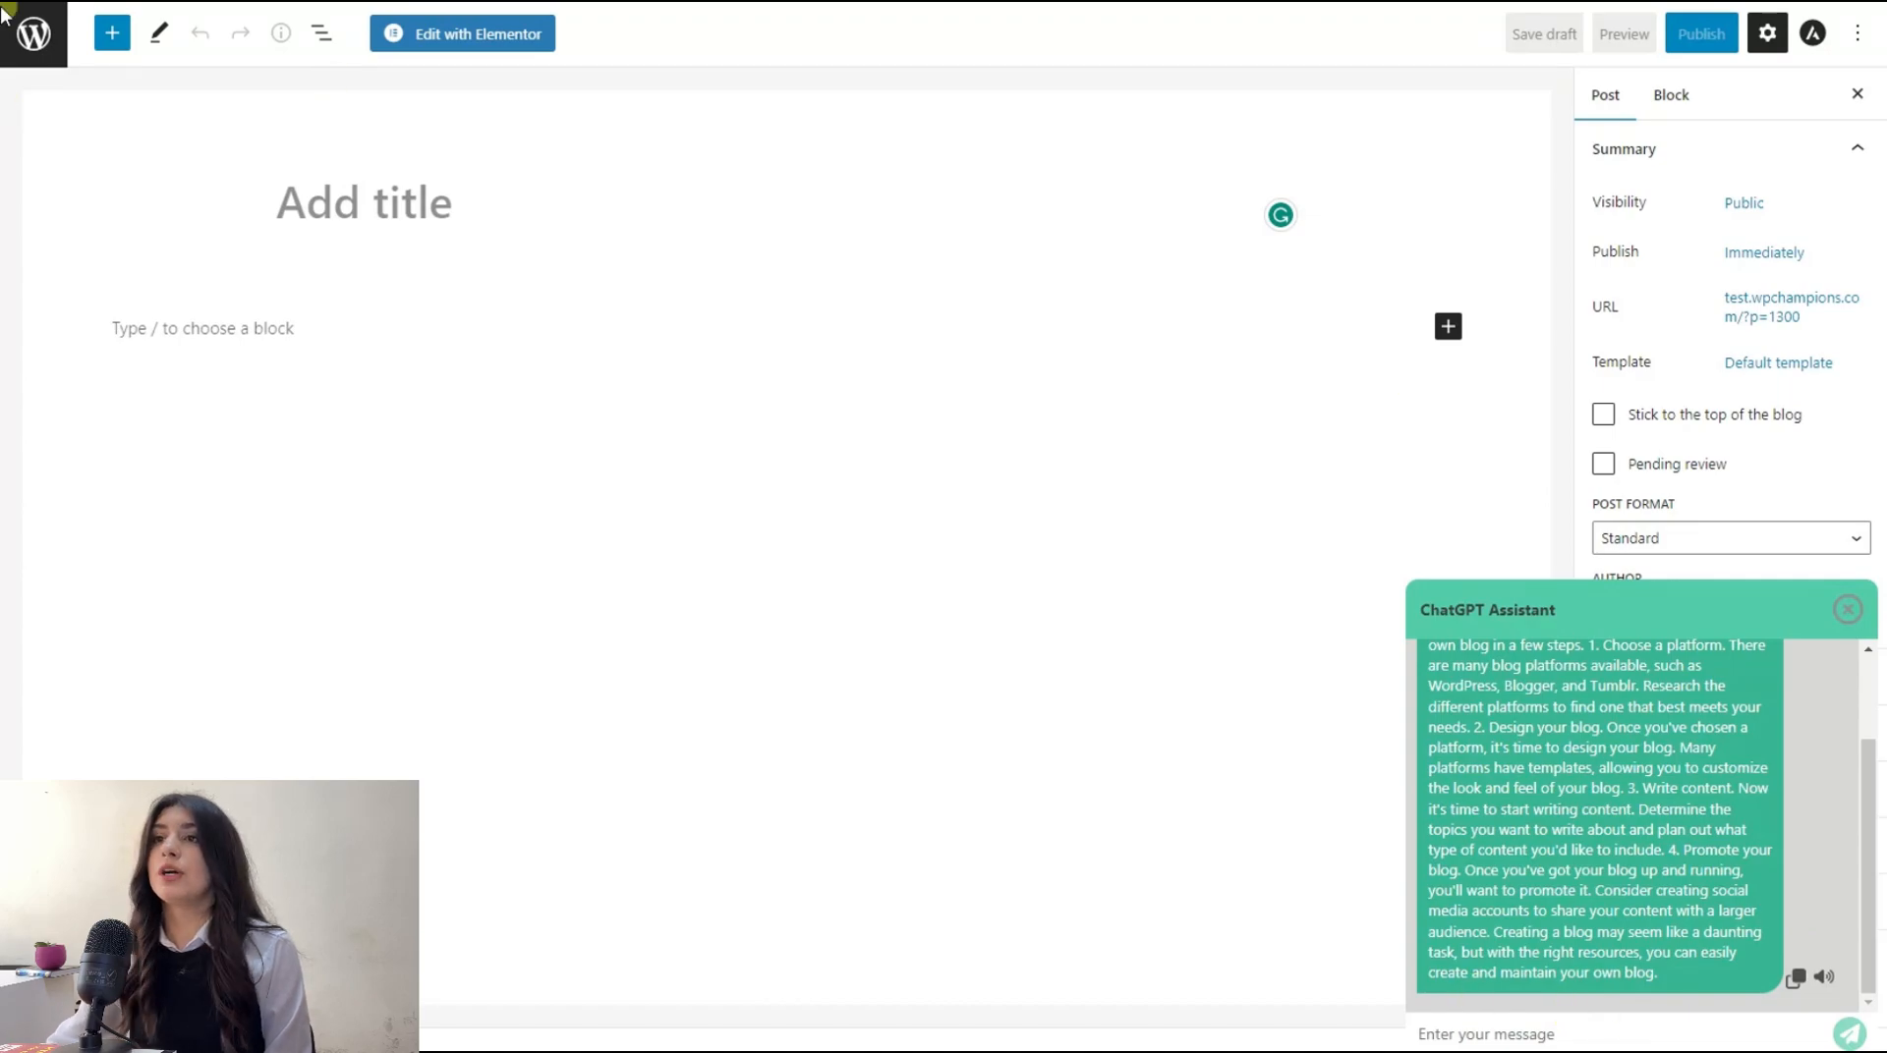
click(200, 318)
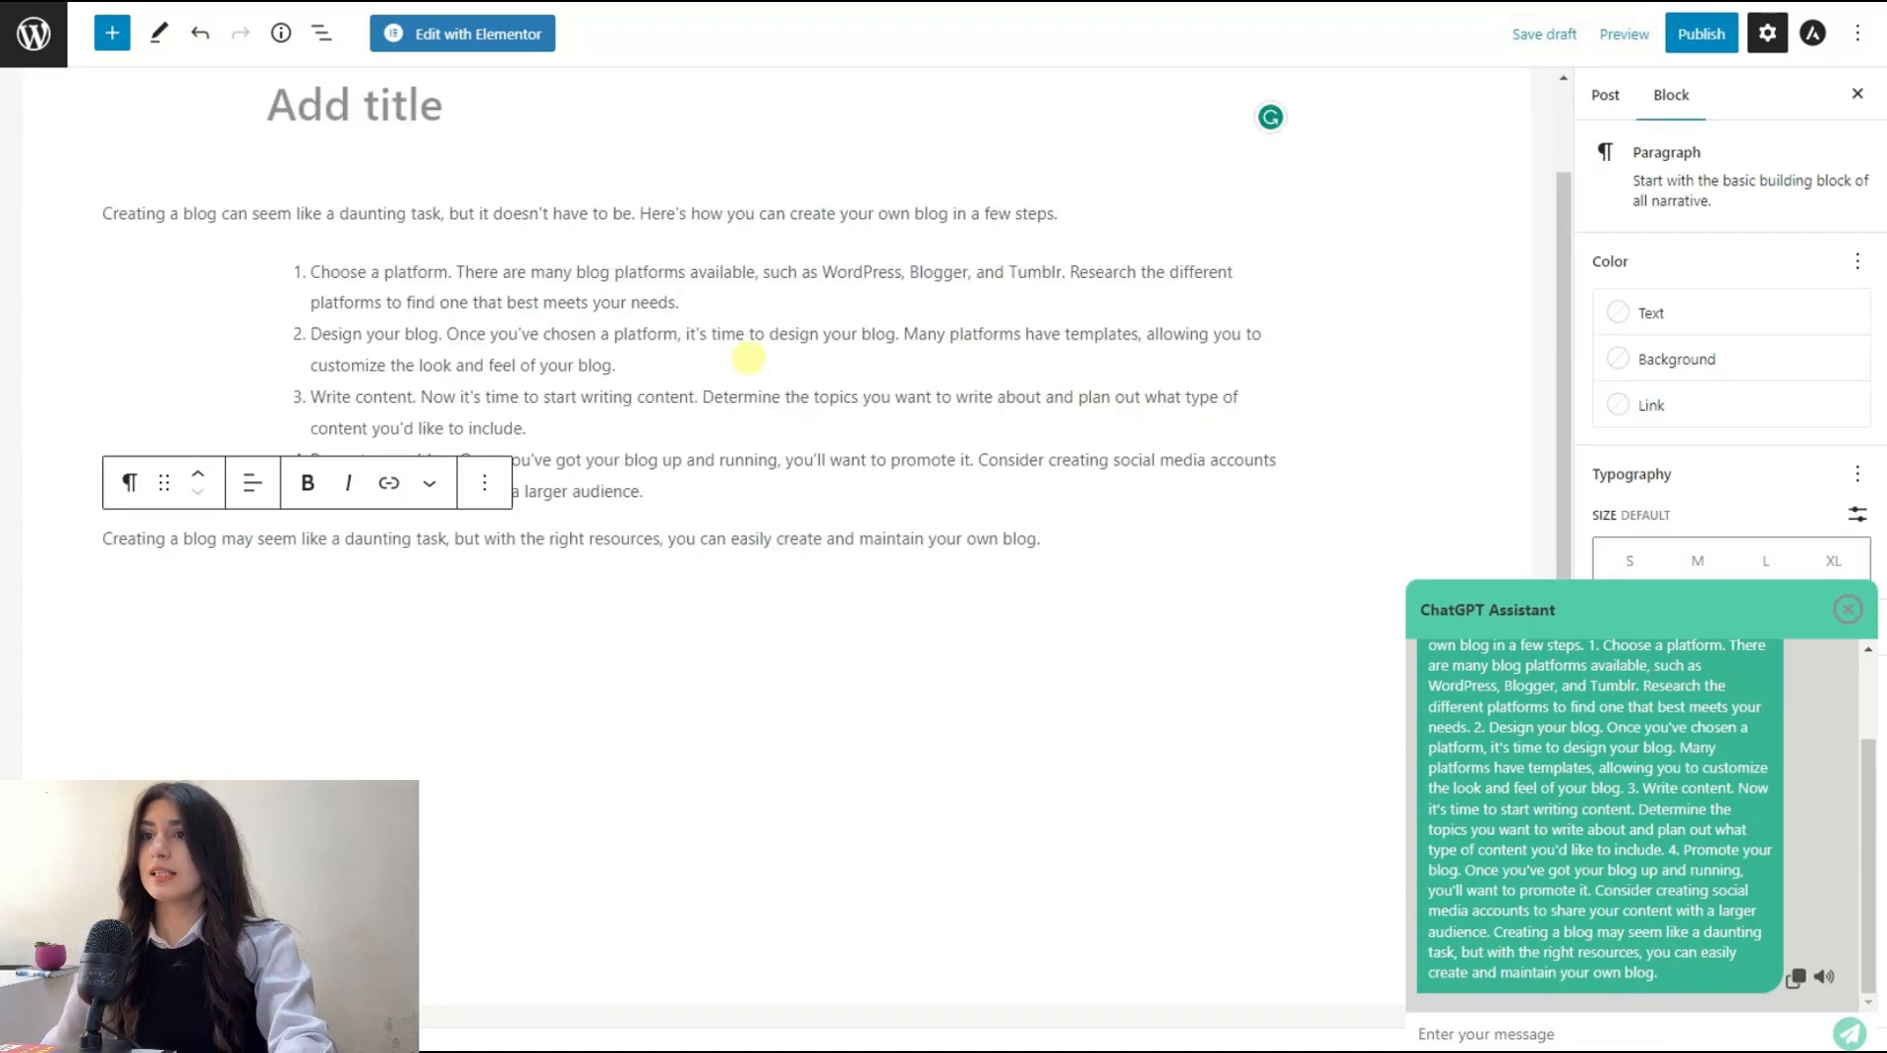
mouse_move(1333, 650)
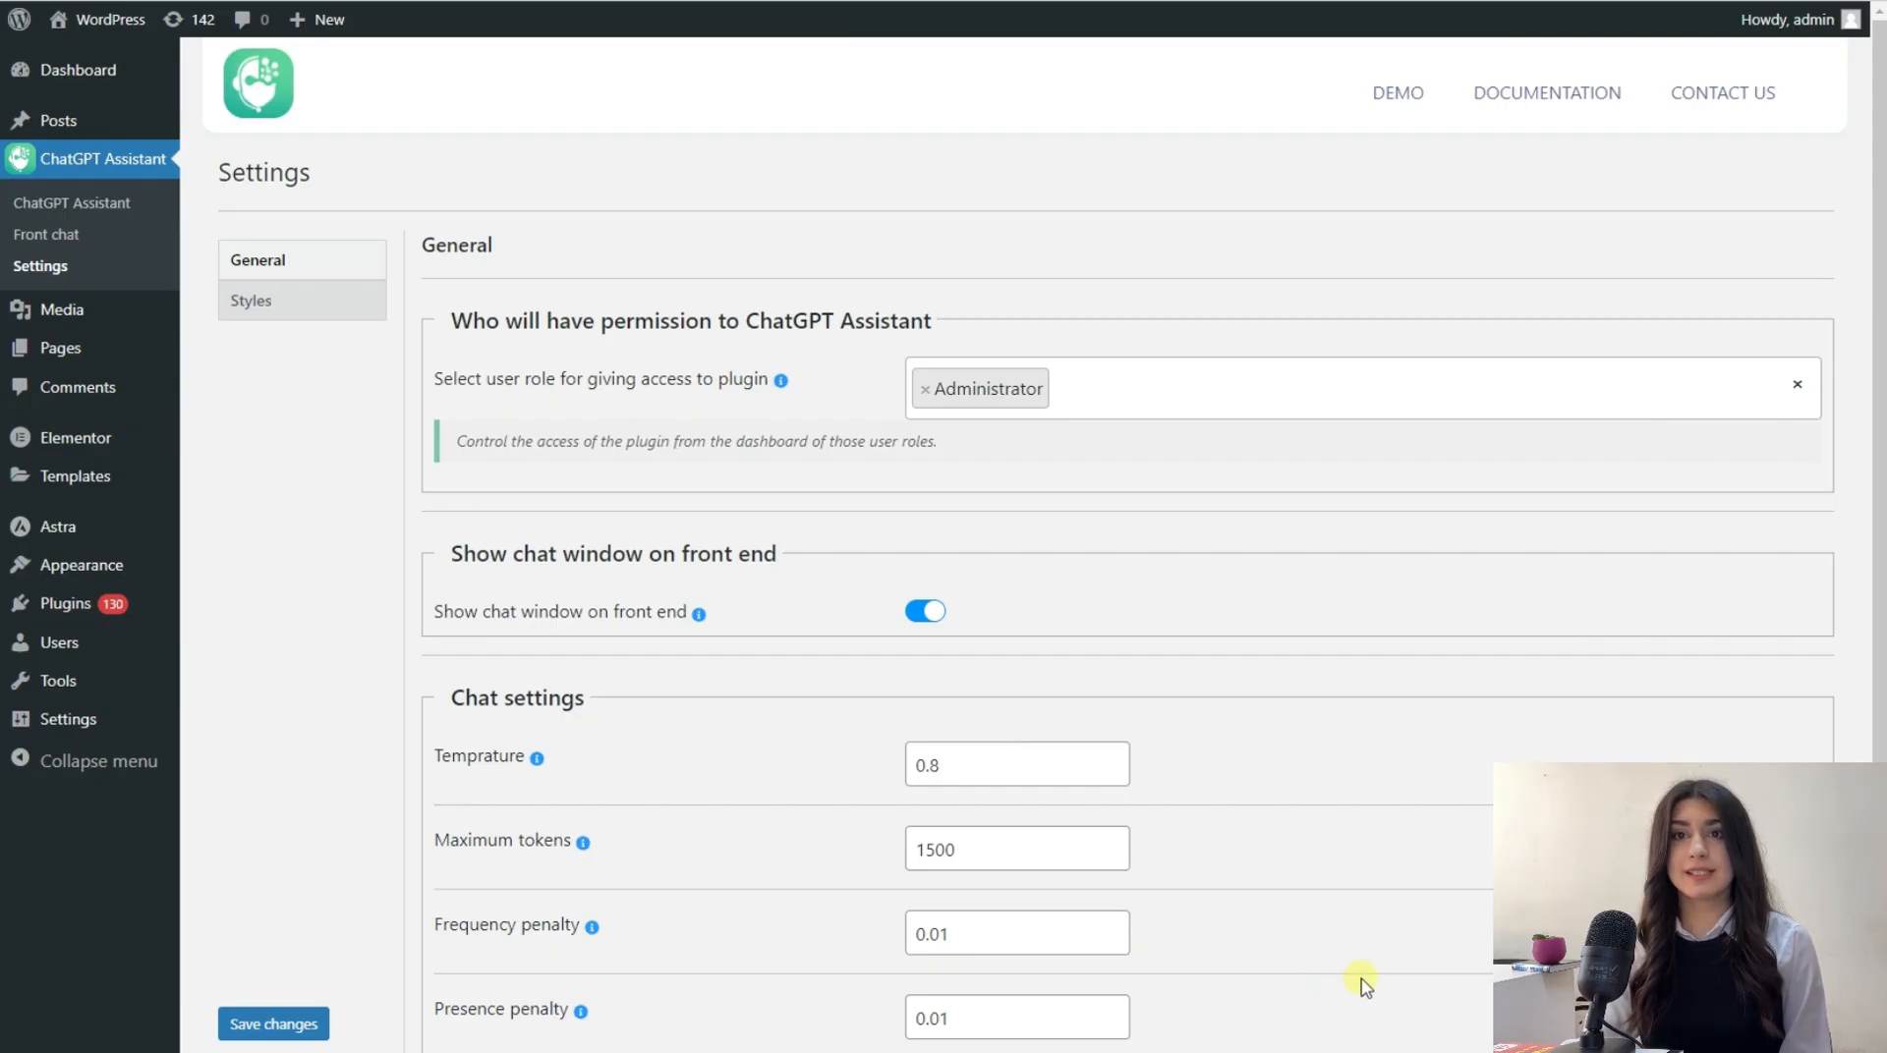
mouse_move(1199, 804)
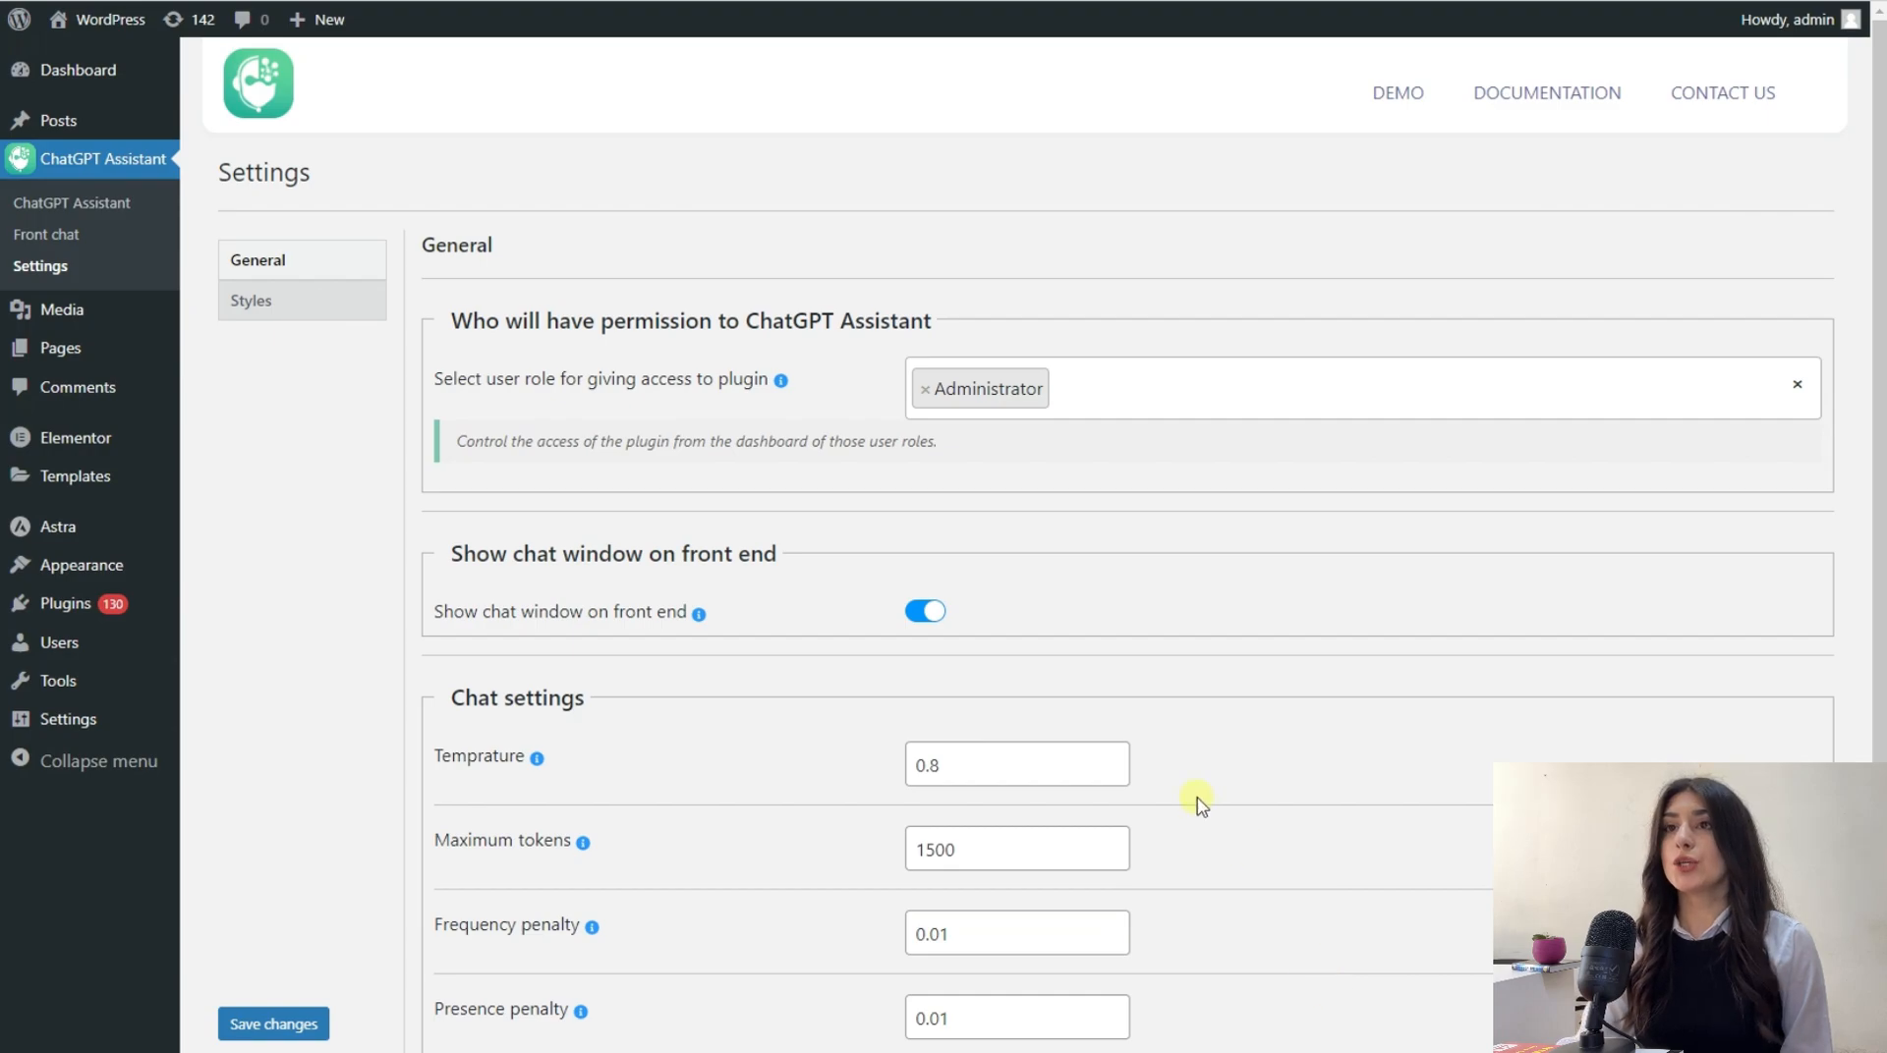
mouse_move(253, 301)
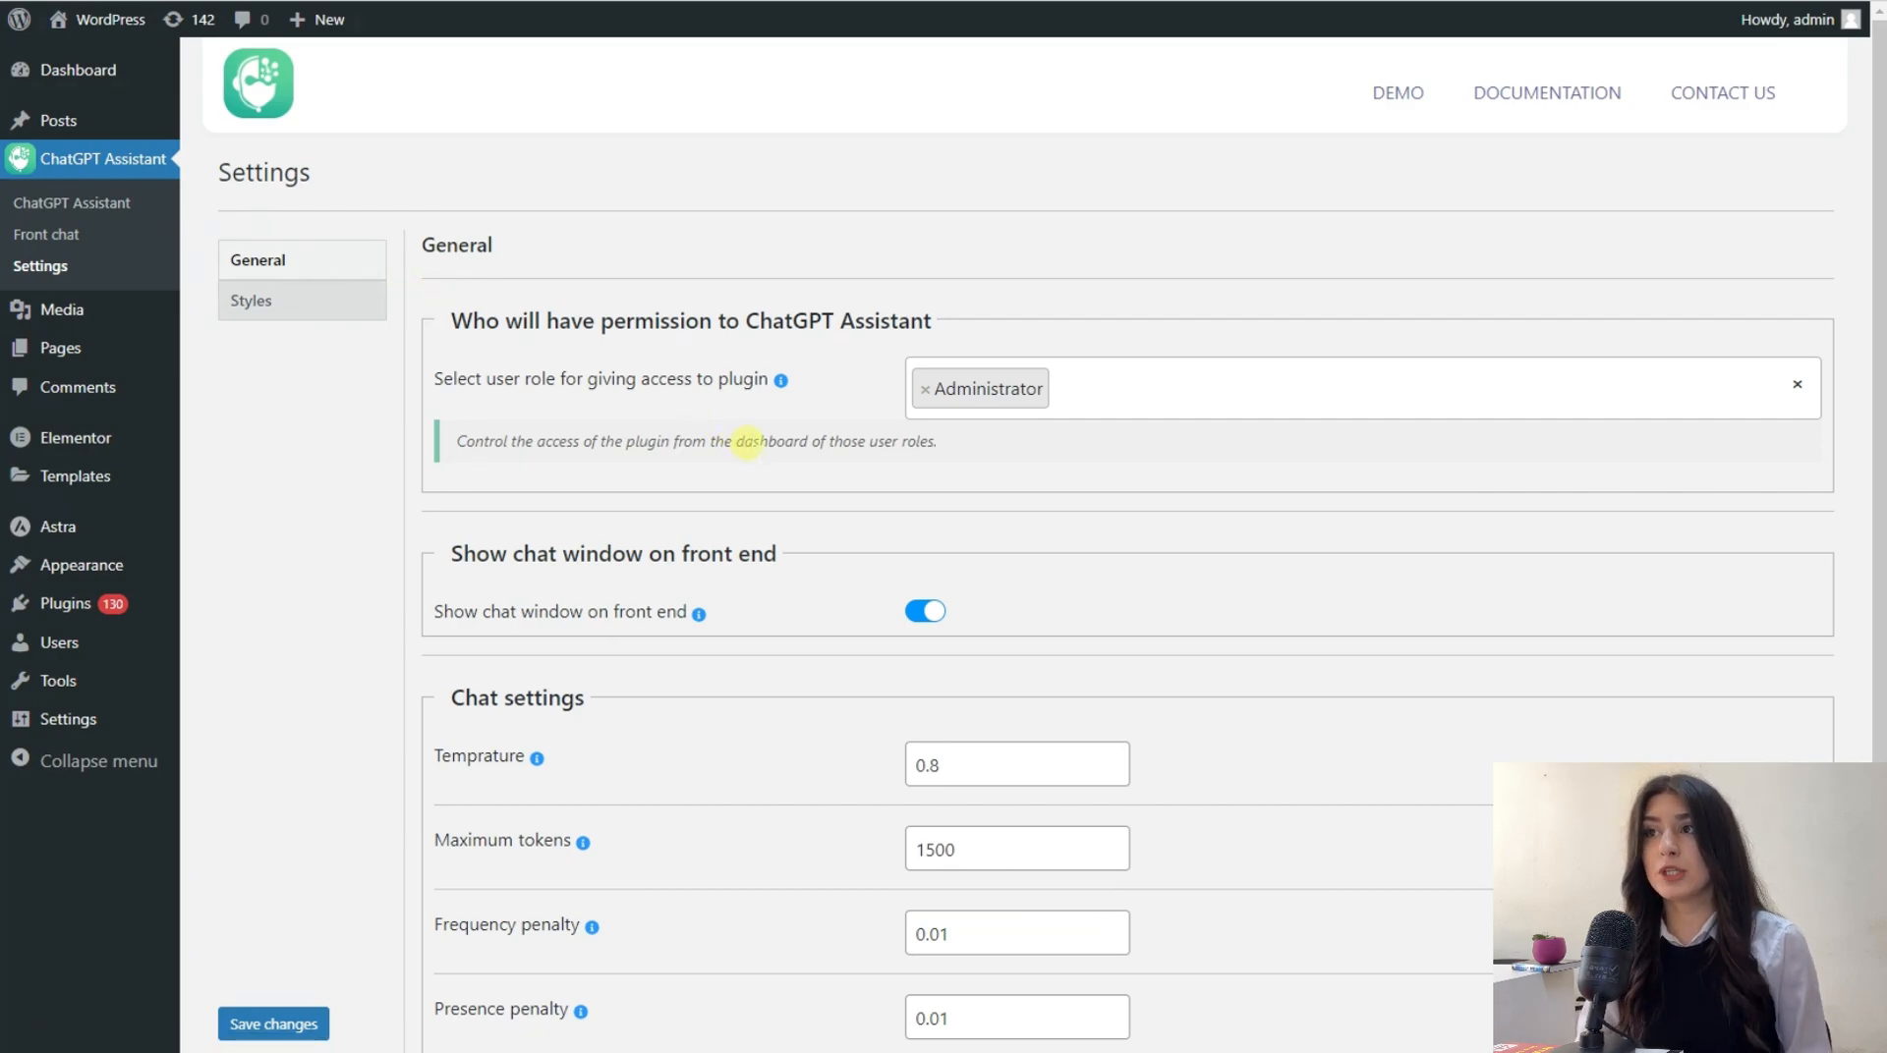
mouse_move(711, 486)
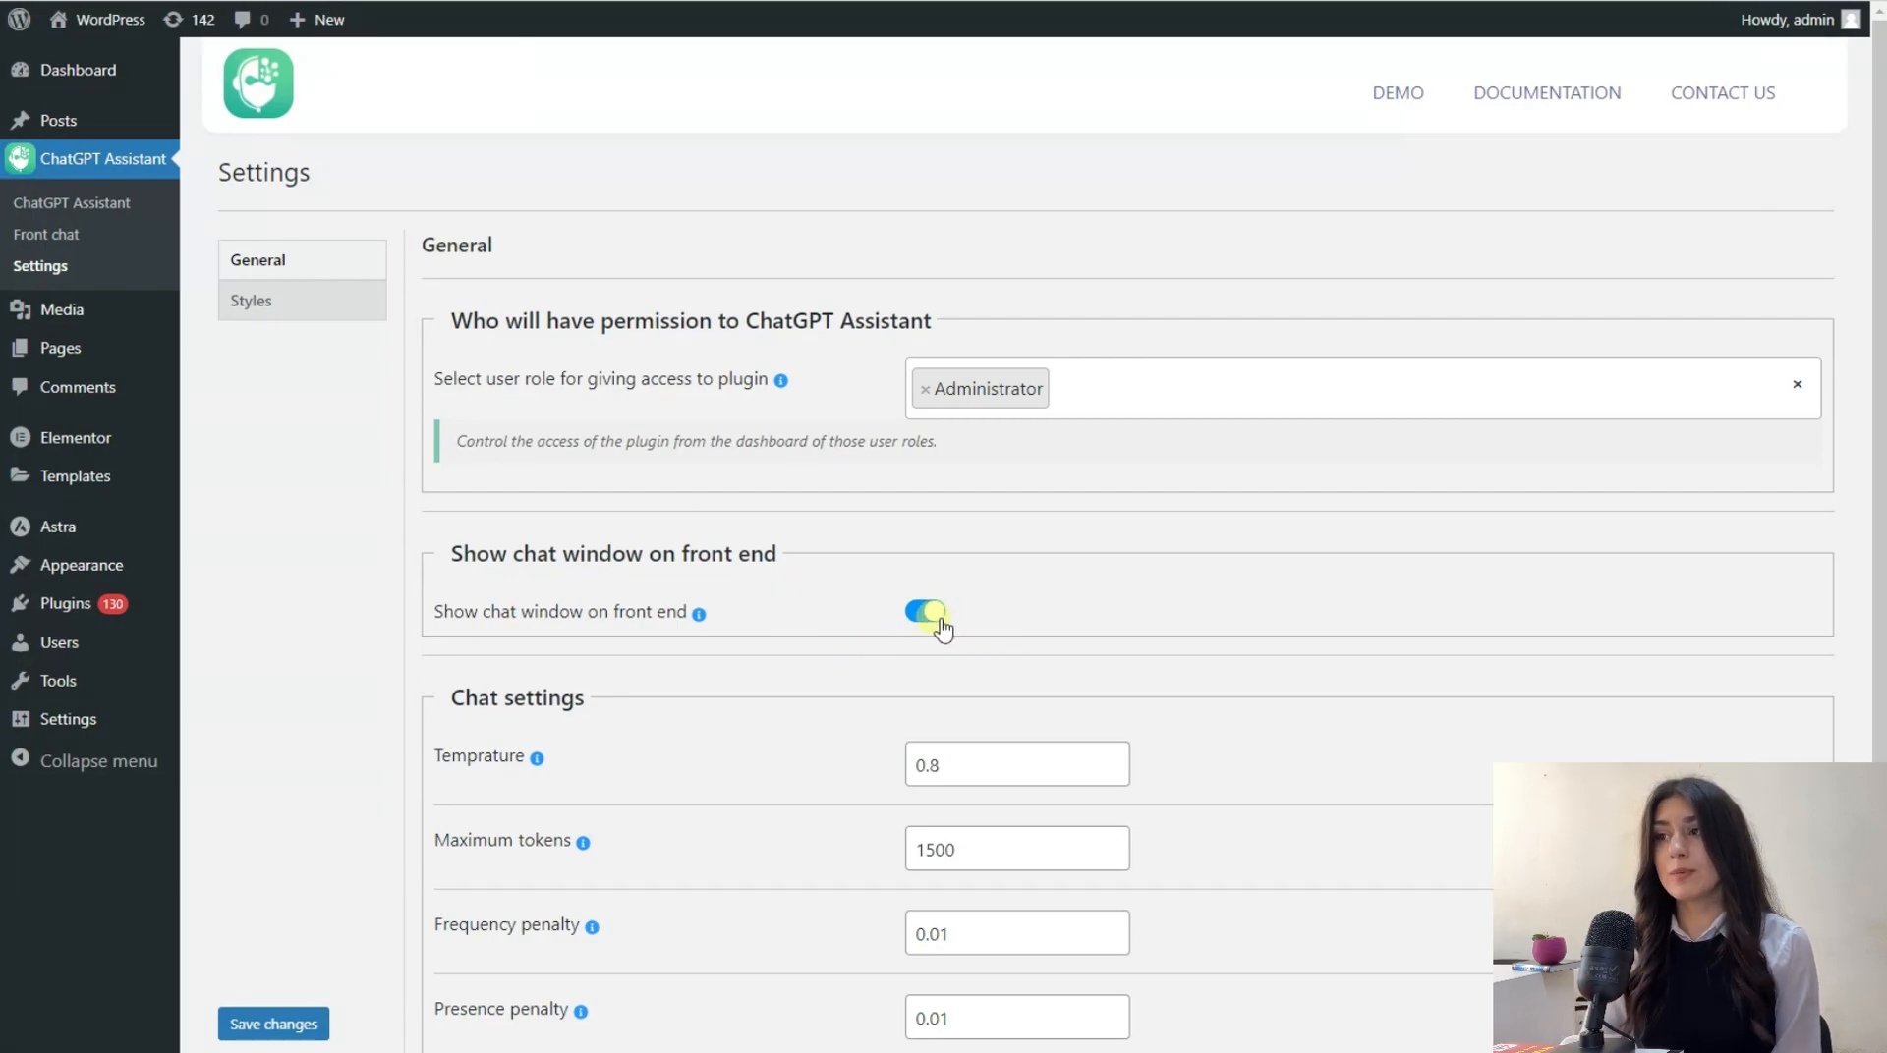
click(923, 611)
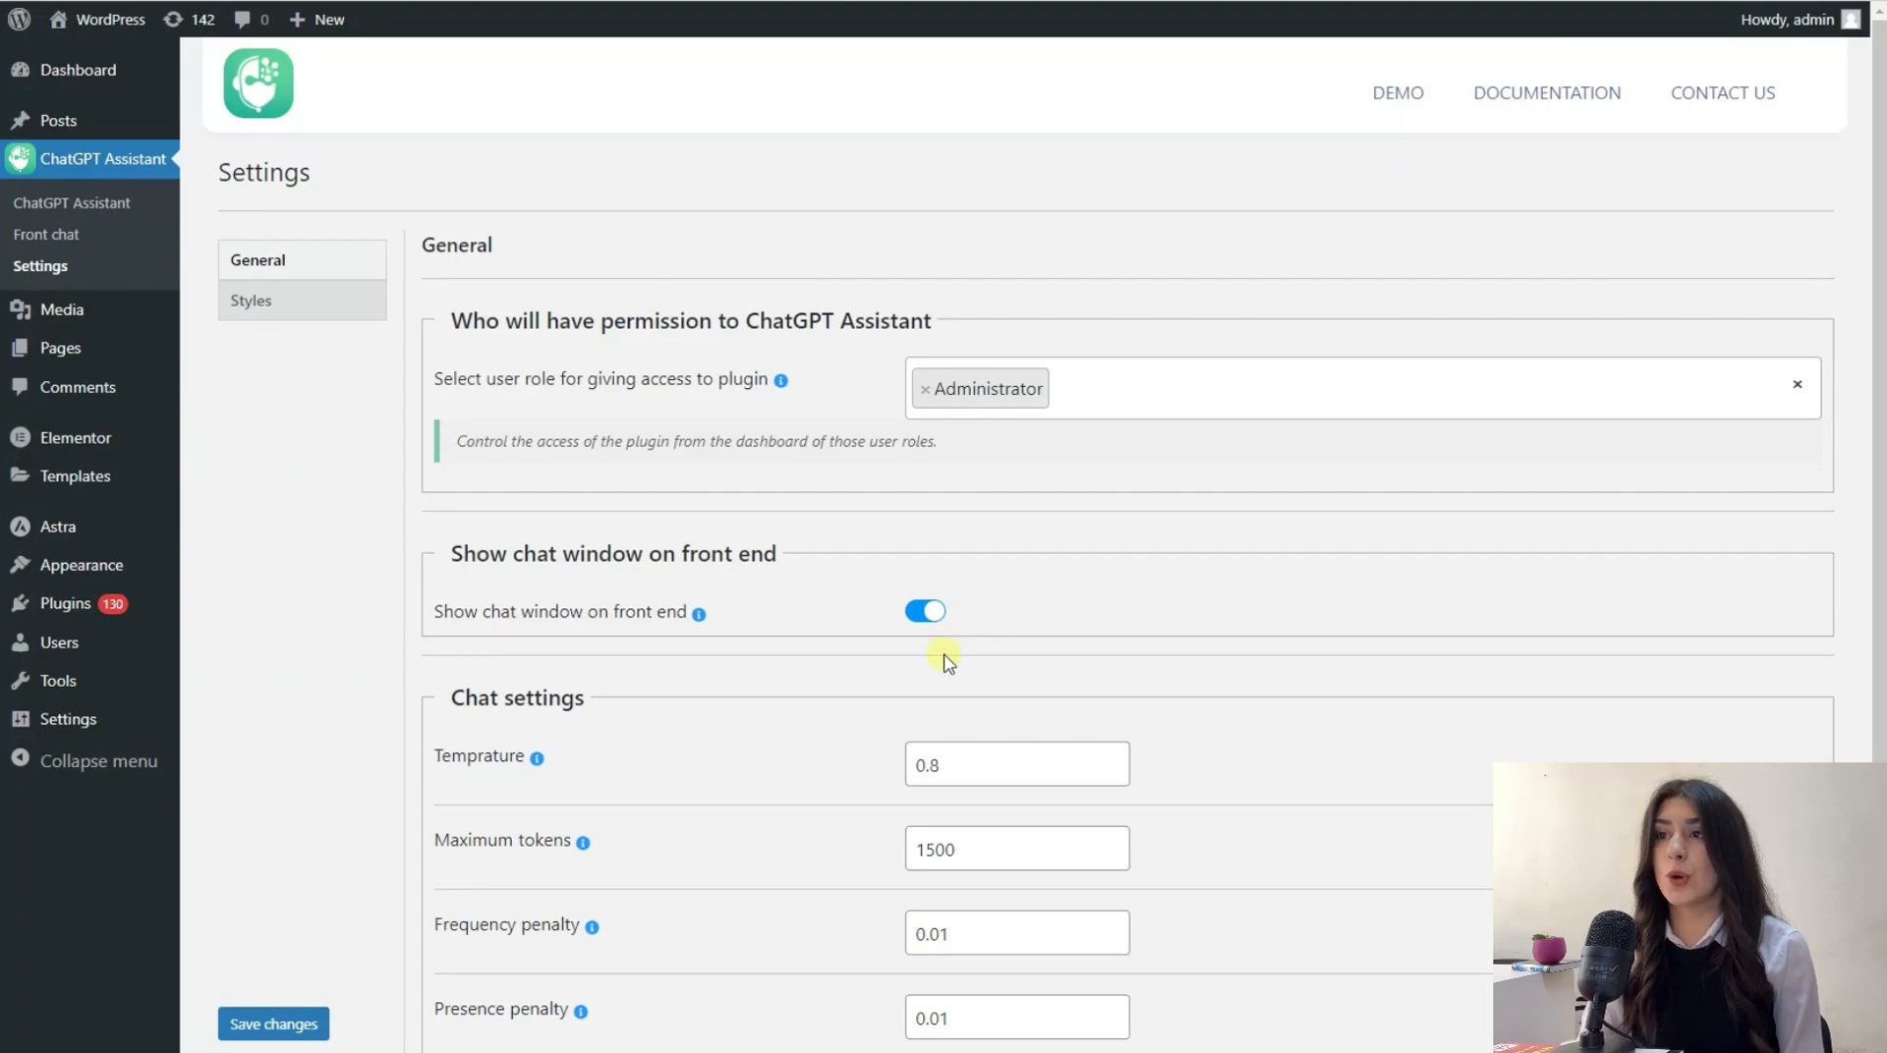
scroll(down, 3)
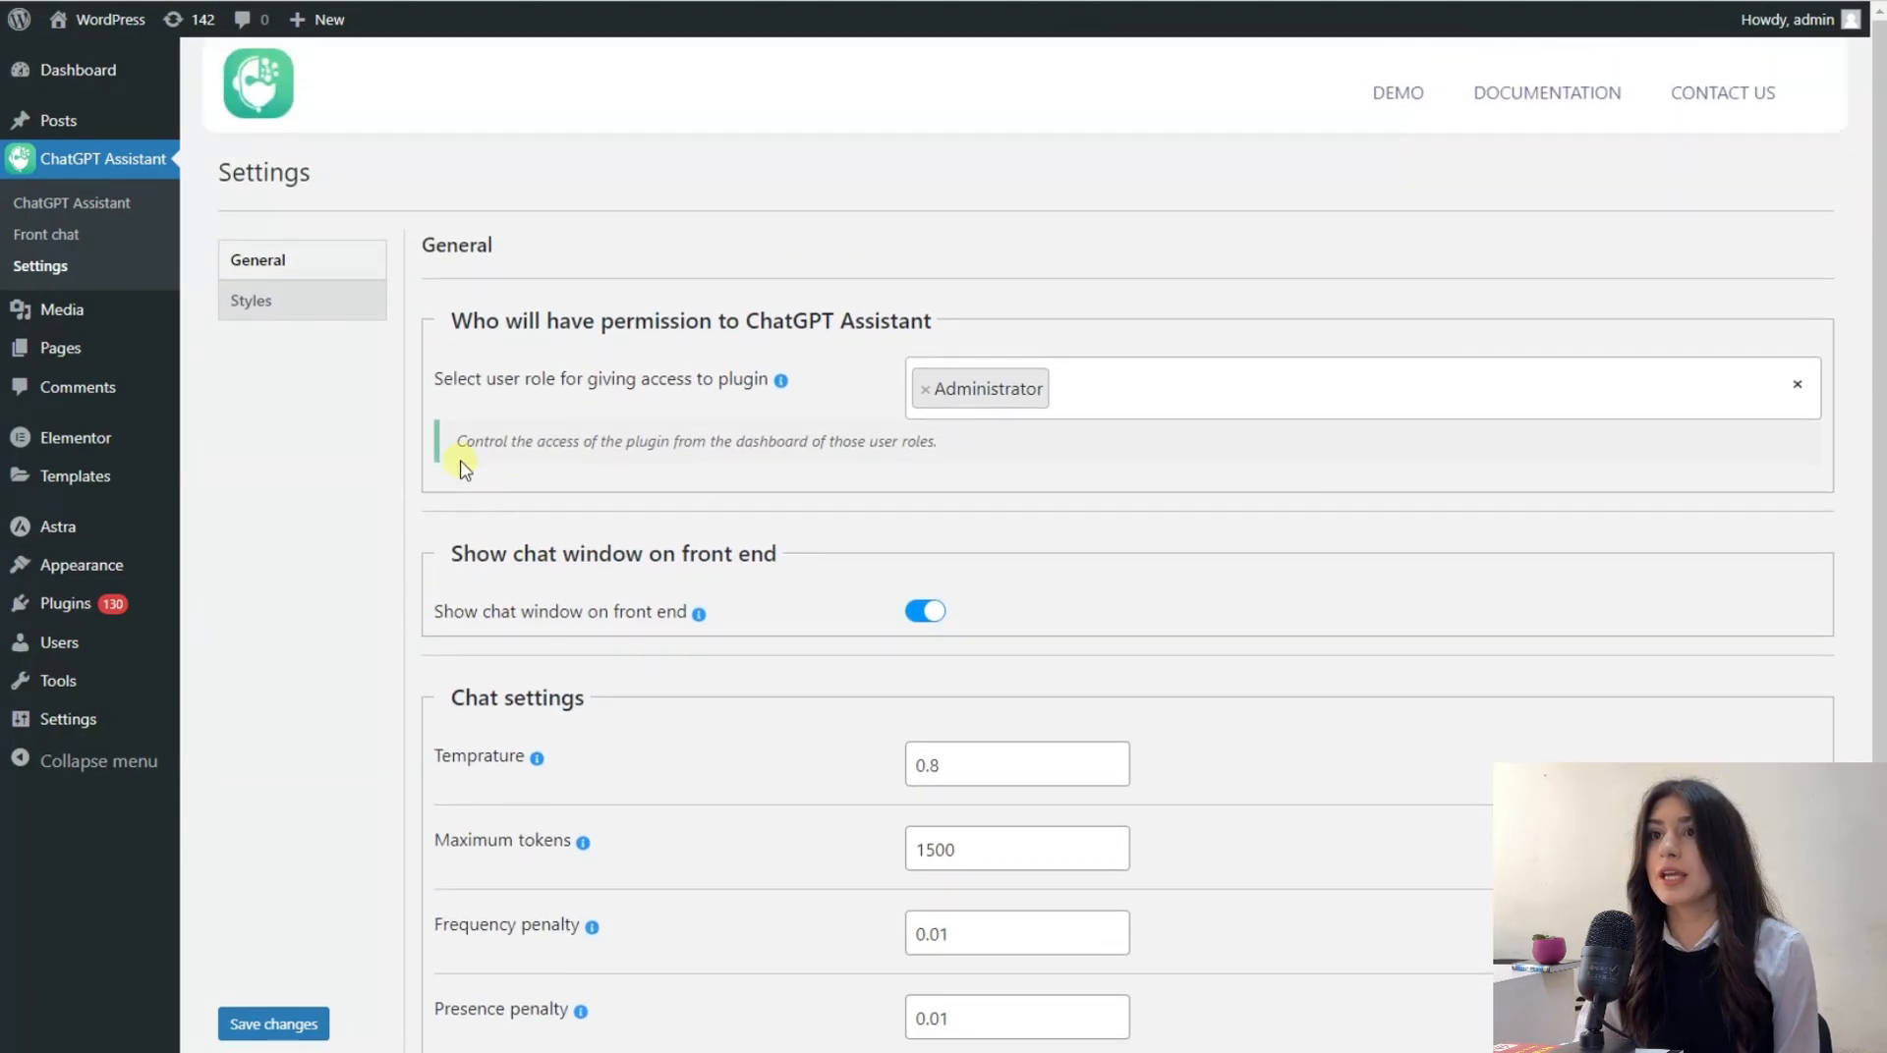
Step: Review the Styles settings with dark mode left off and save the changes
click(252, 301)
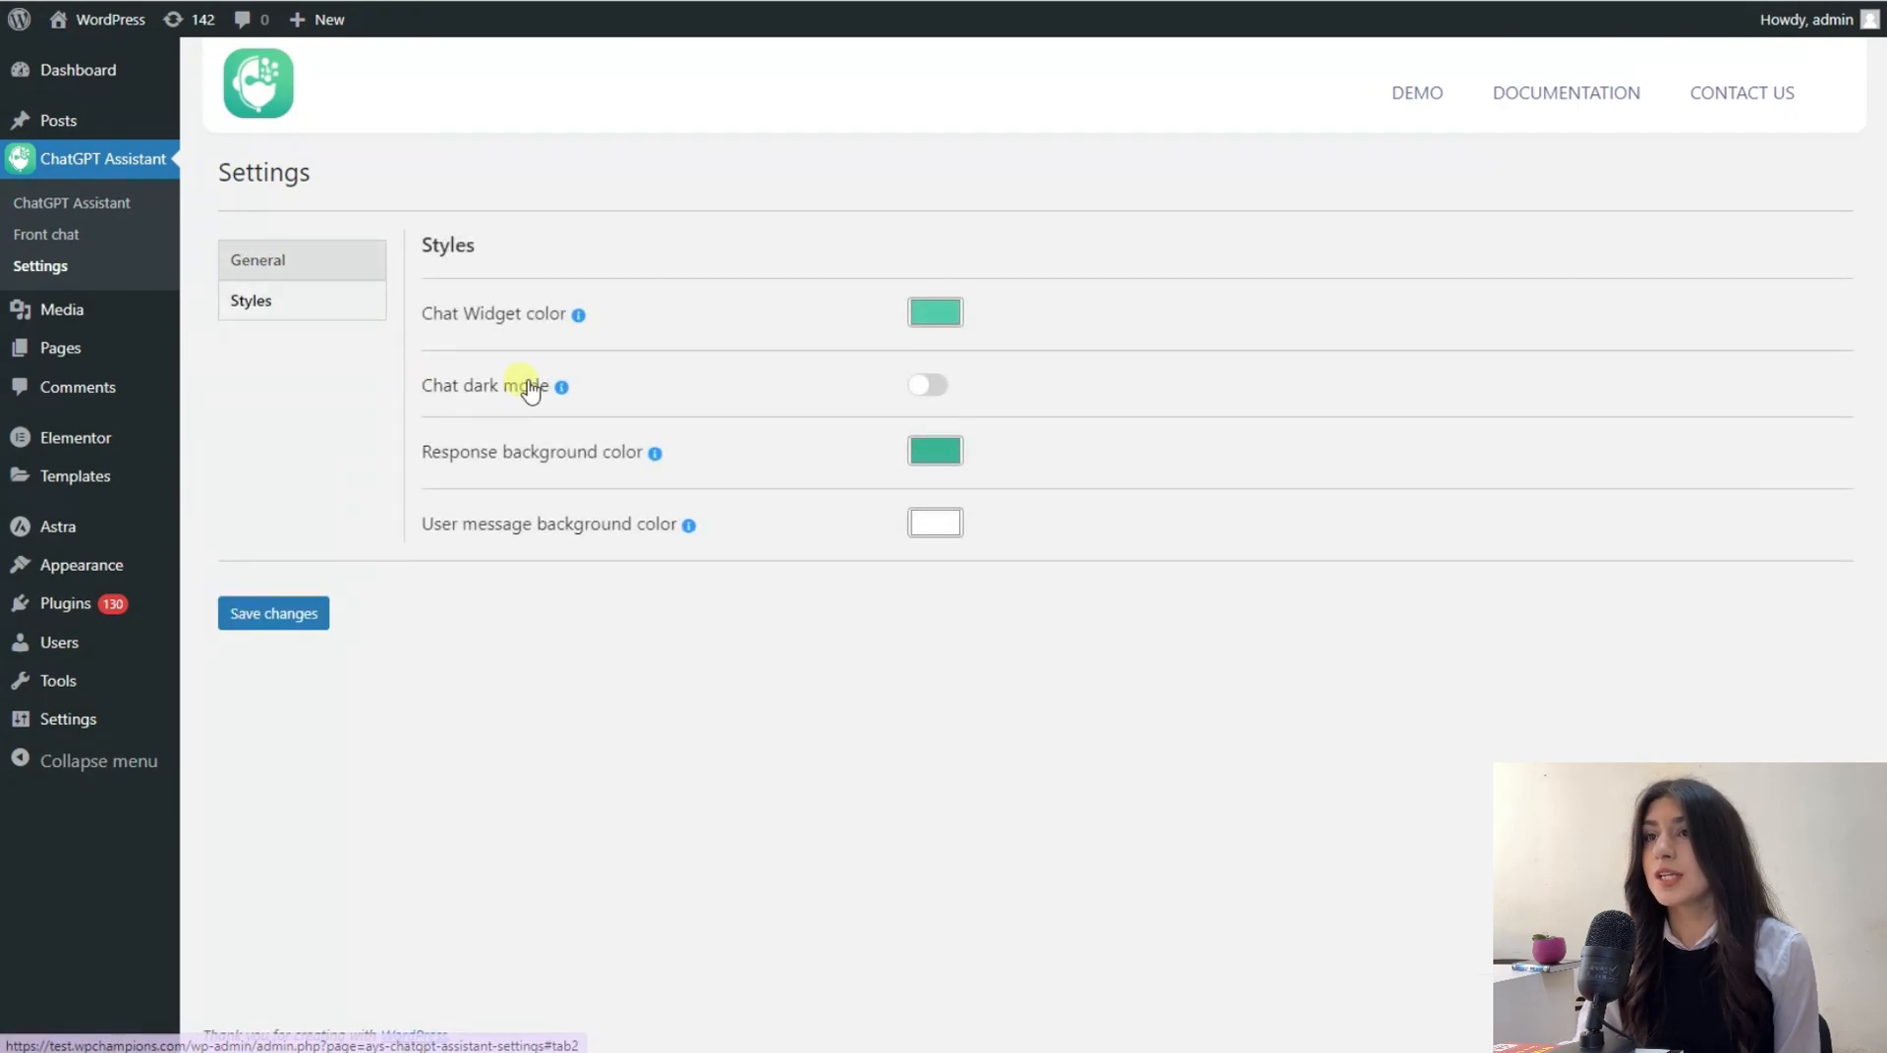
mouse_move(580, 348)
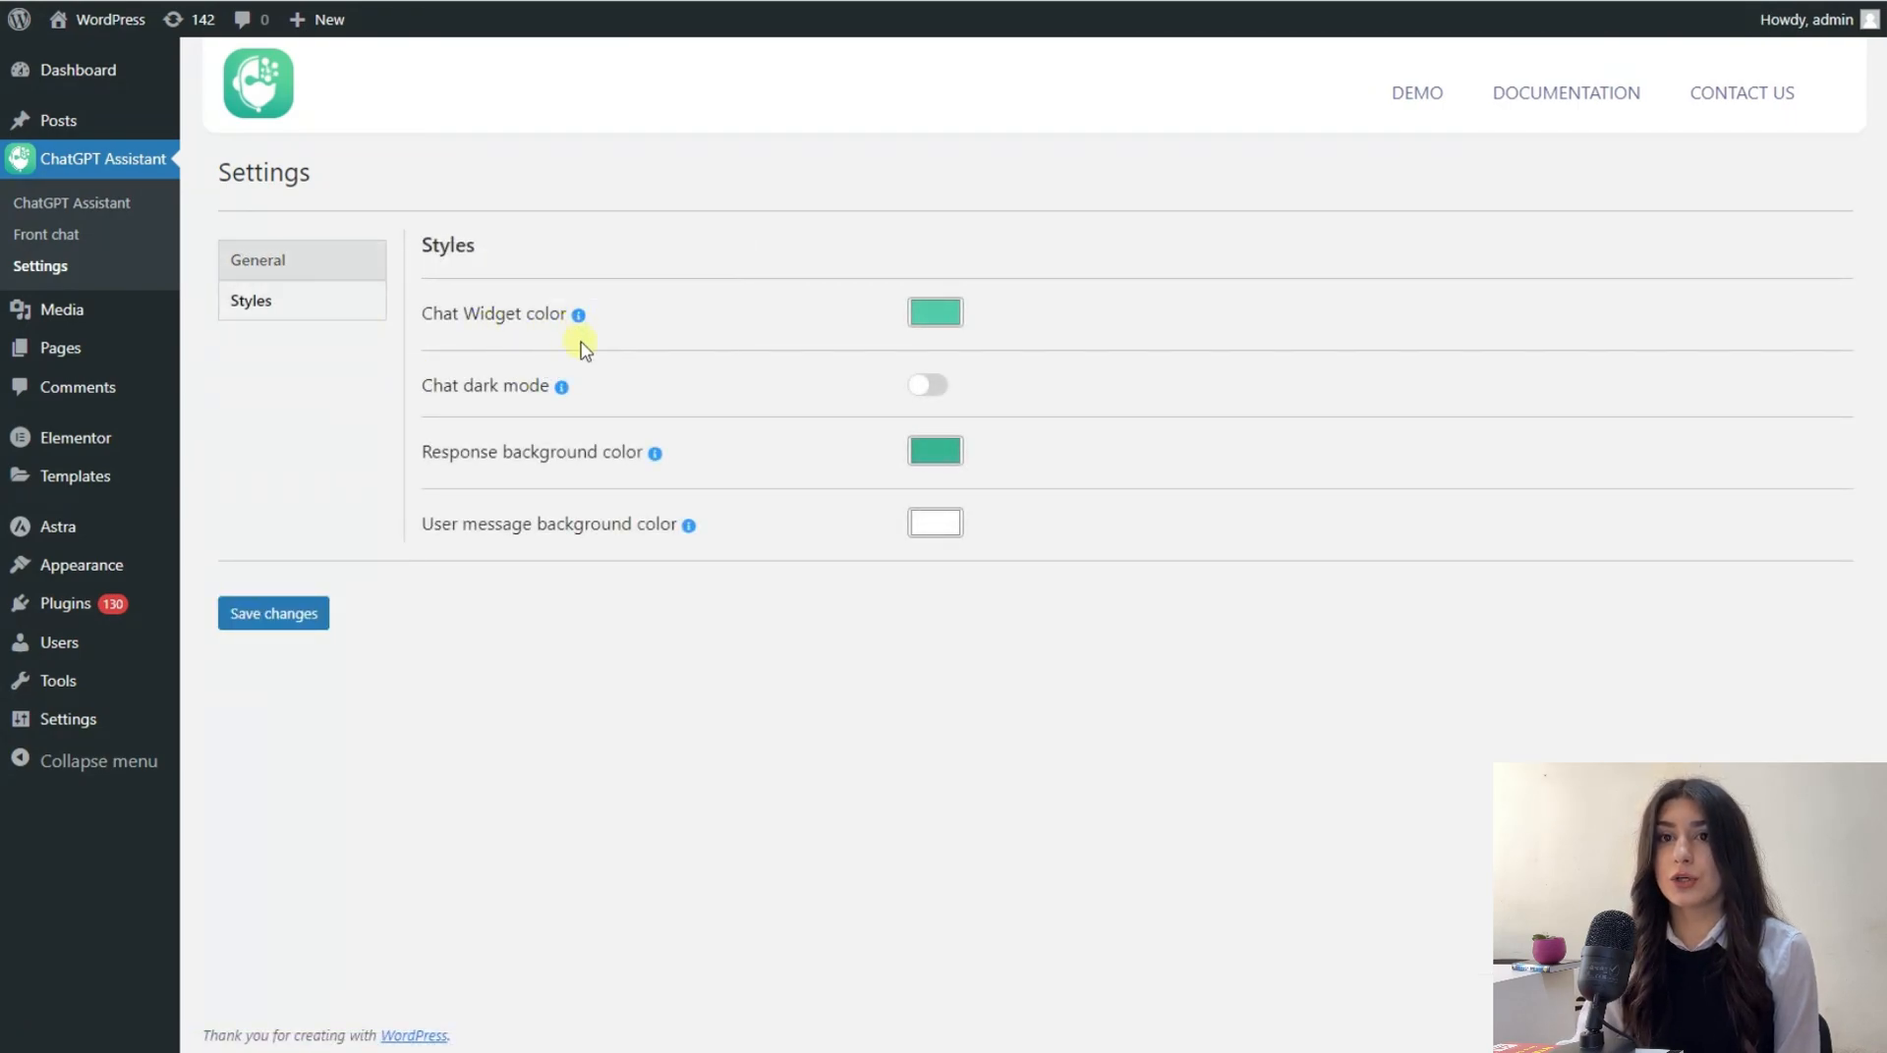
mouse_move(825, 392)
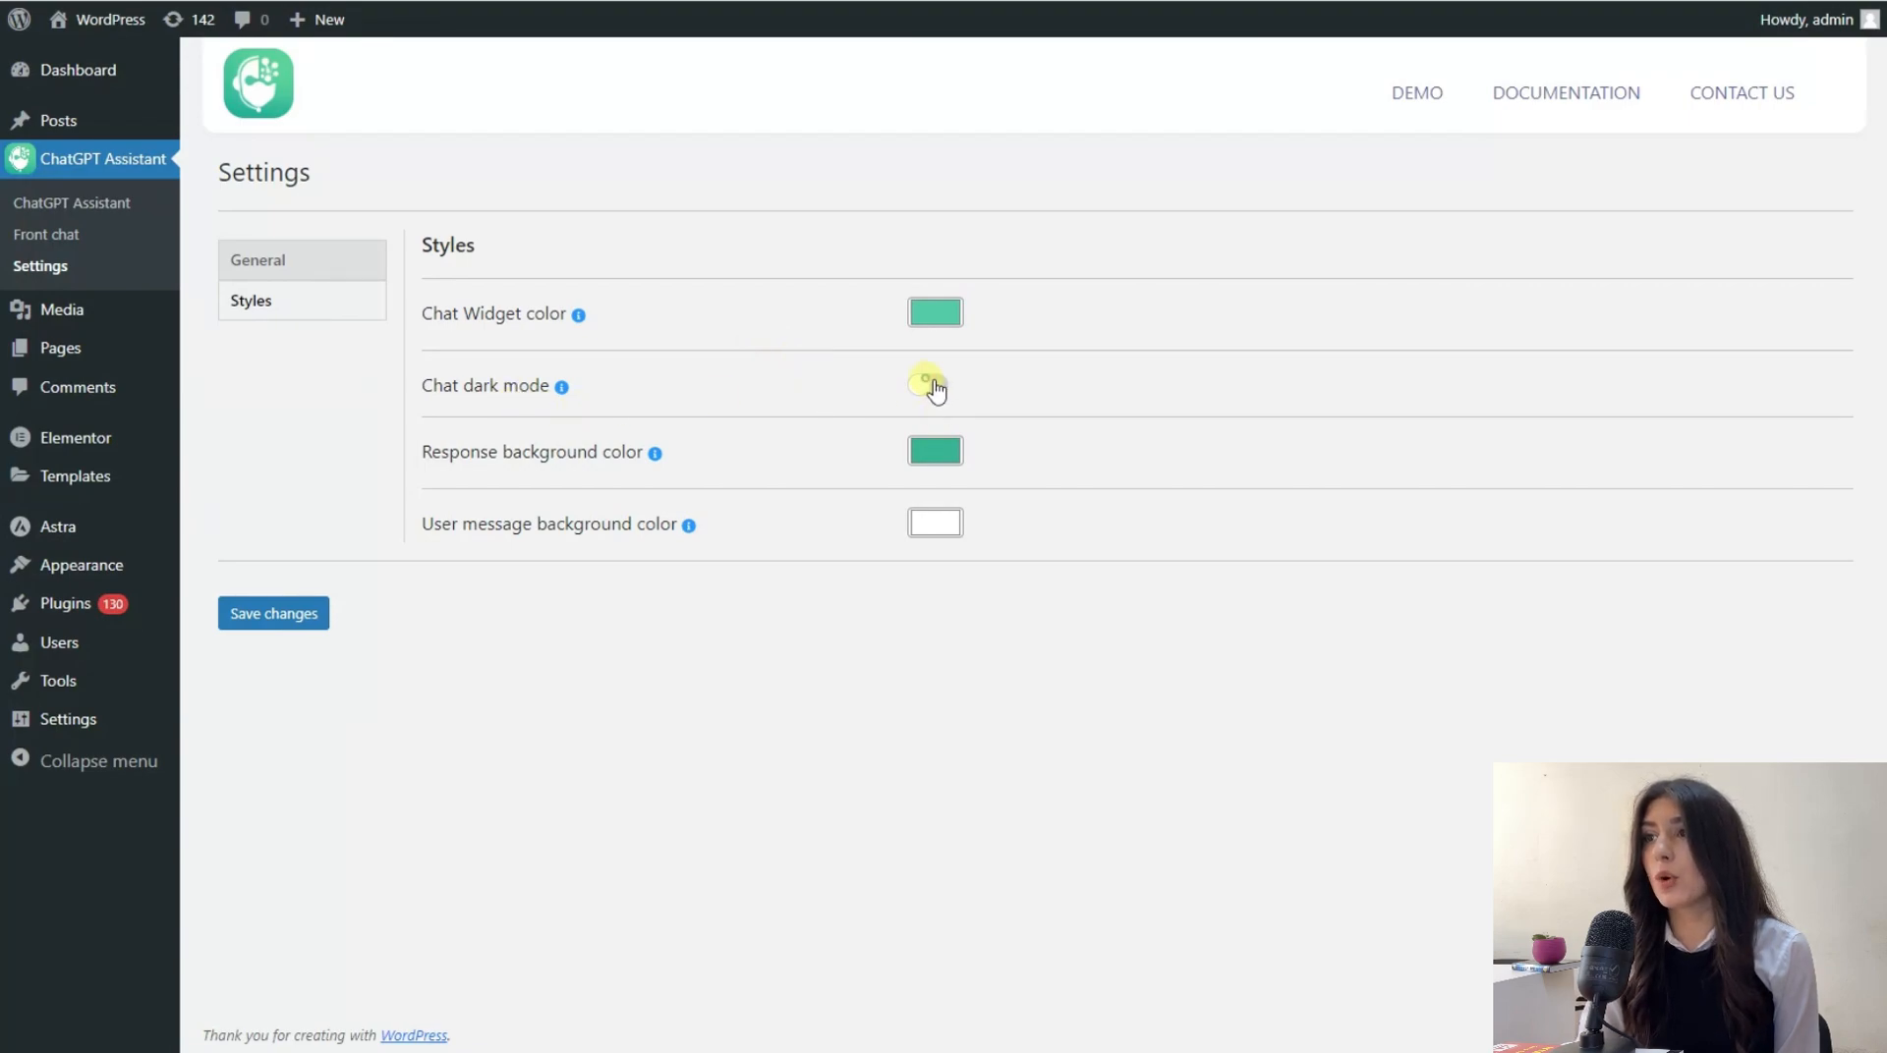
click(933, 388)
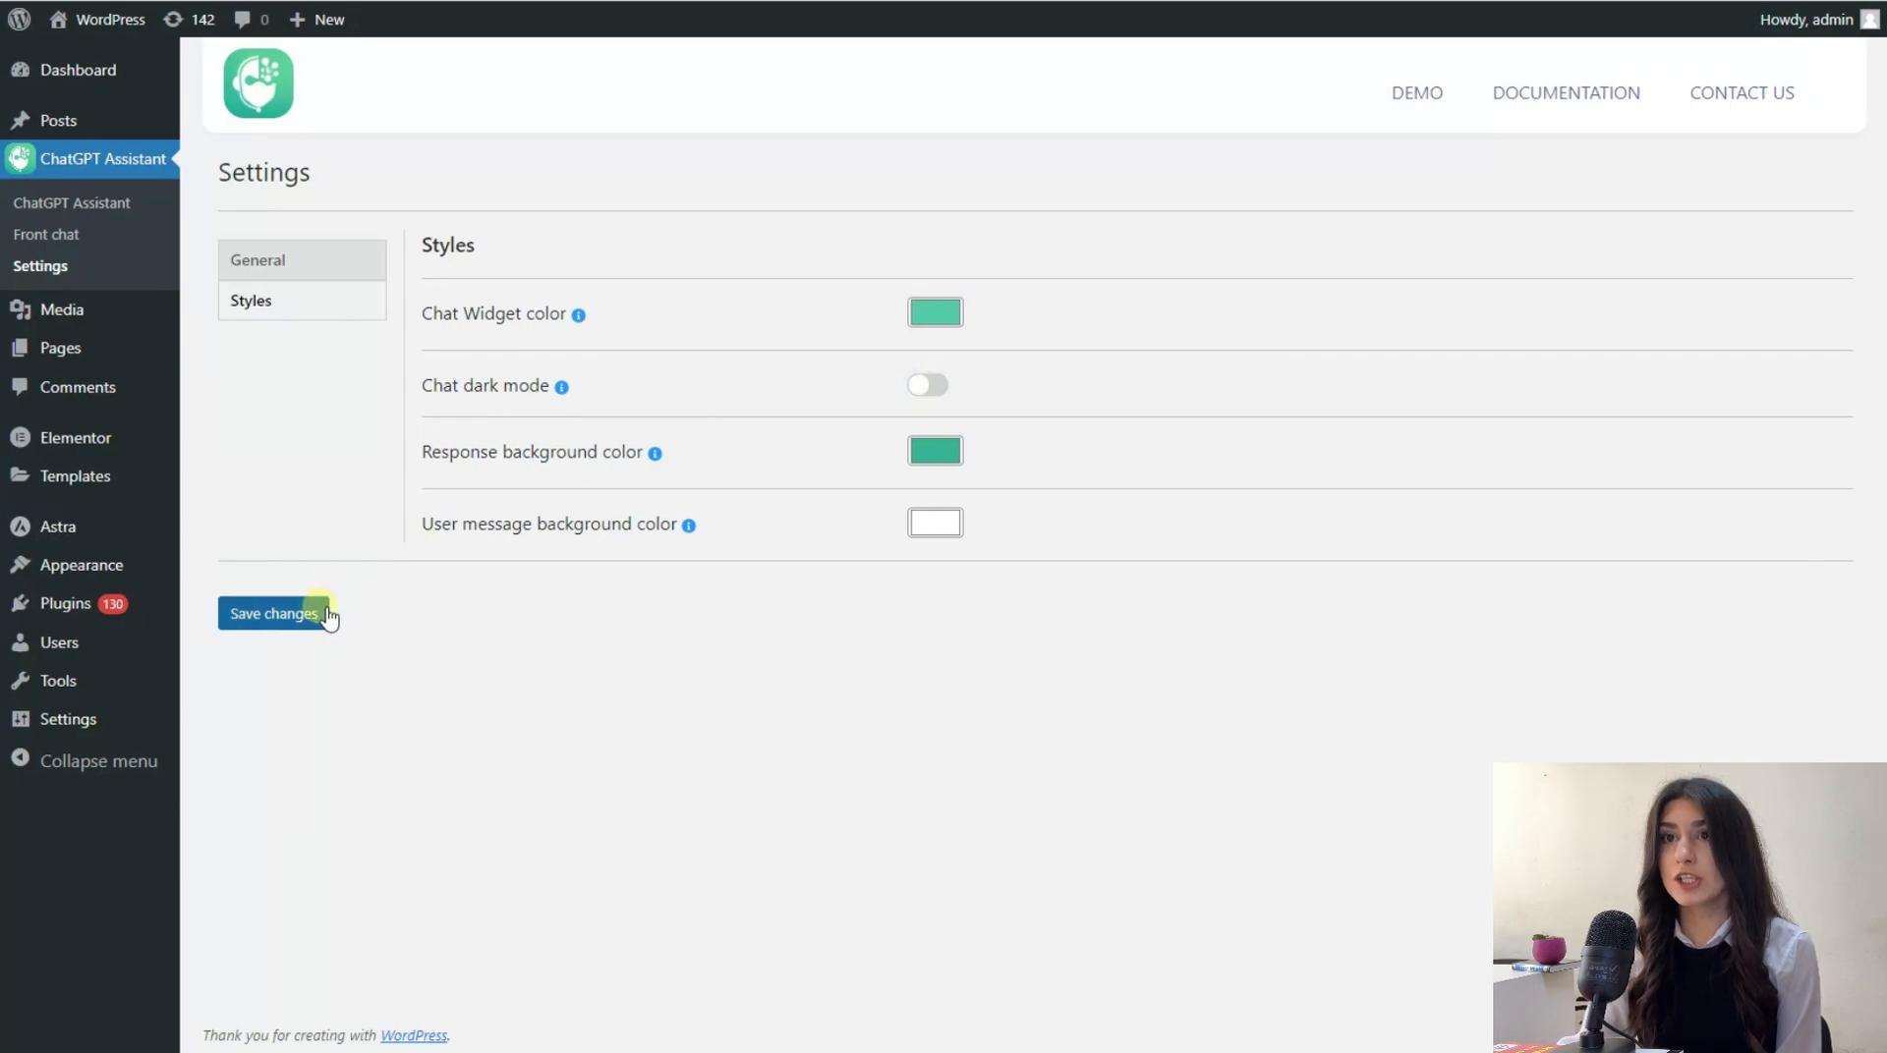
click(273, 614)
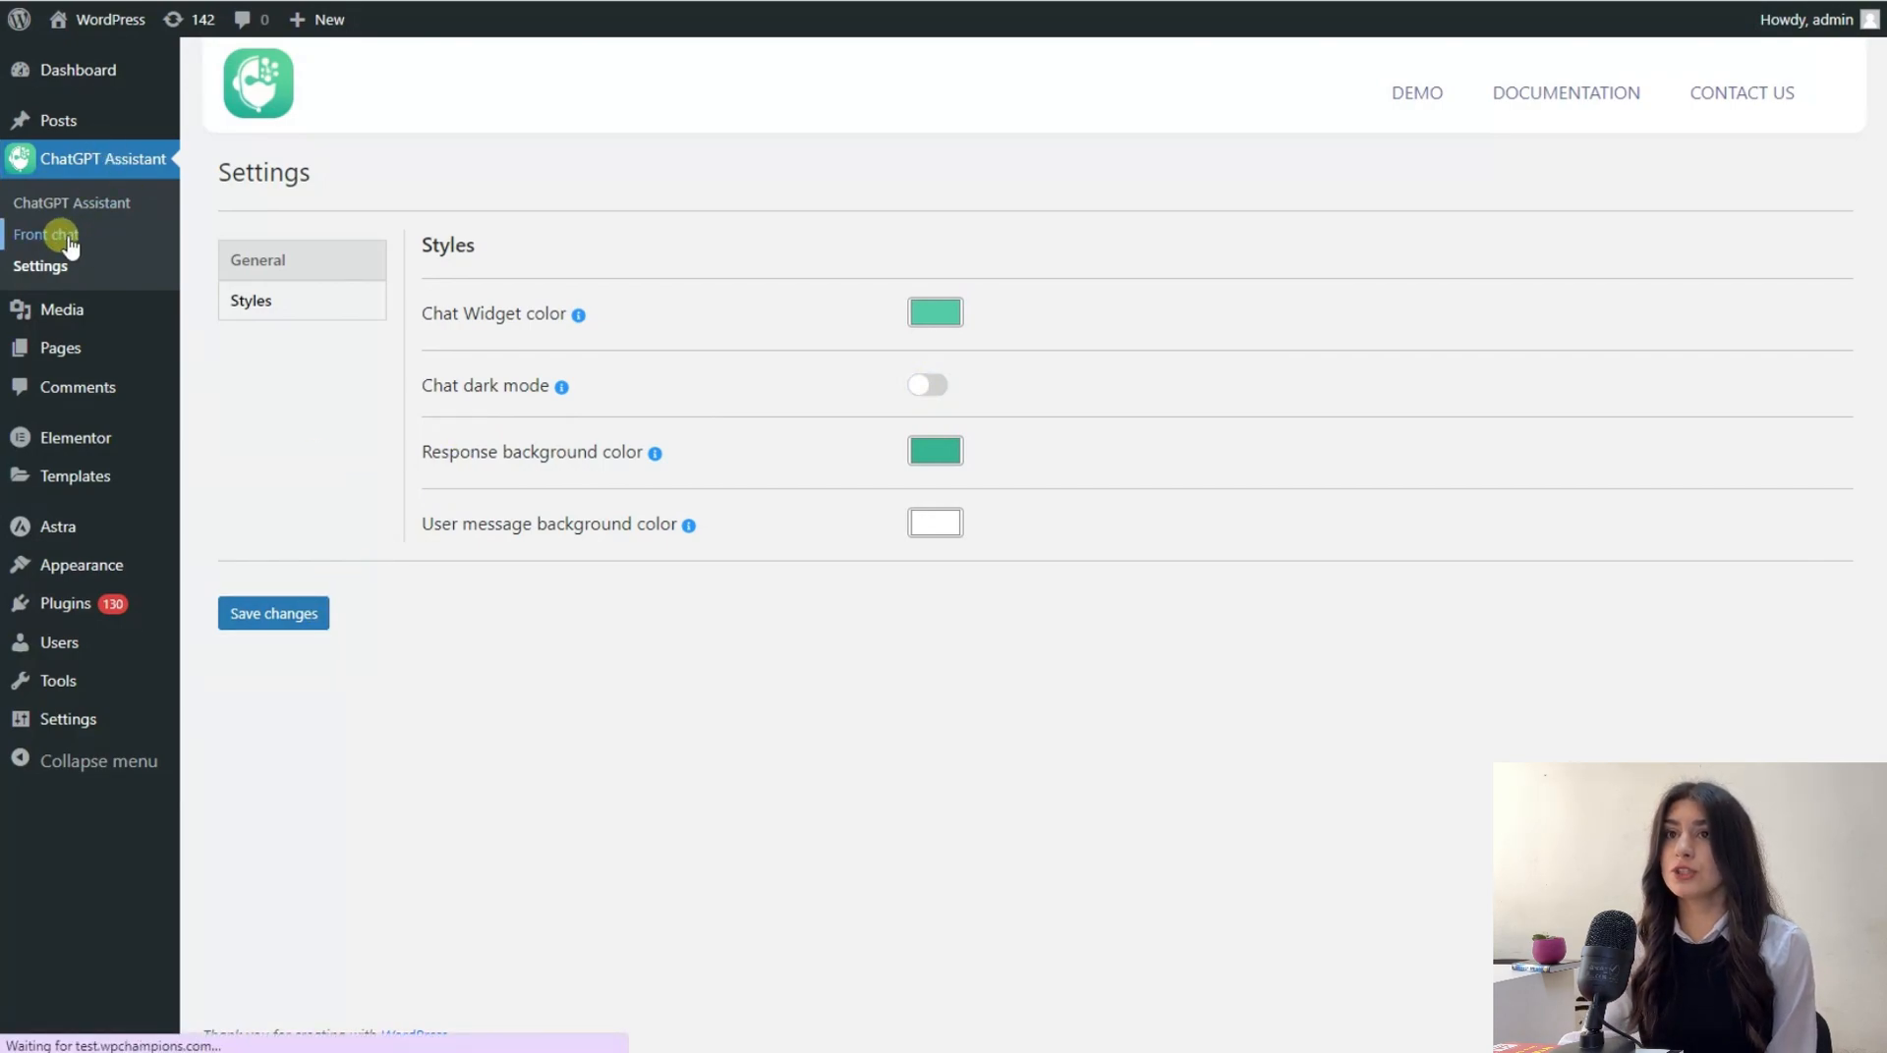
Step: Go to ChatGPT Assistant > Front chat, where the chat displays on all pages
click(47, 234)
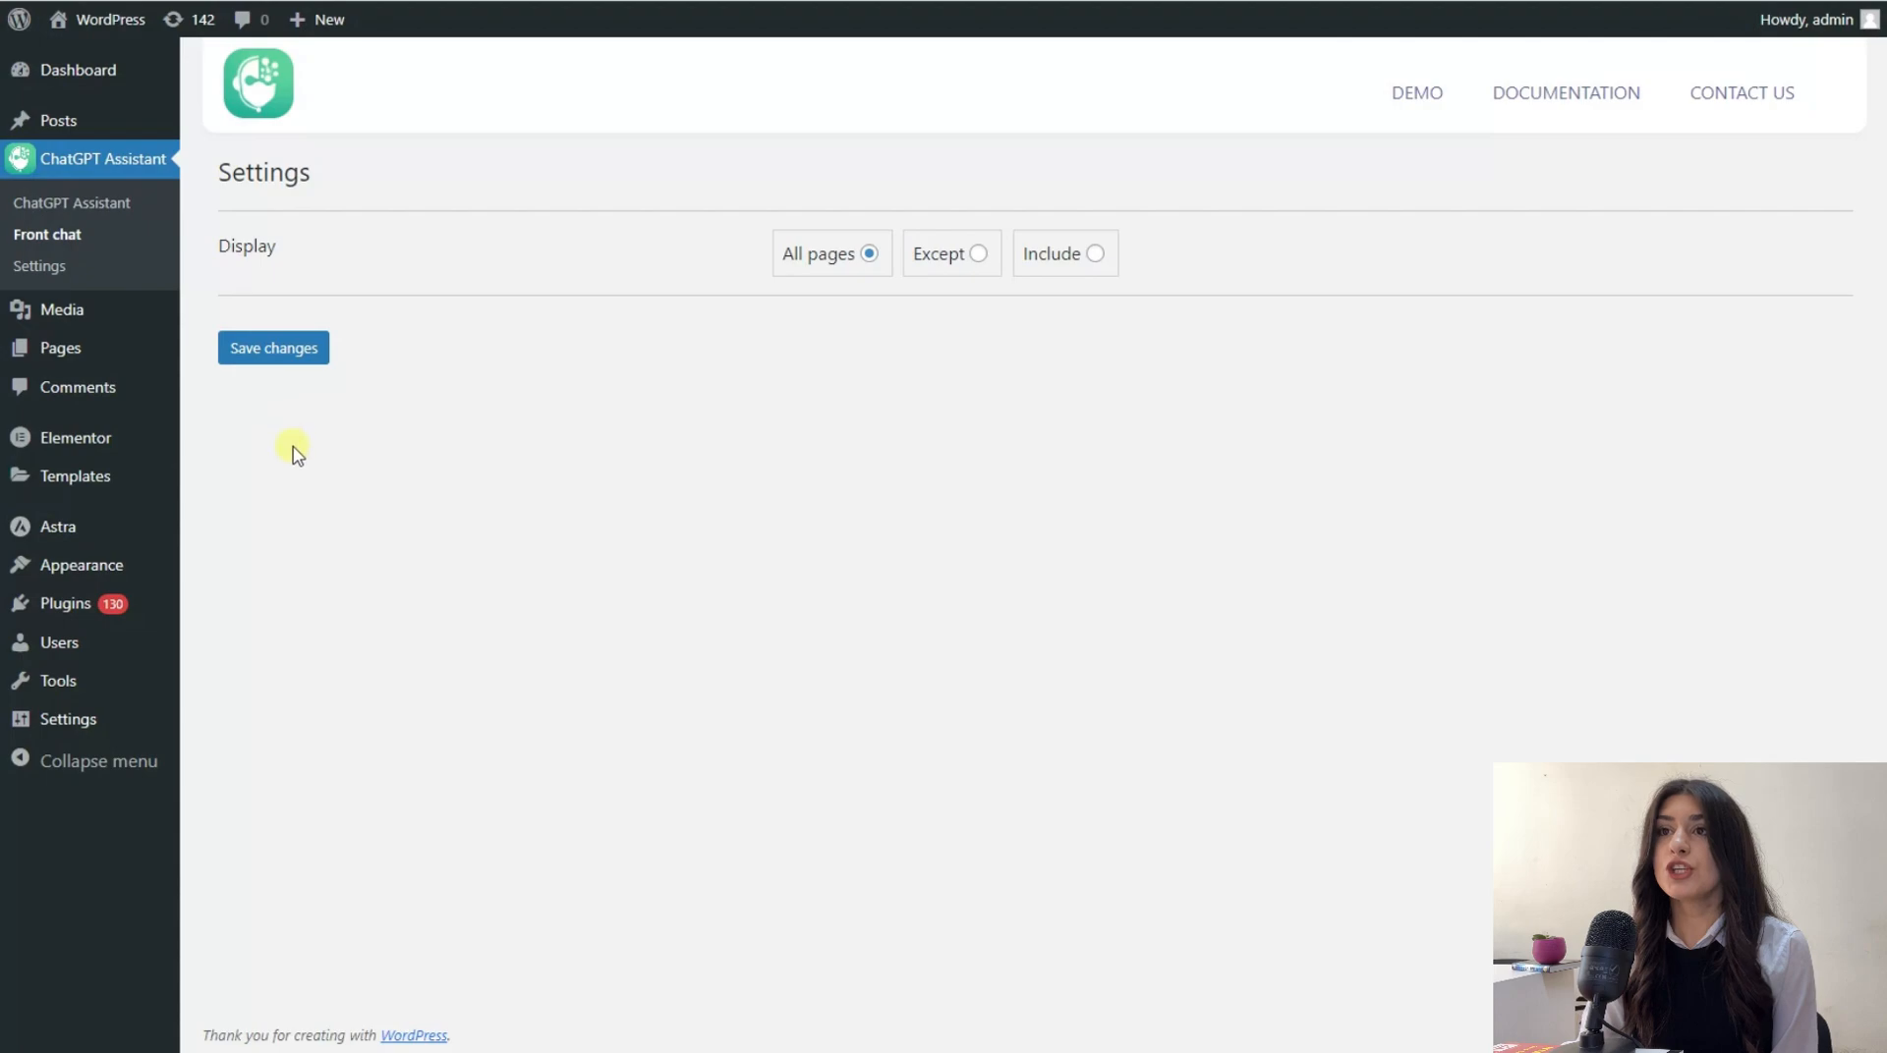
mouse_move(340, 458)
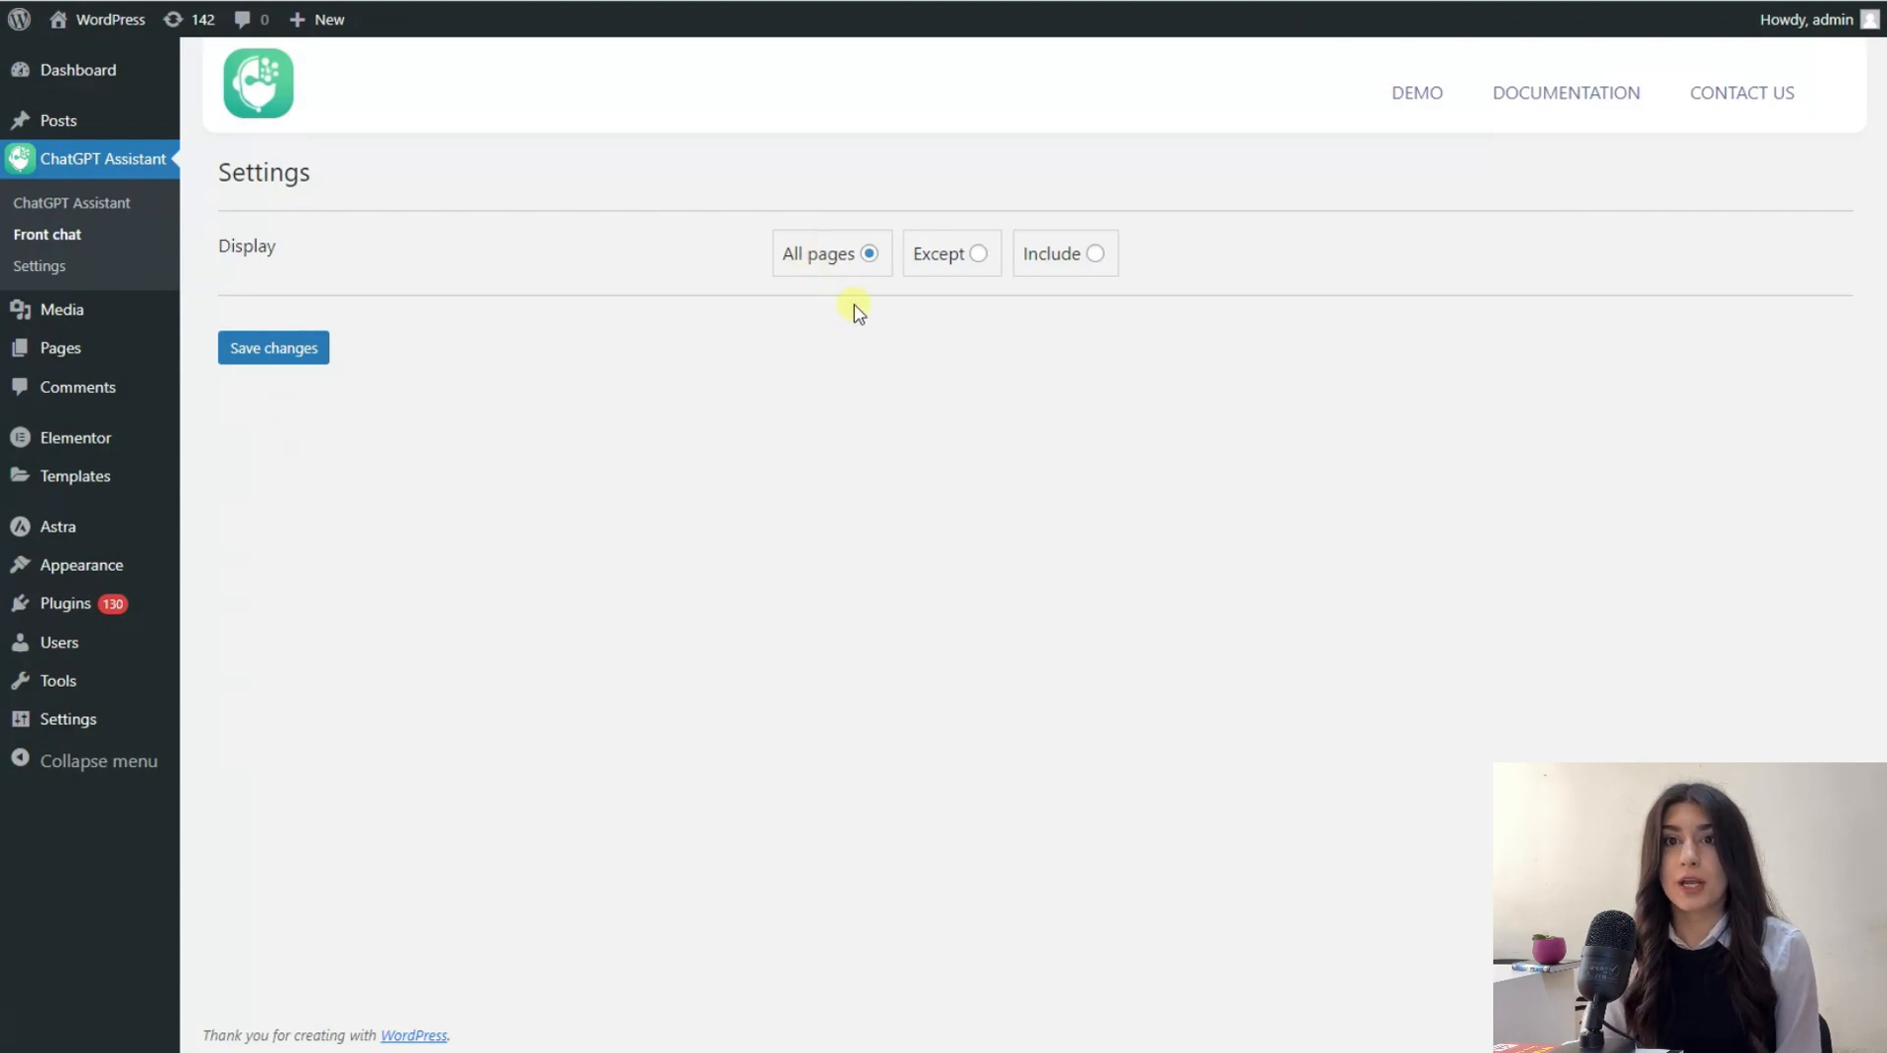
mouse_move(922, 293)
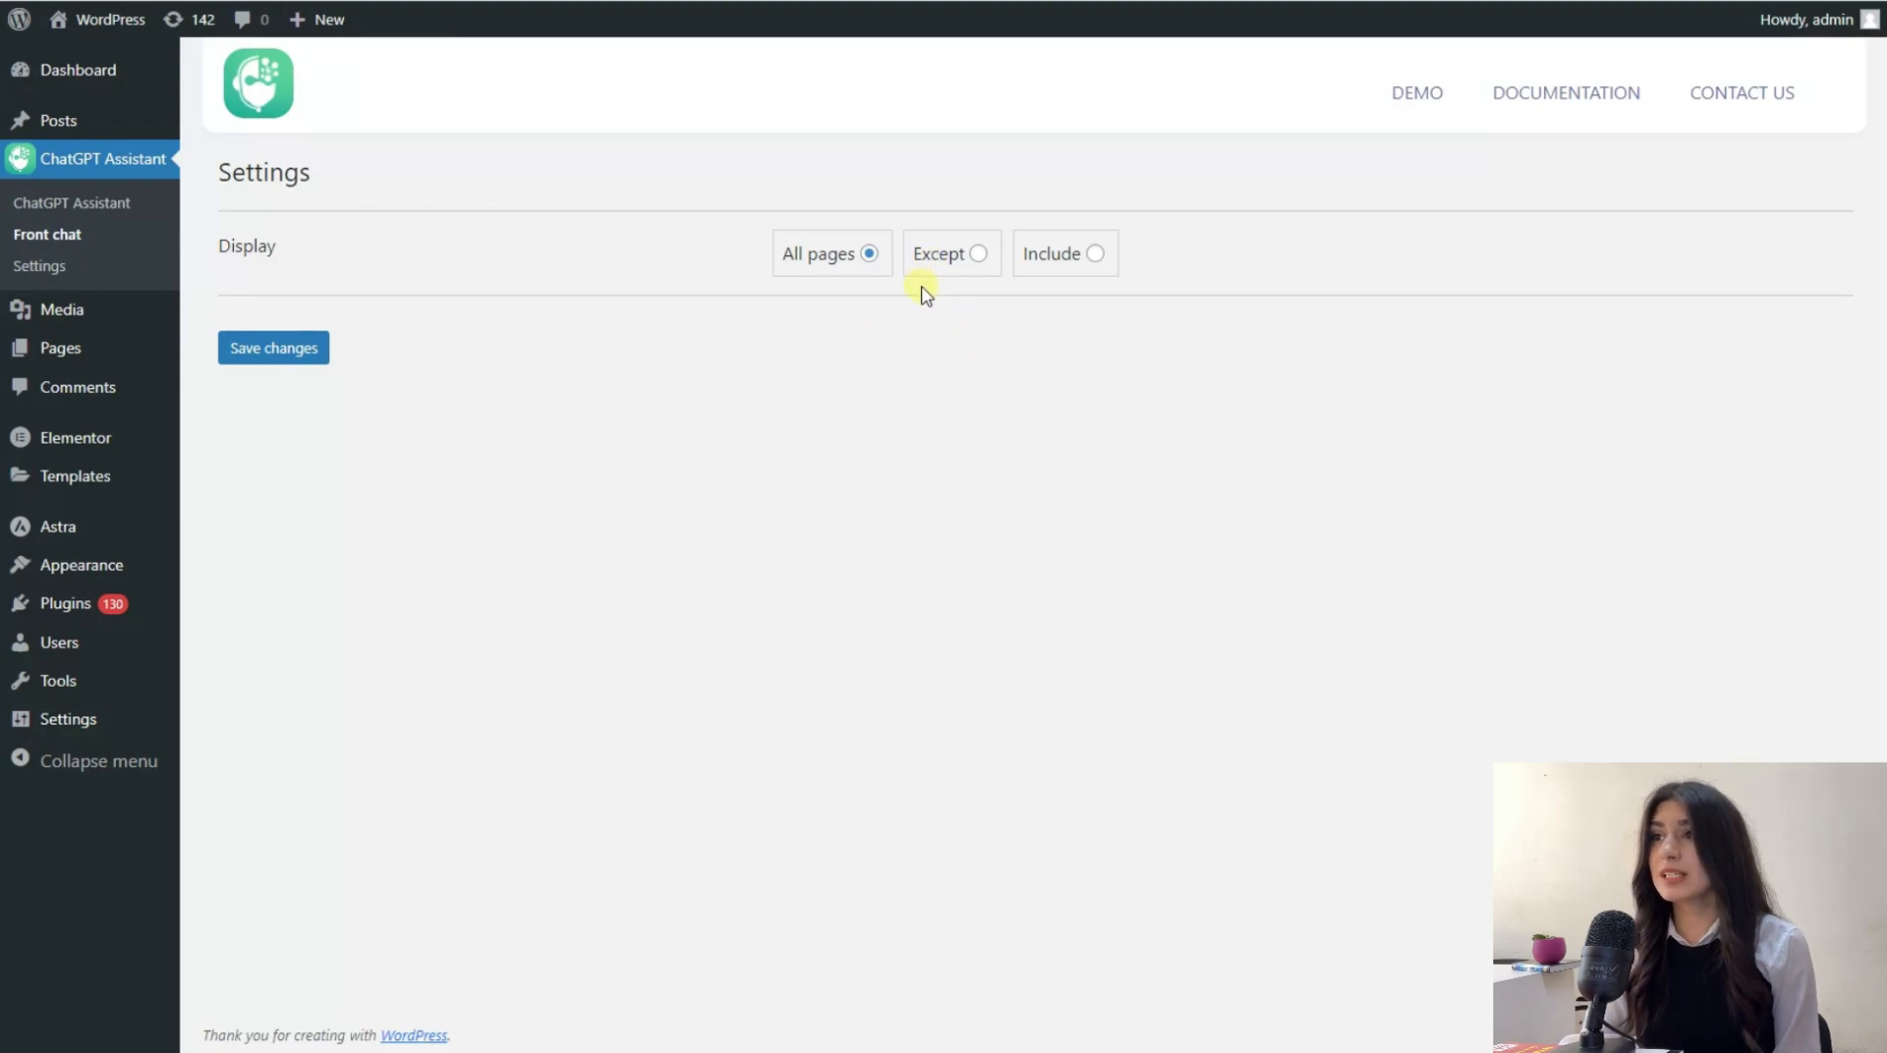
mouse_move(1063, 254)
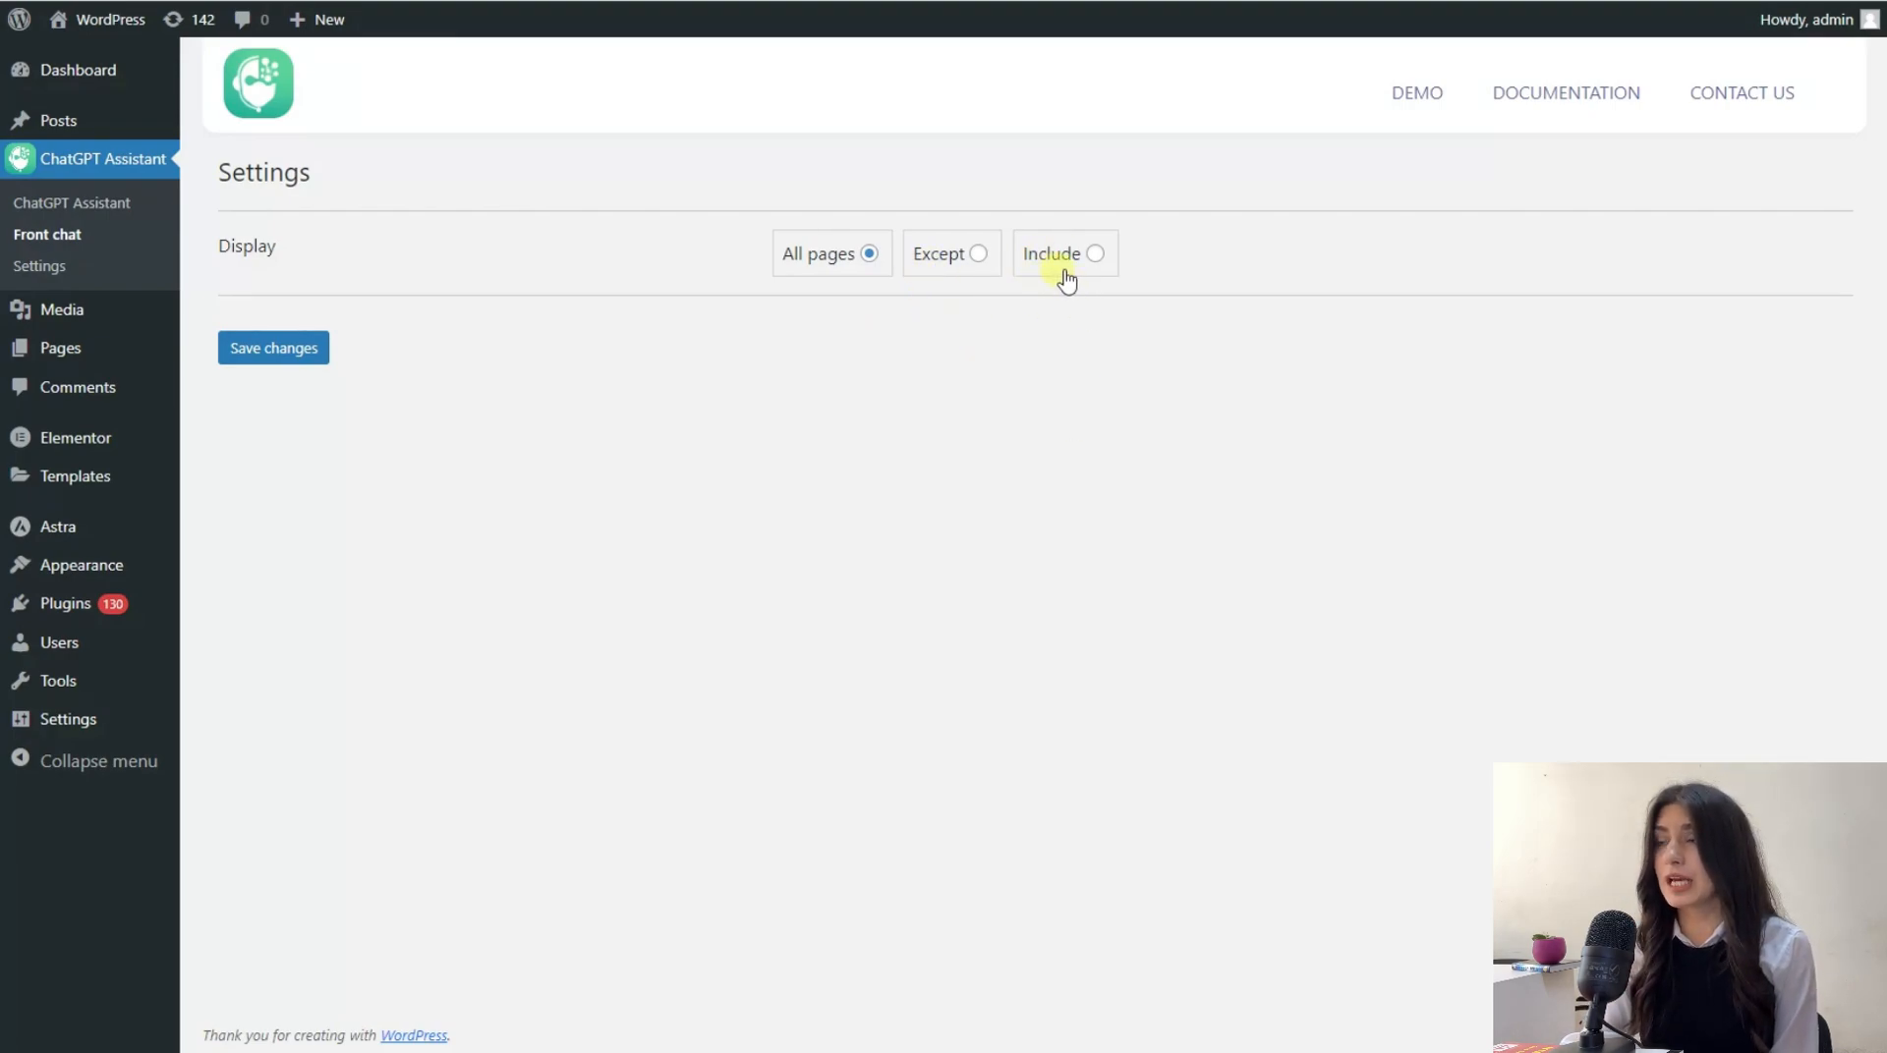
mouse_move(424, 425)
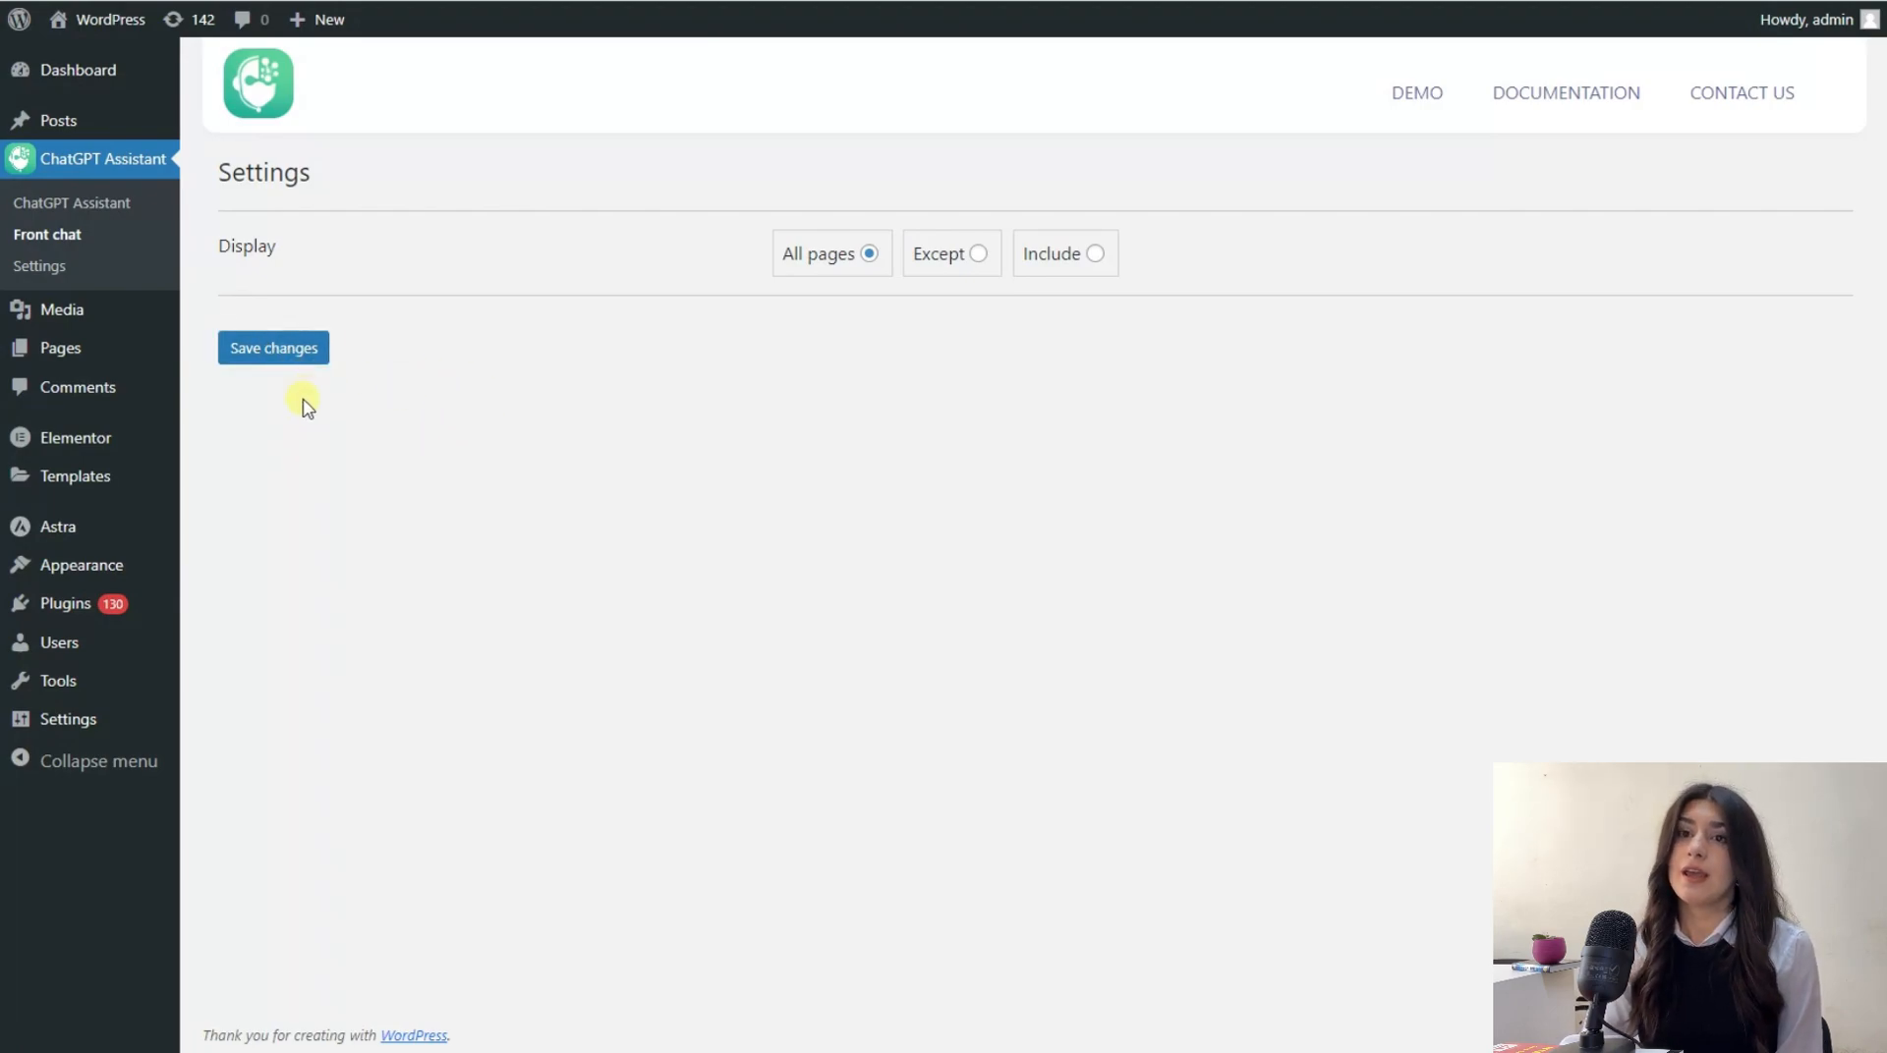
mouse_move(479, 562)
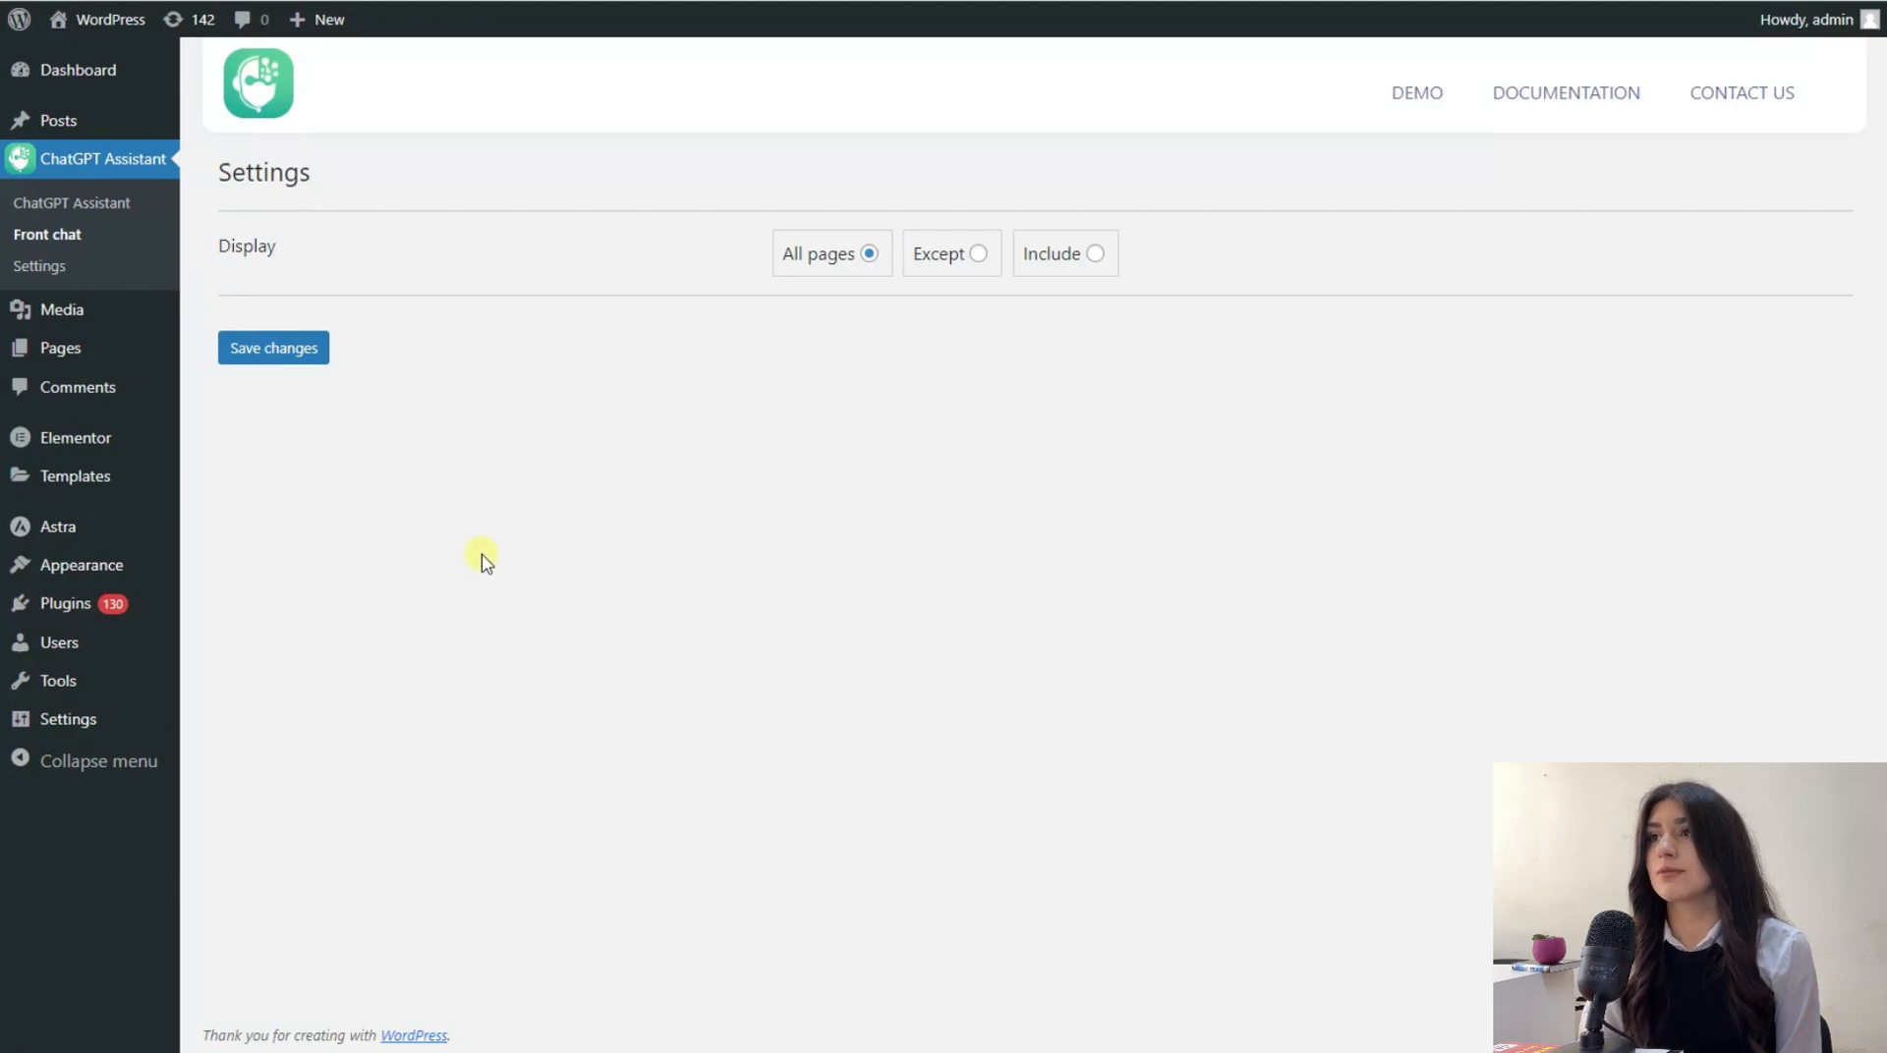
mouse_move(491, 415)
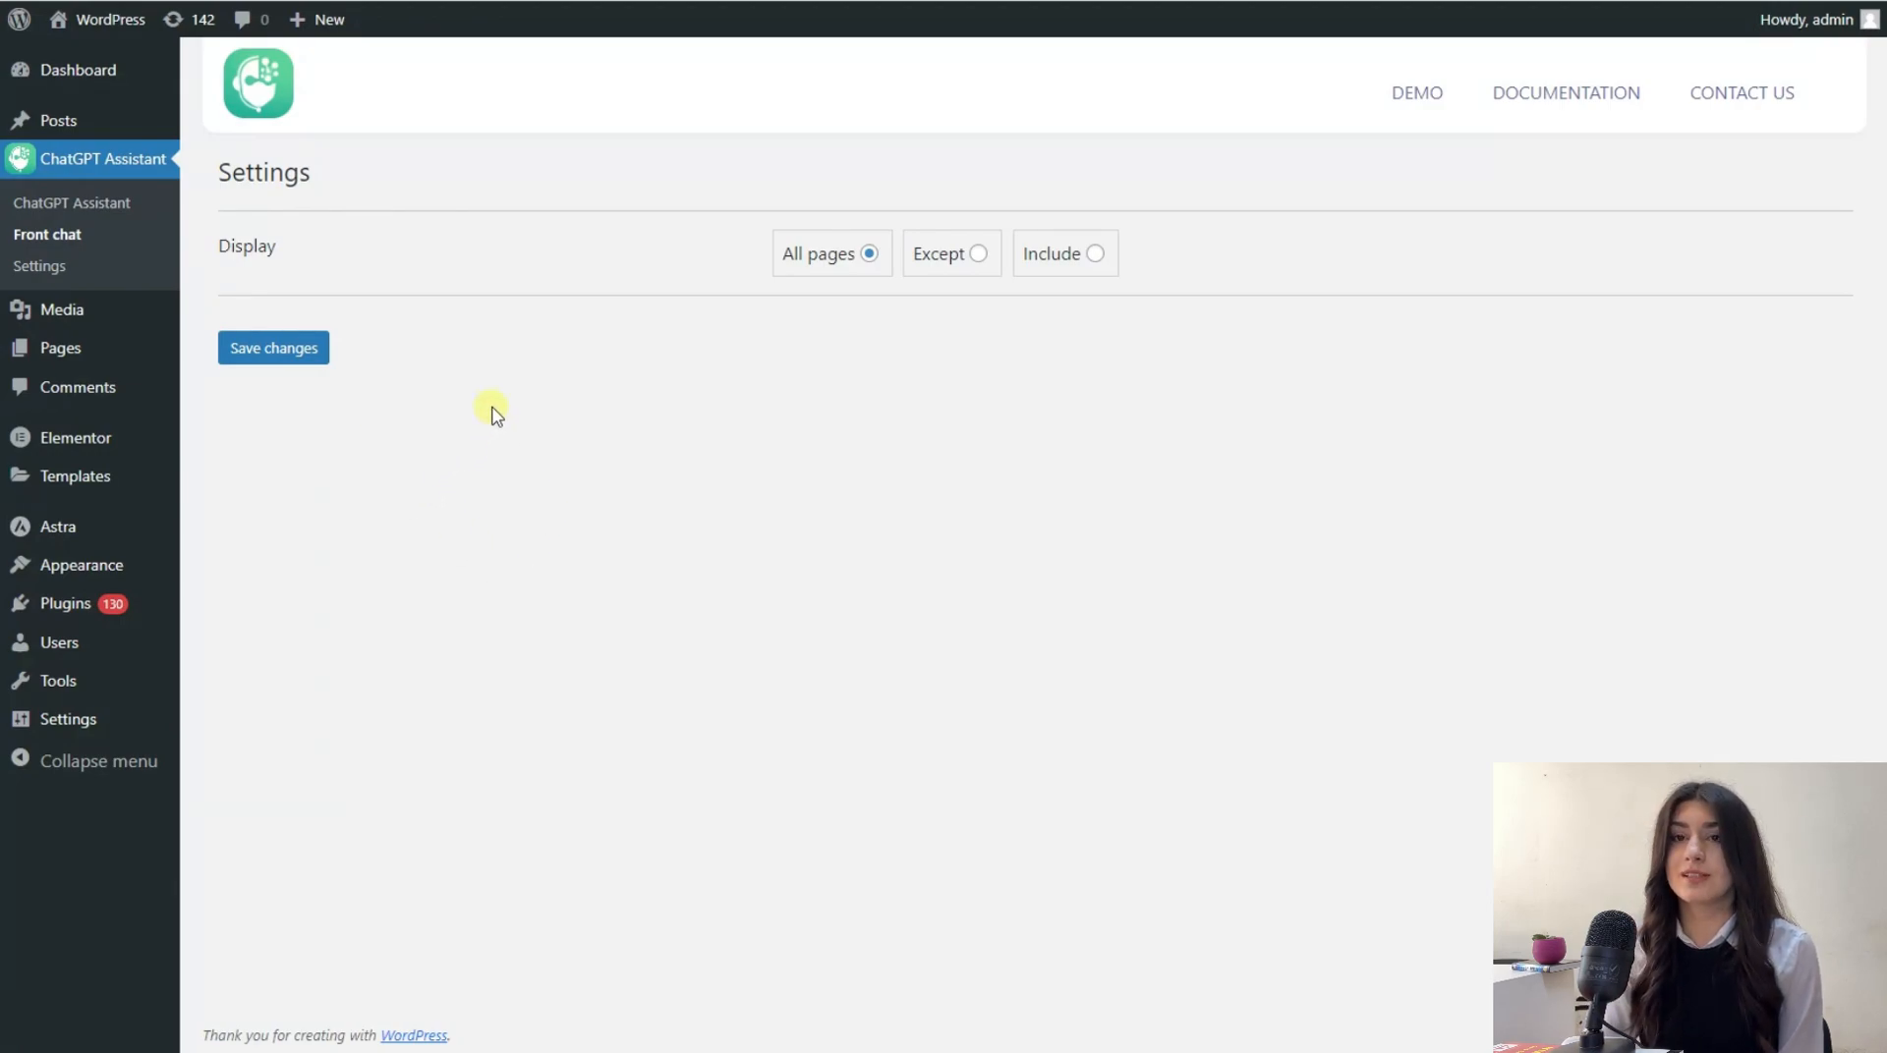
mouse_move(523, 435)
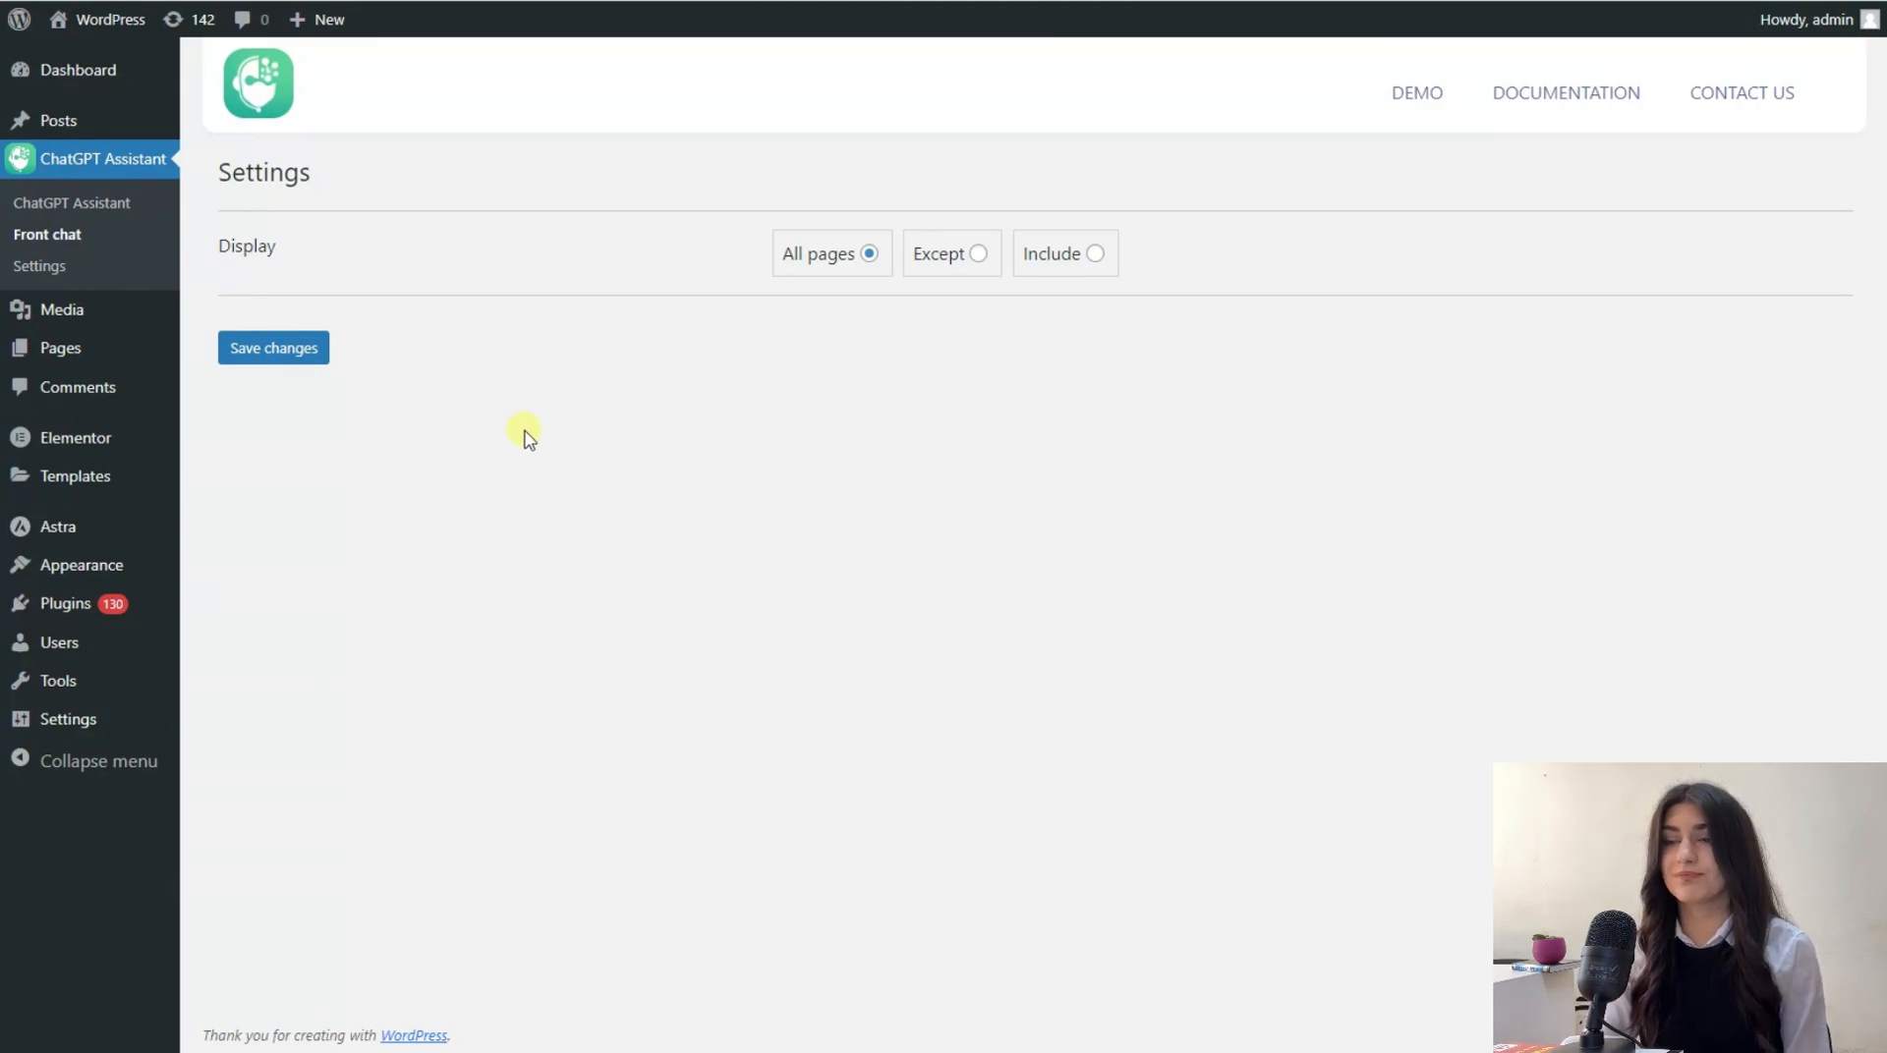